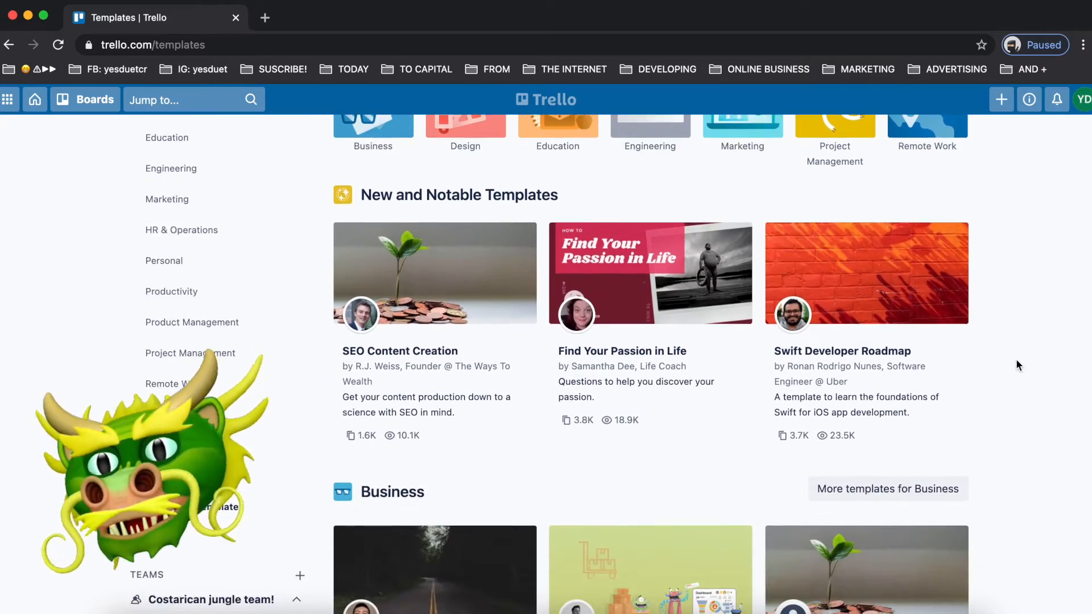
Step: Open the Personal templates category and browse Meal Planning, Budget Template and Christmas Planner
scroll("down", 3)
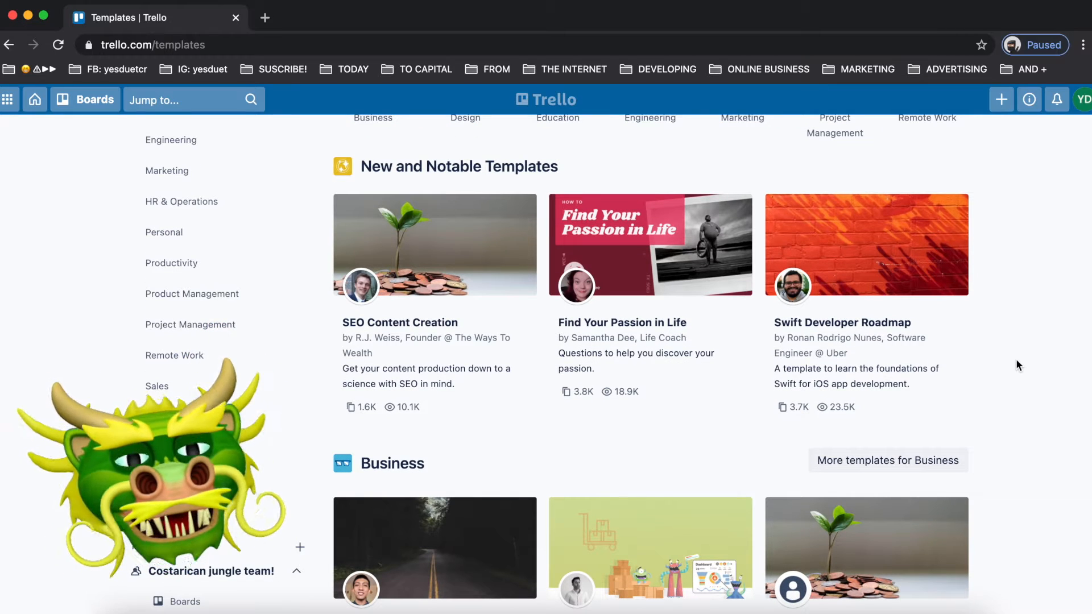
scroll("down", 3)
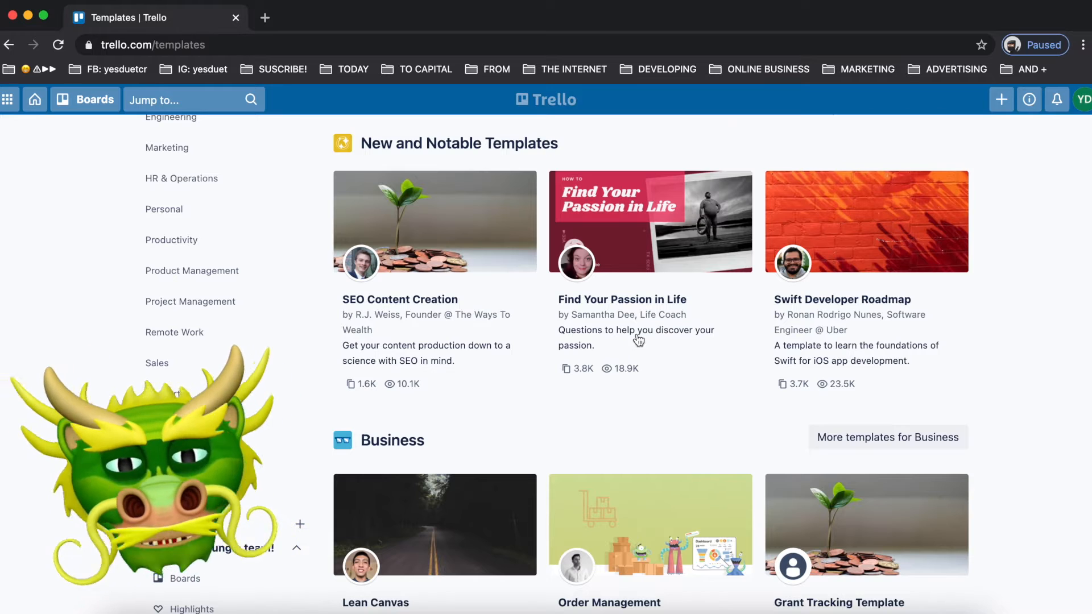
mouse_move(206, 393)
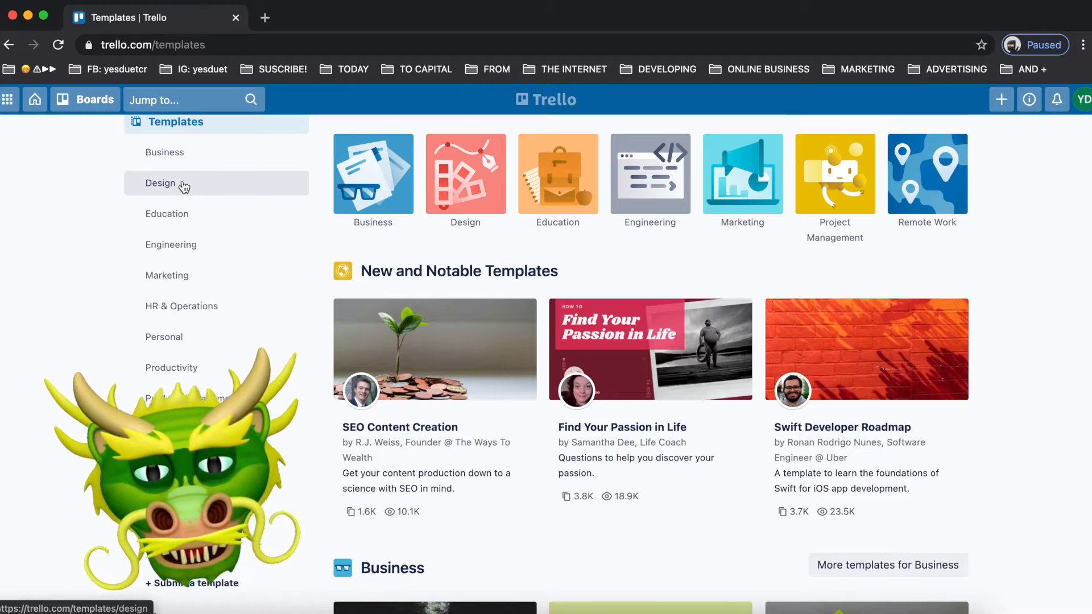
left_click(164, 338)
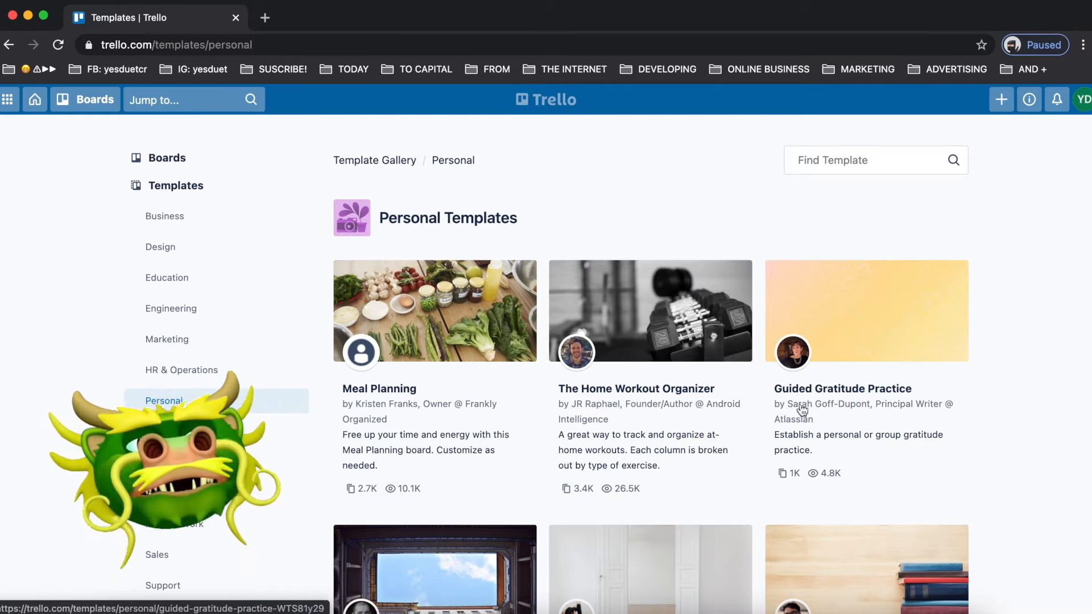
mouse_move(1017, 431)
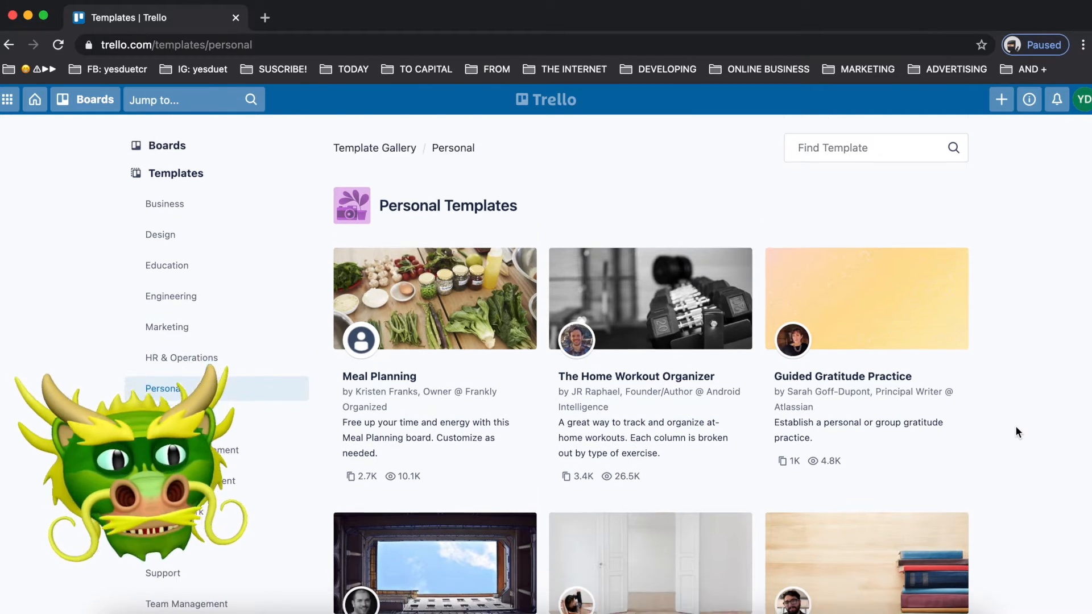
scroll("down", 3)
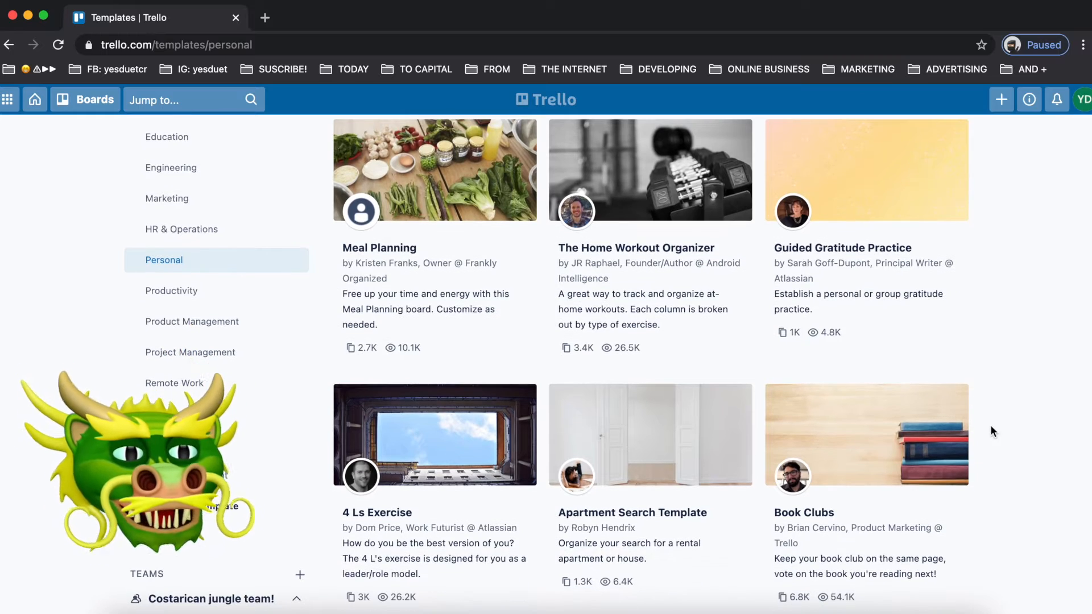
scroll("down", 3)
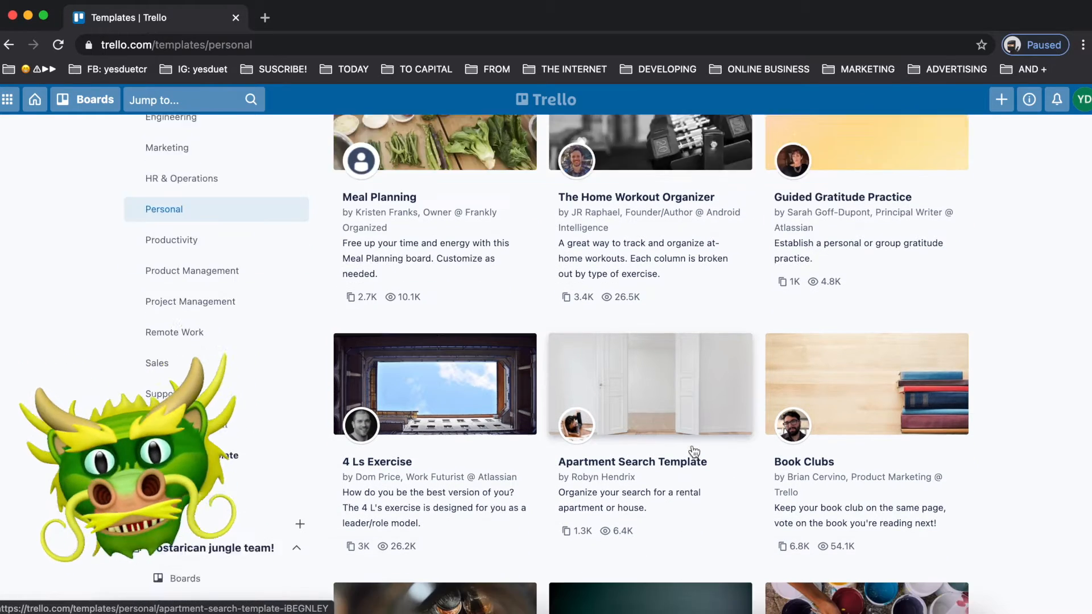
scroll("down", 3)
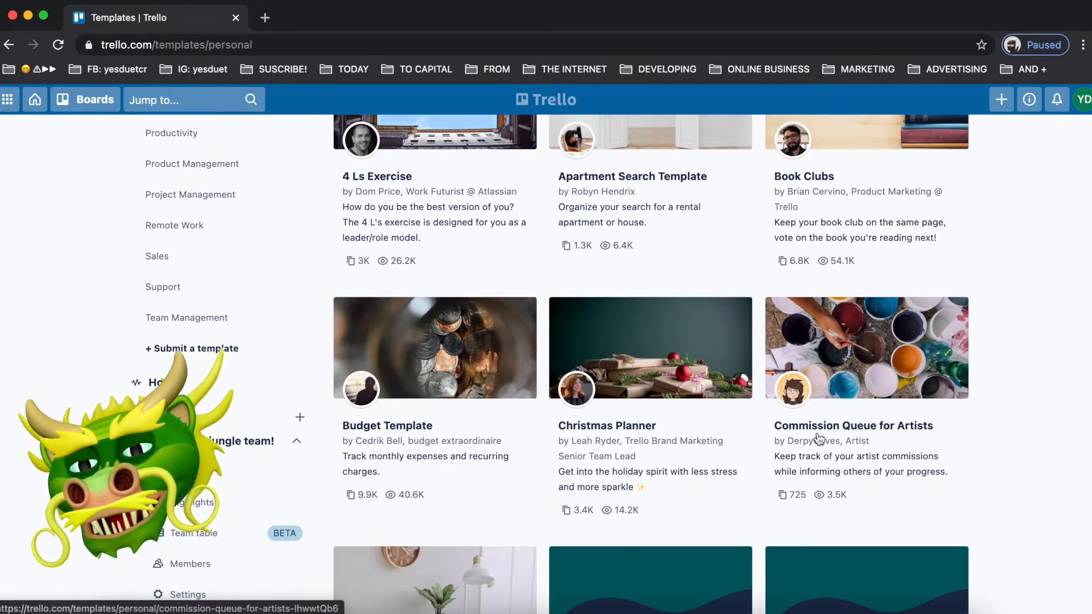
mouse_move(472, 425)
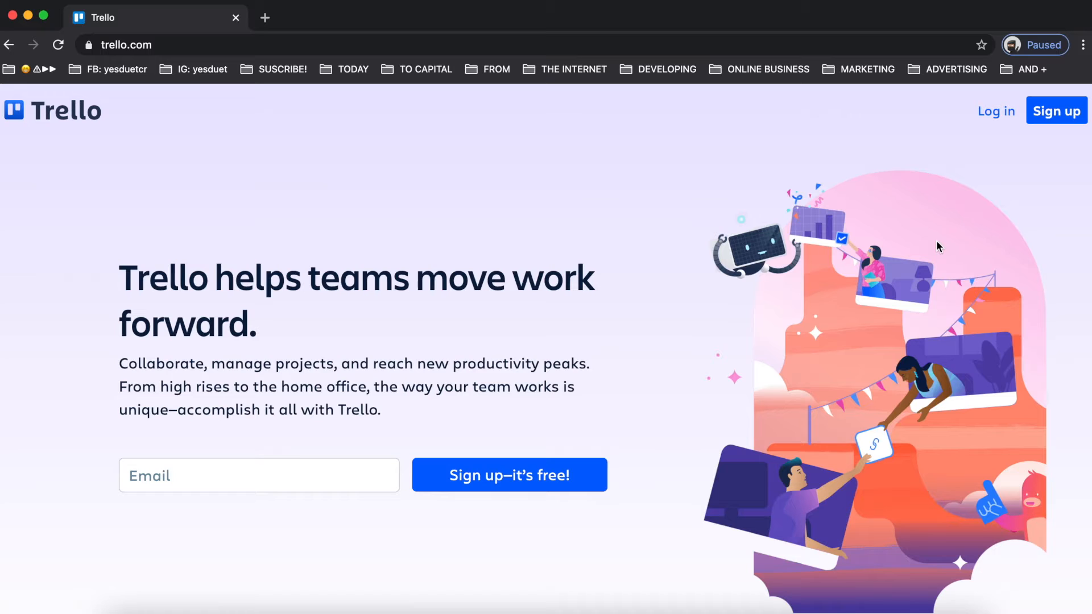
mouse_move(919, 257)
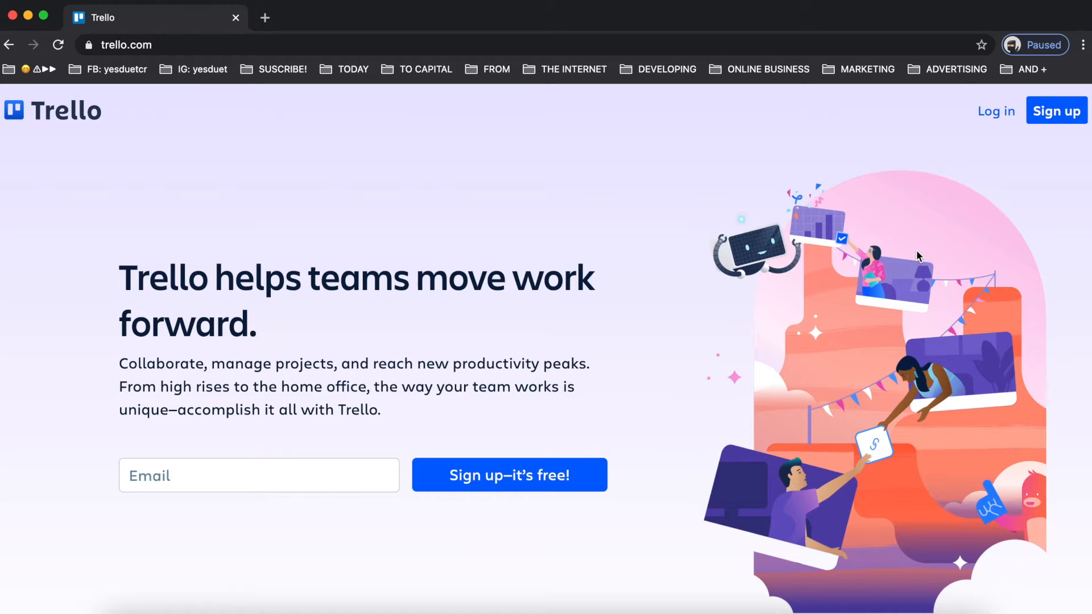
mouse_move(995, 112)
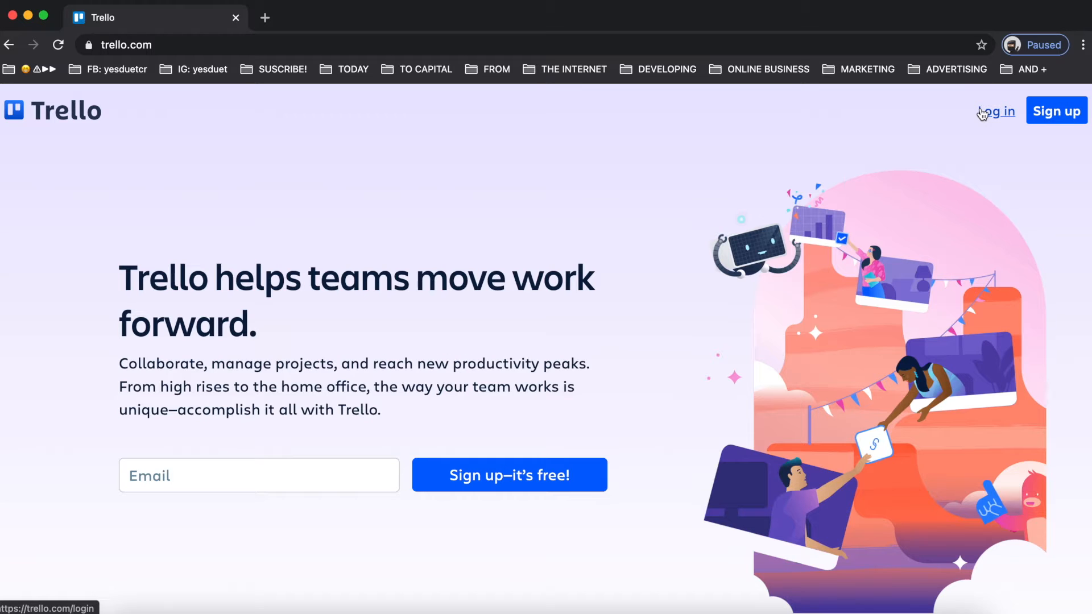
Step: Go to the Trello login page and begin entering the account email
left_click(999, 111)
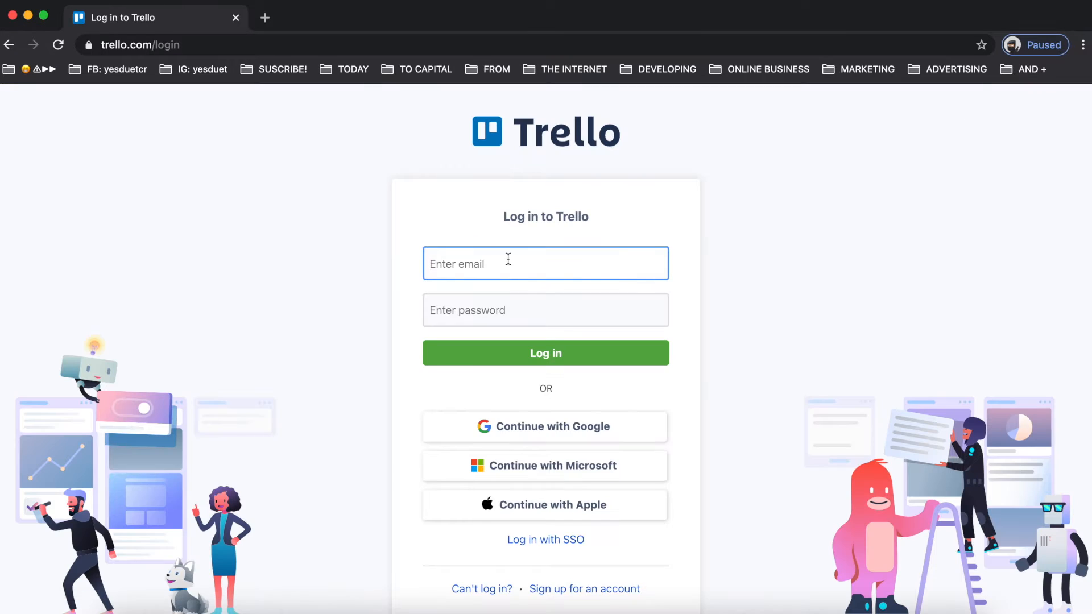
left_click(546, 354)
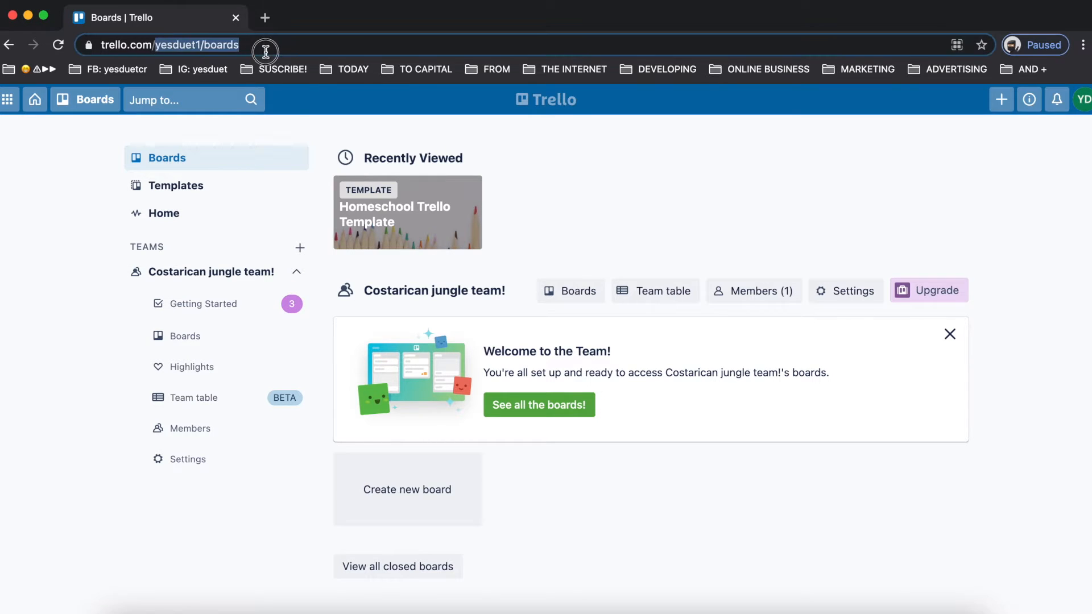
Step: Load trello.com/inspiration and scroll down to the New and Notable Templates
left_click(167, 44)
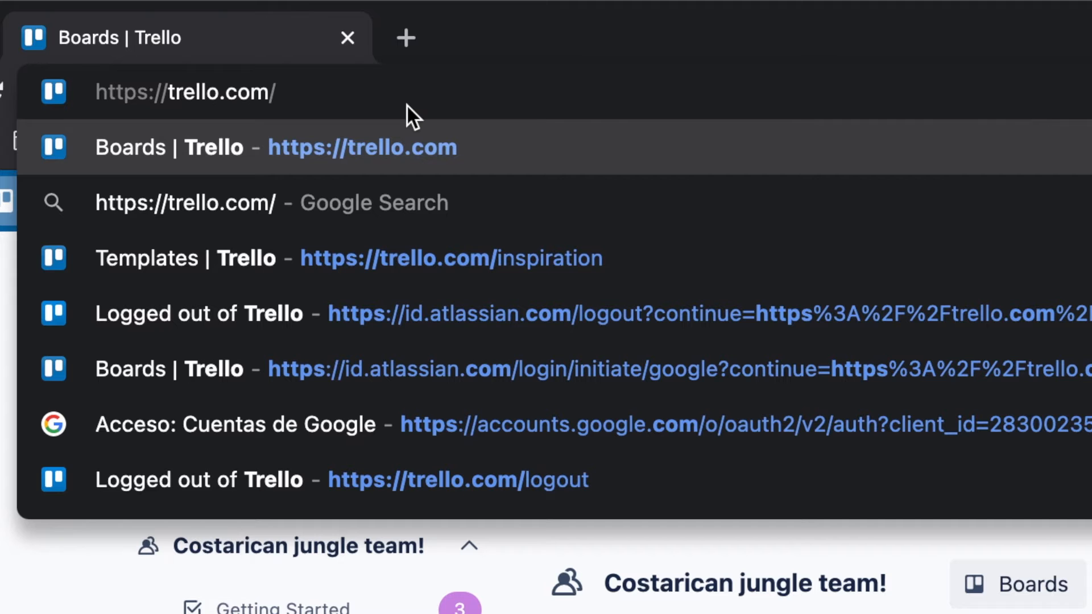
type("inspi")
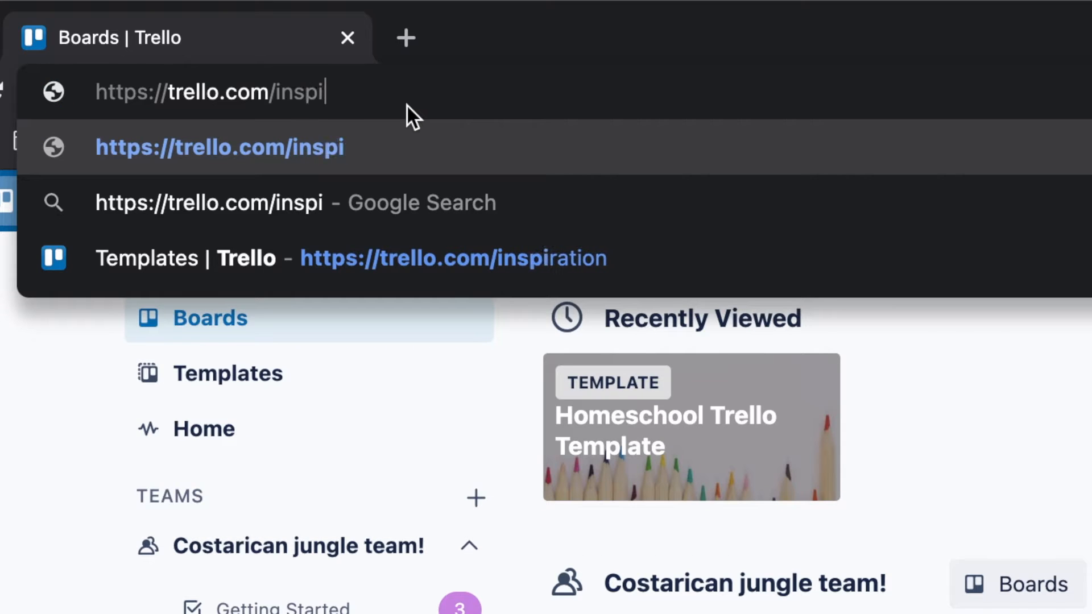
type("at")
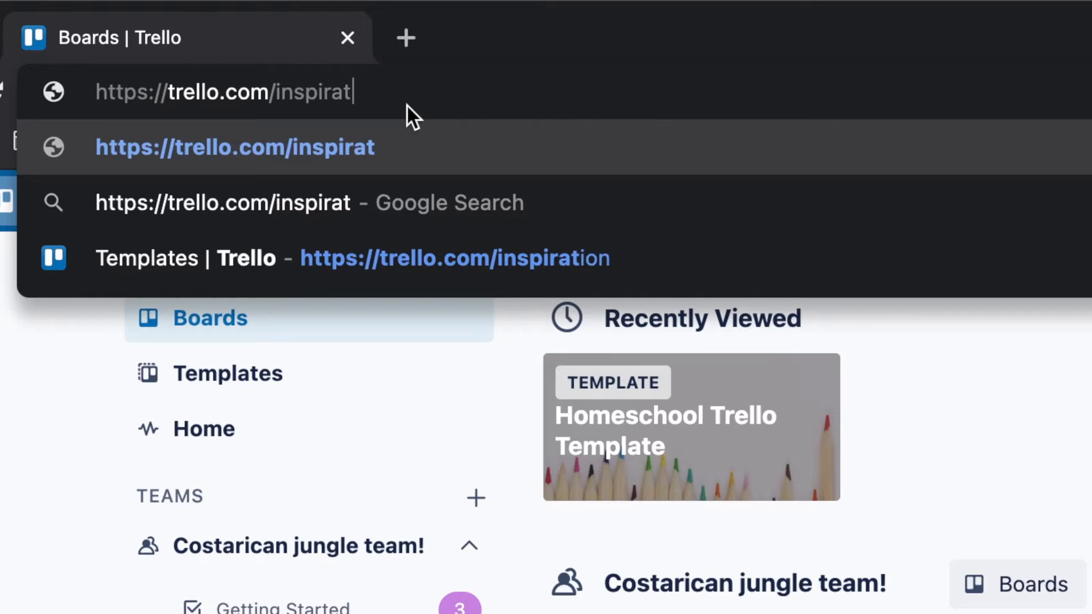
key("Enter")
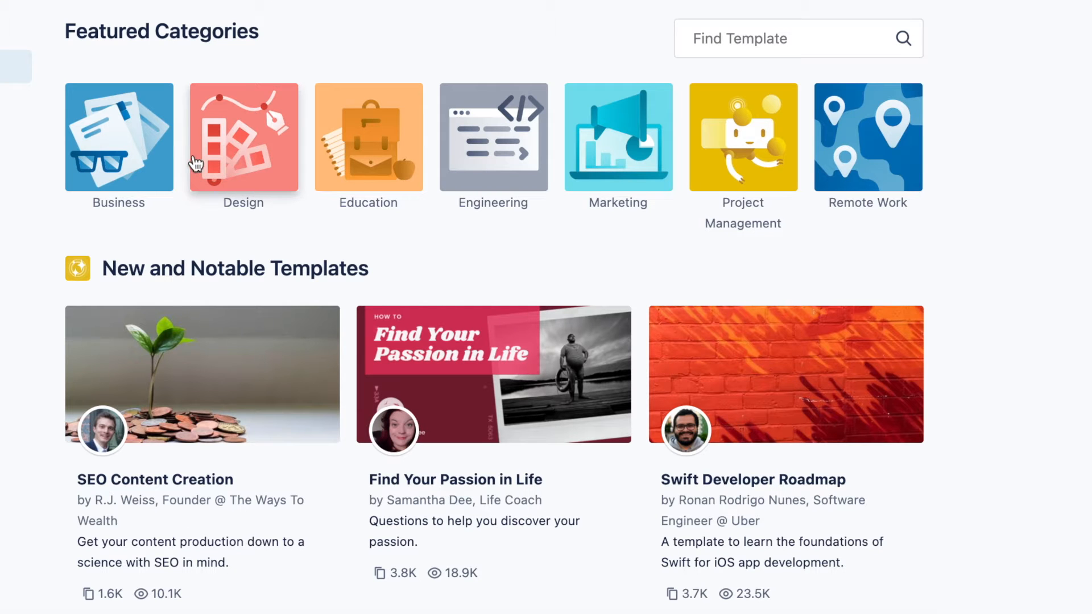
mouse_move(710, 248)
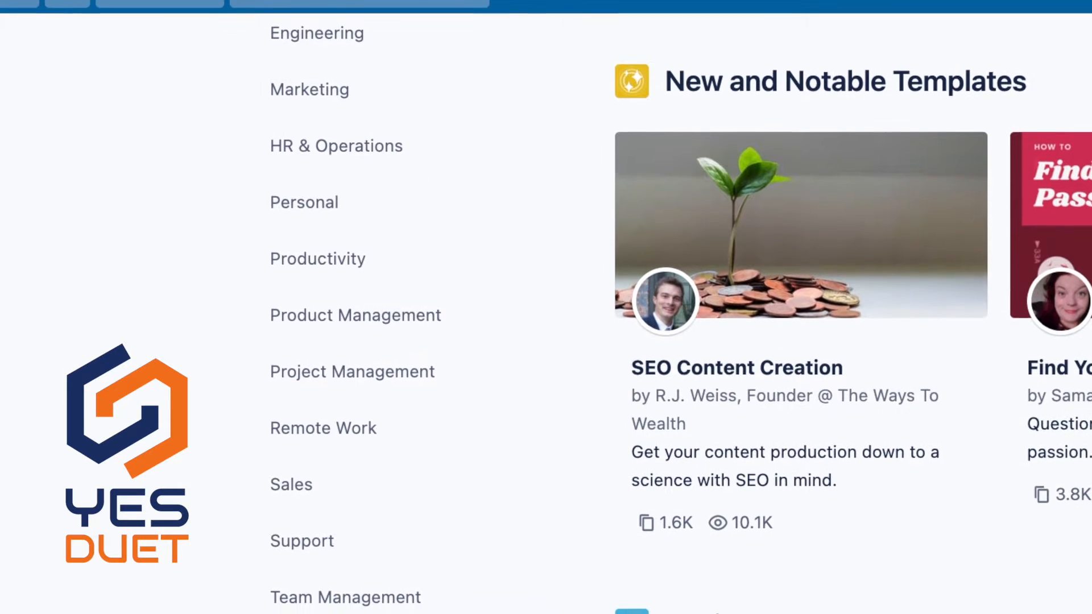
scroll("down", 3)
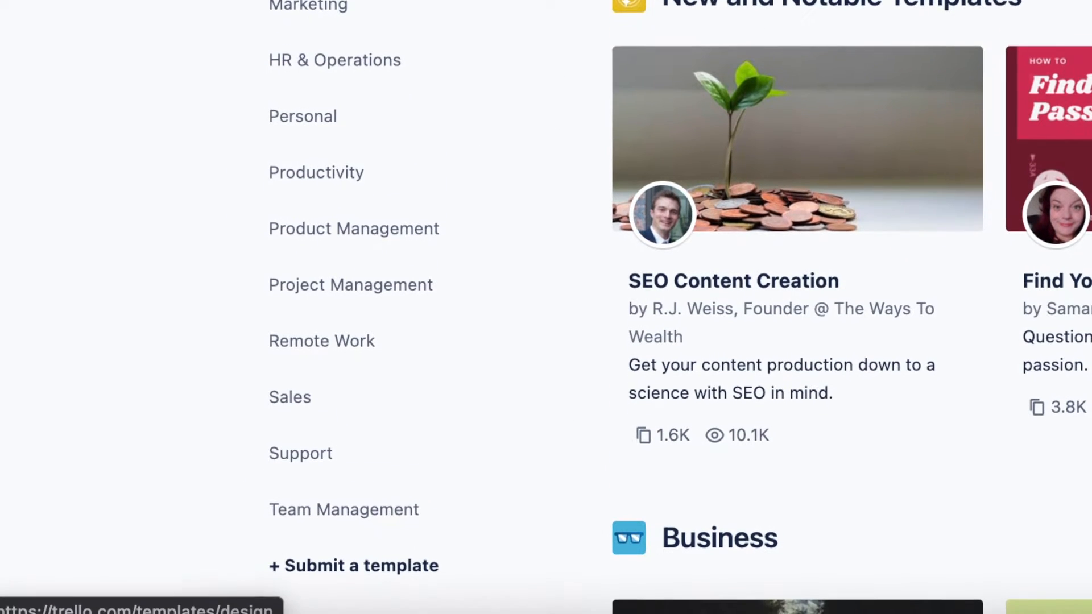
left_click(302, 115)
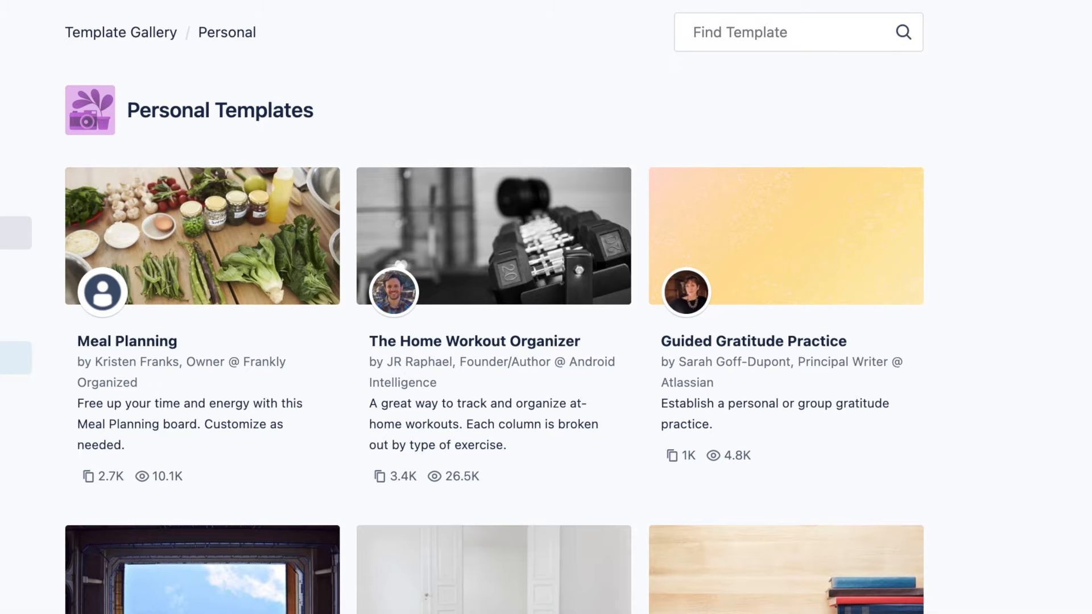
mouse_move(410, 326)
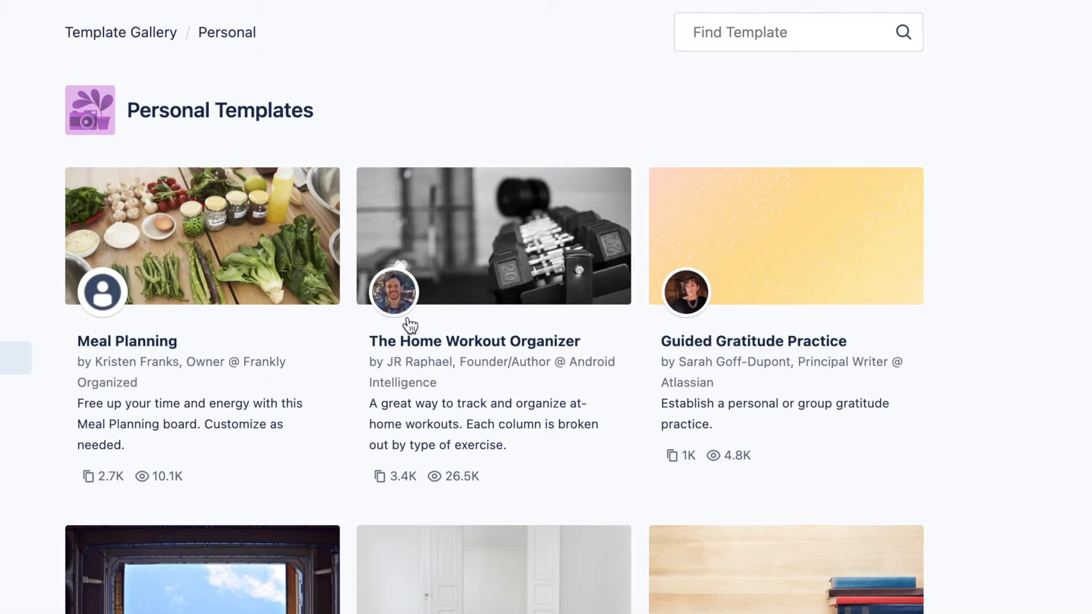
mouse_move(670, 382)
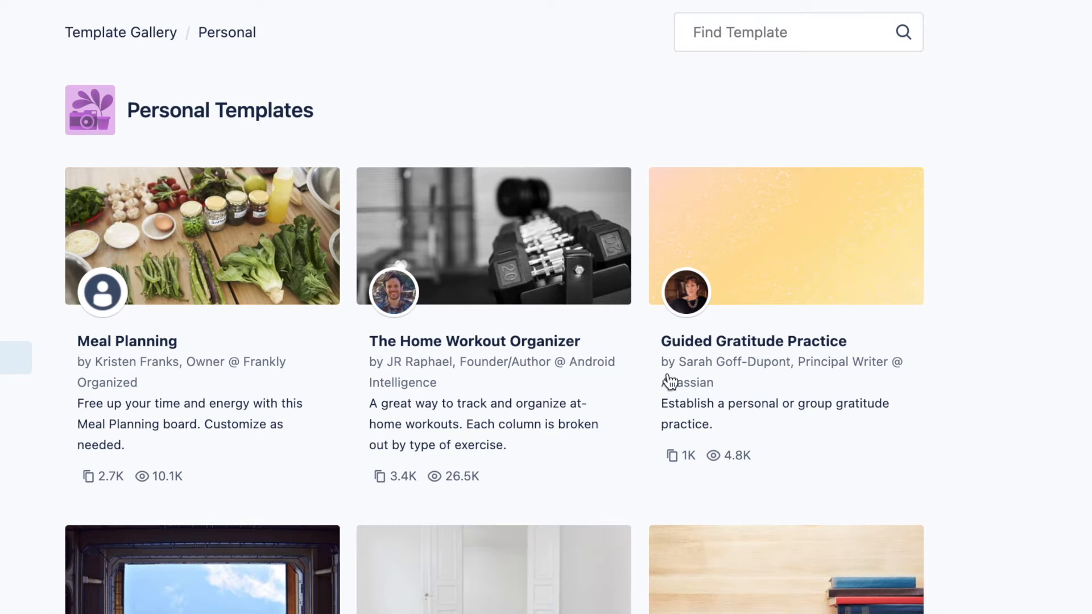
mouse_move(992, 400)
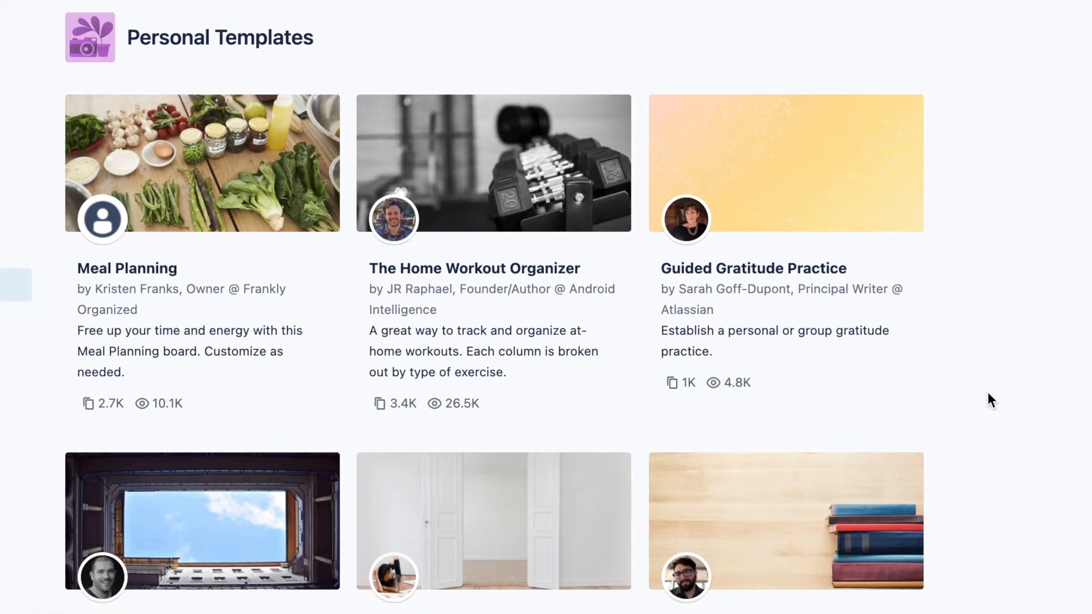
scroll("down", 3)
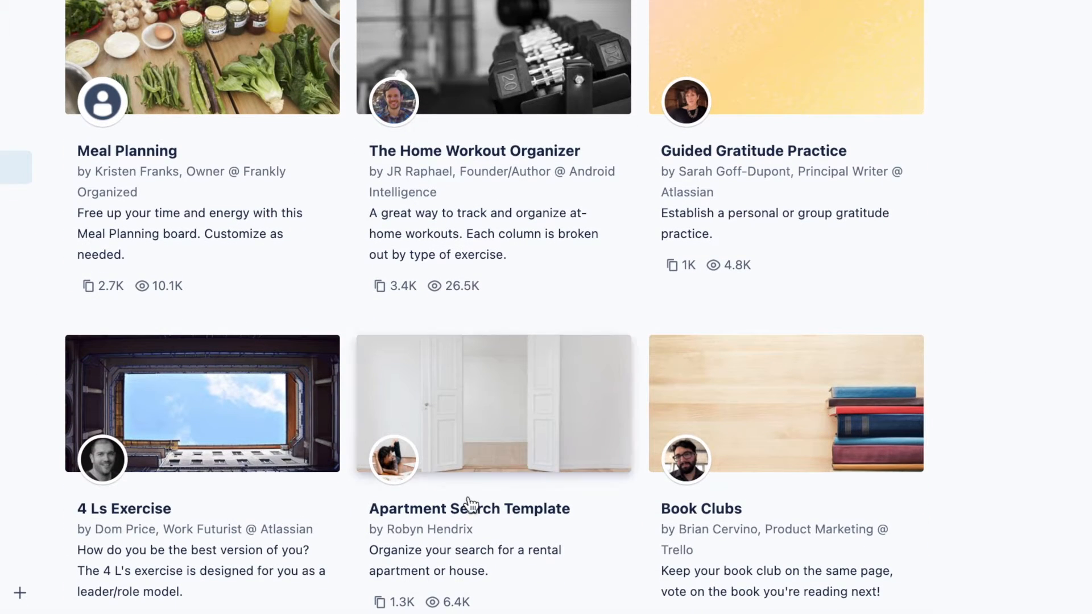
scroll("down", 3)
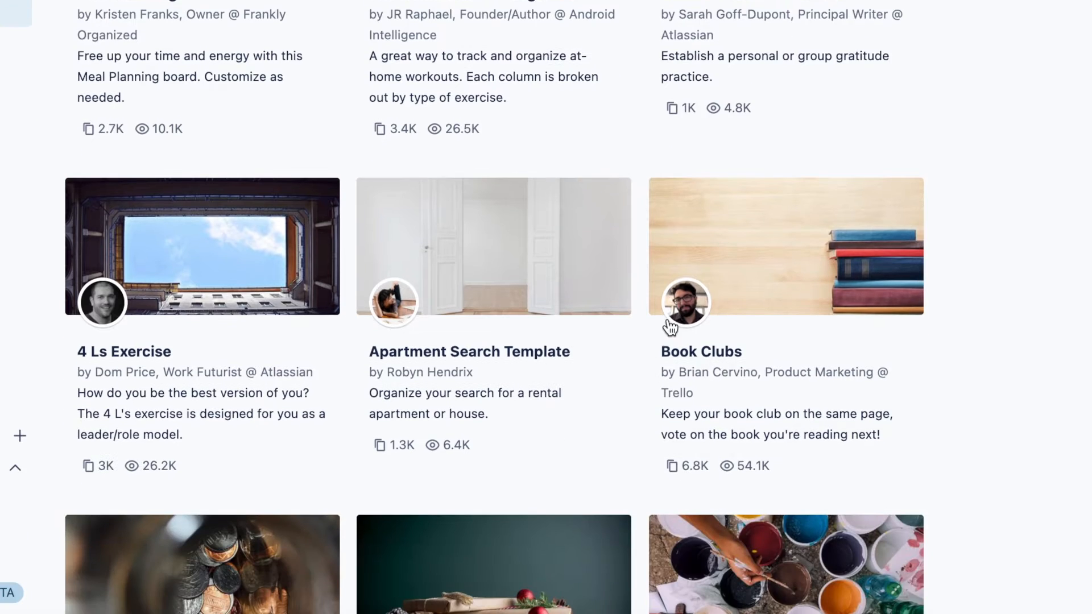
scroll("down", 3)
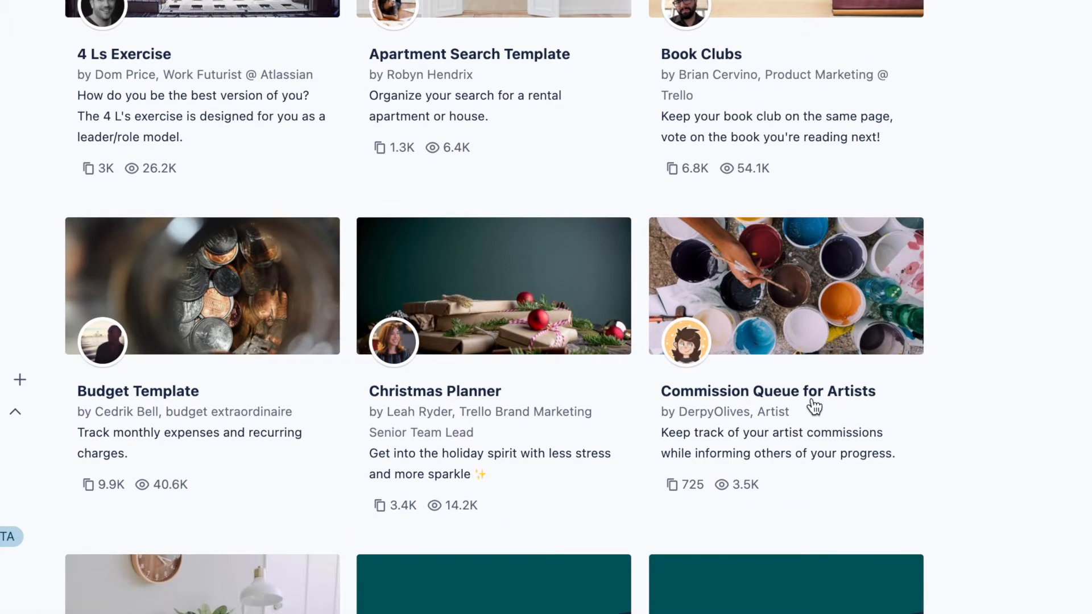
mouse_move(158, 416)
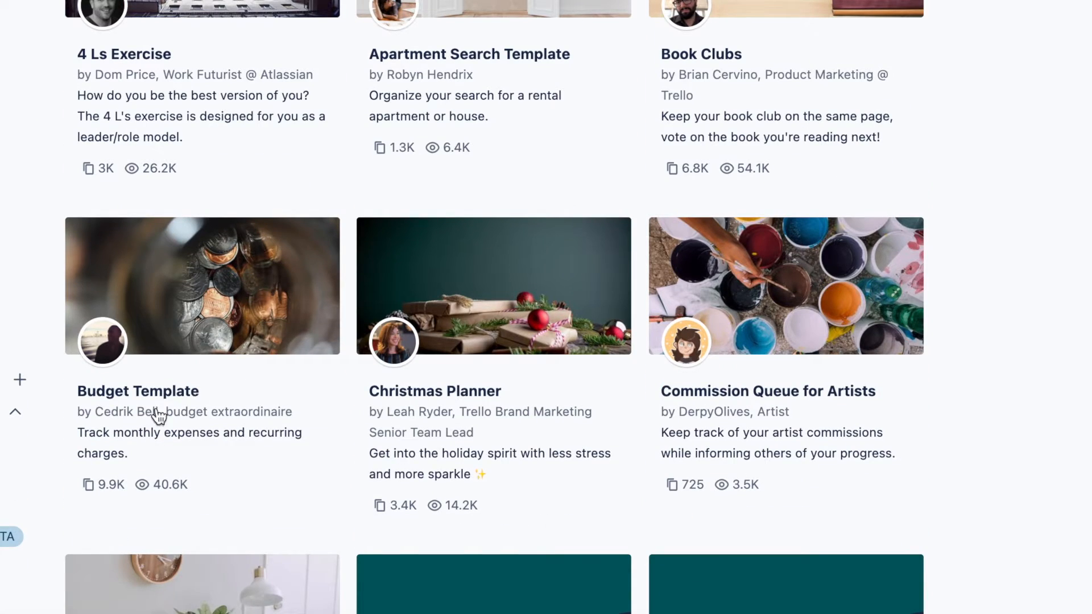
scroll("down", 3)
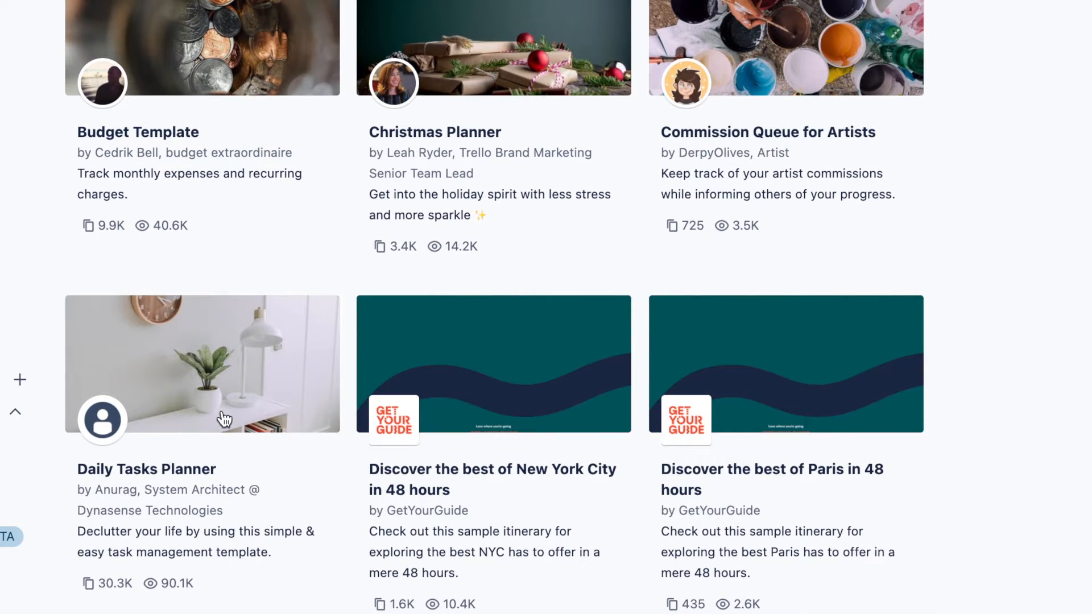
scroll("down", 3)
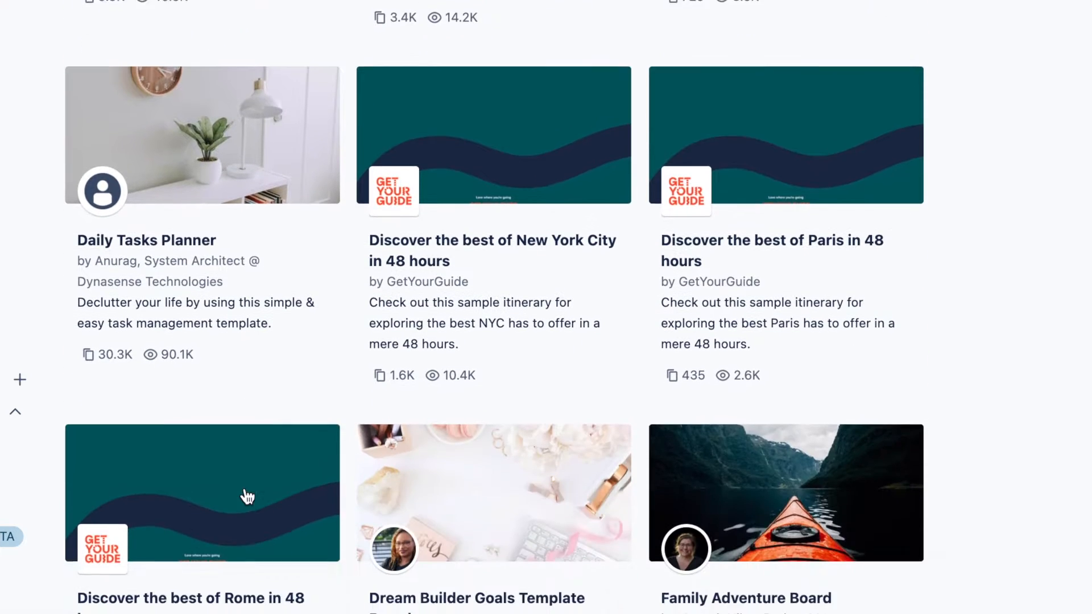
scroll("down", 3)
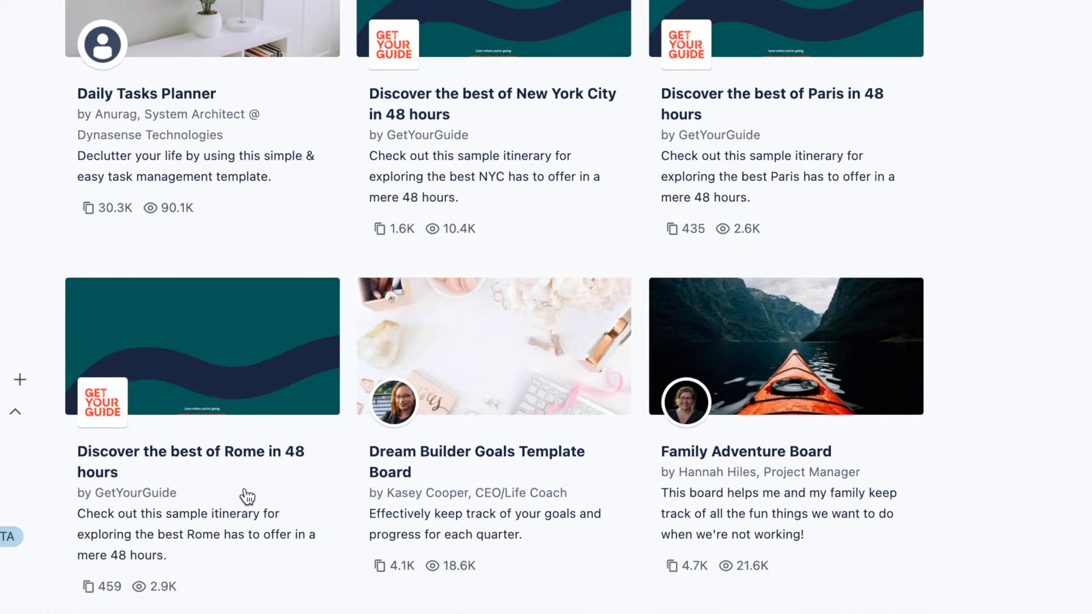
scroll("down", 3)
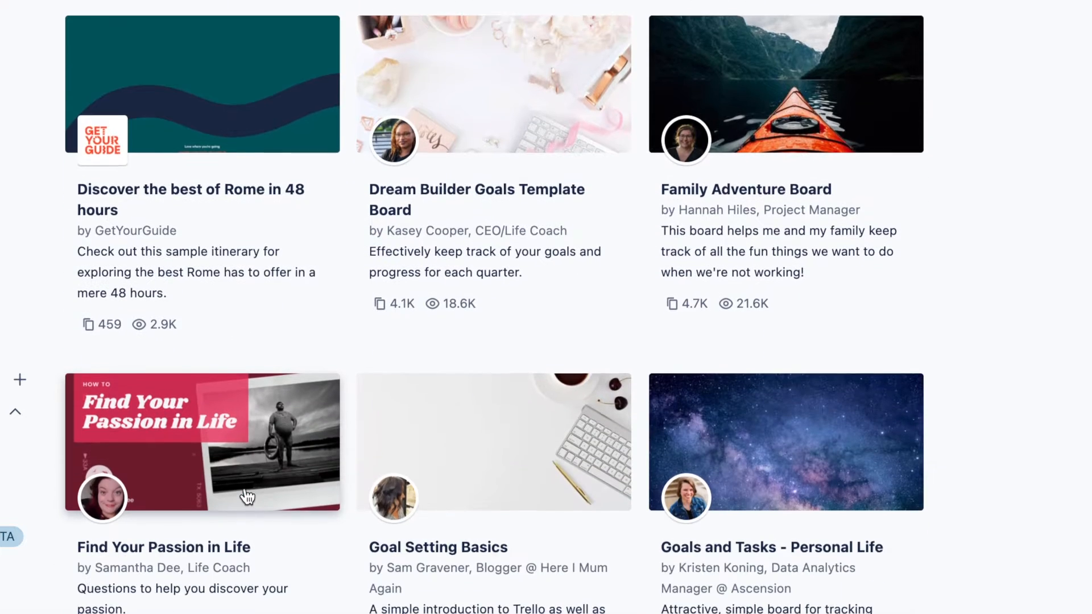
scroll("down", 3)
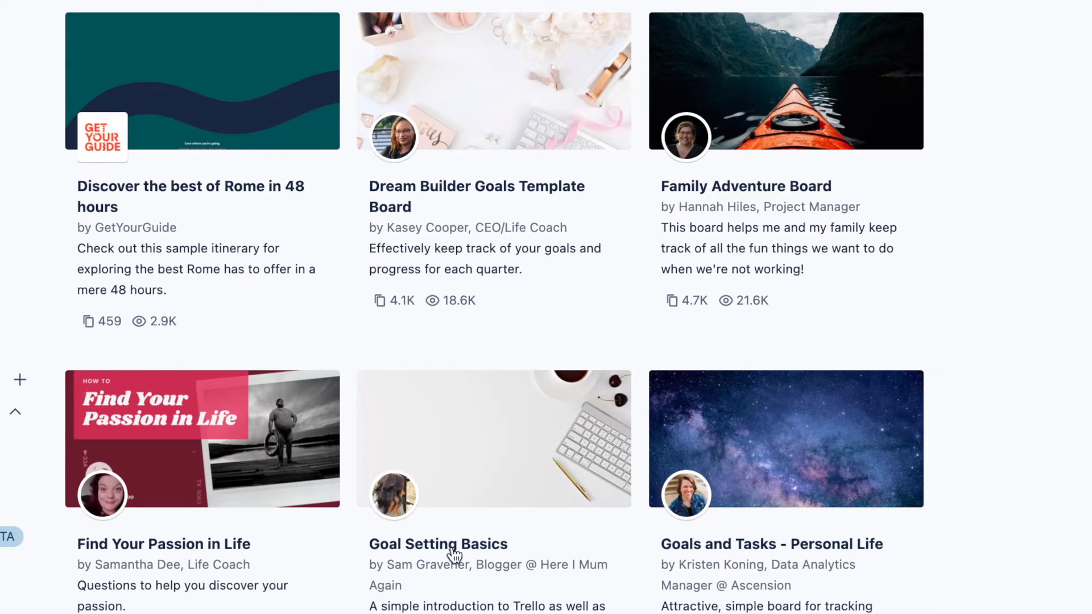
scroll("down", 3)
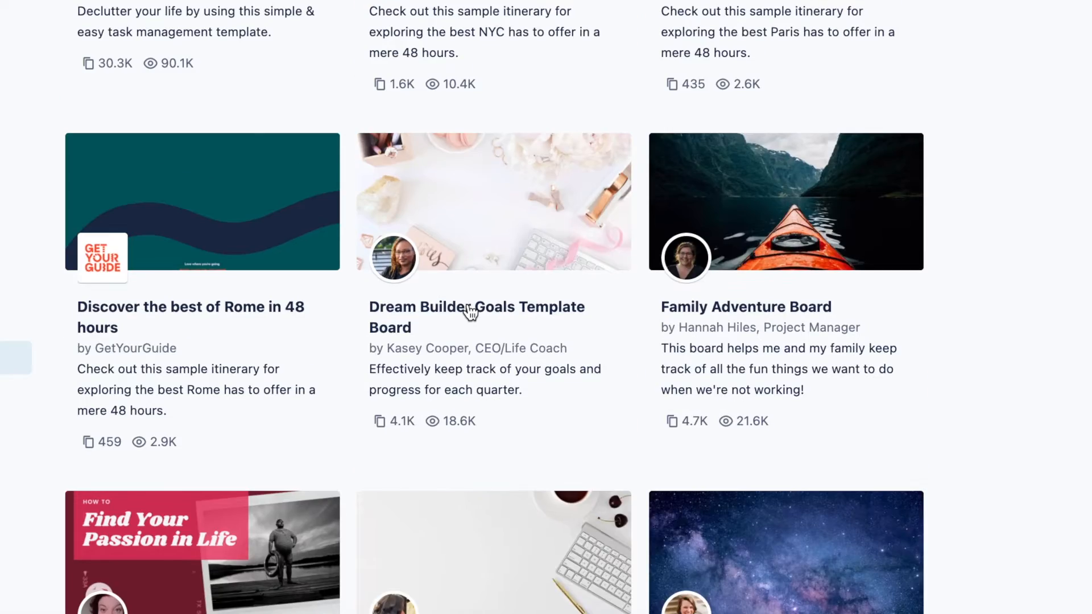
scroll("down", 3)
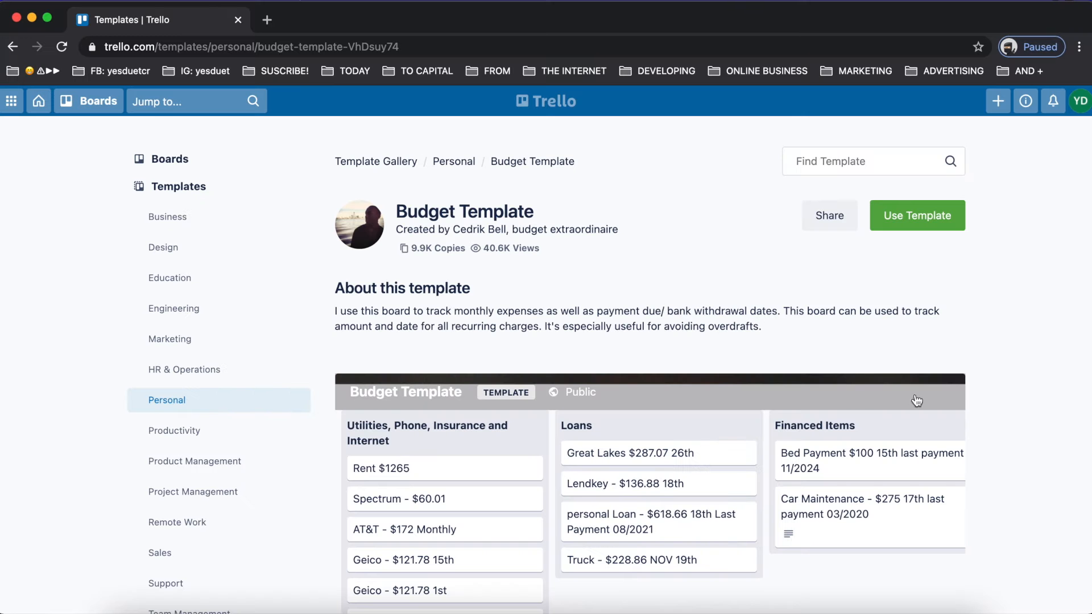
Step: Open the full Budget Template board and scroll across its Loans, Subscriptions and Utilities lists
scroll("down", 3)
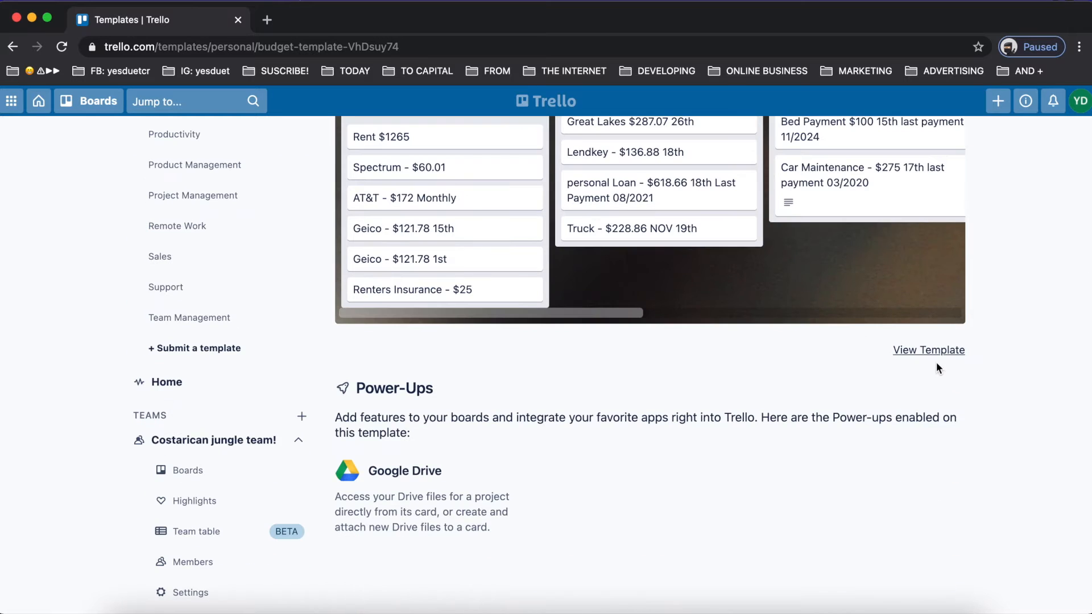
left_click(928, 350)
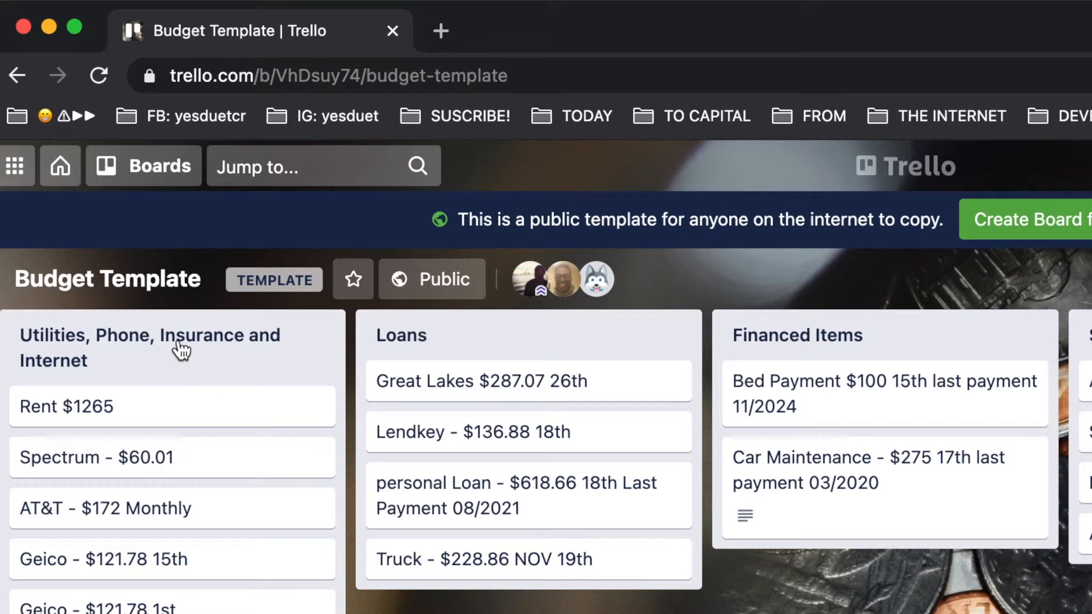
mouse_move(903, 353)
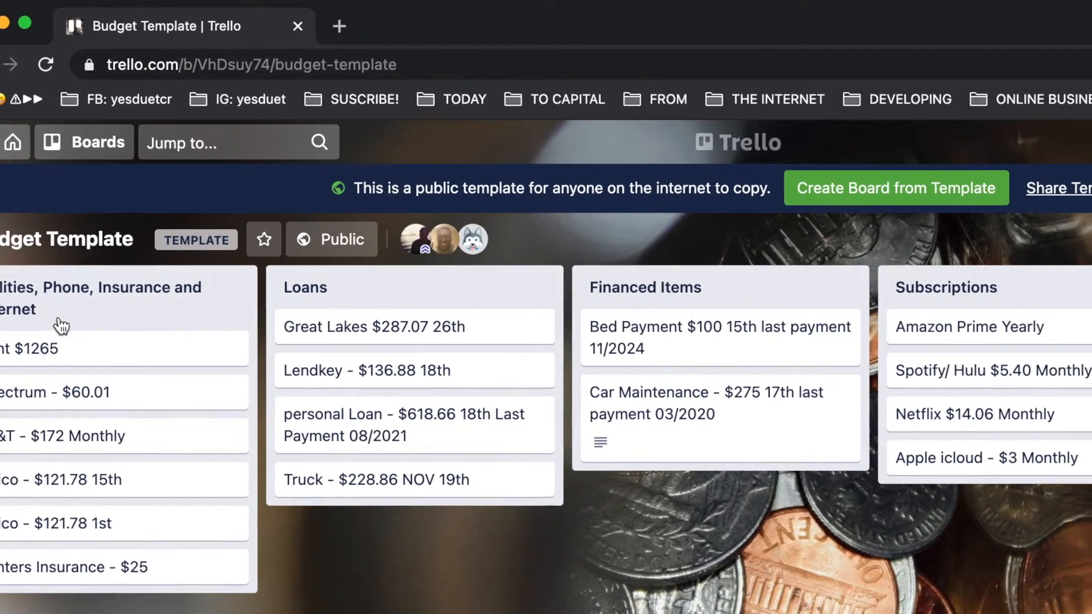
scroll("right", 3)
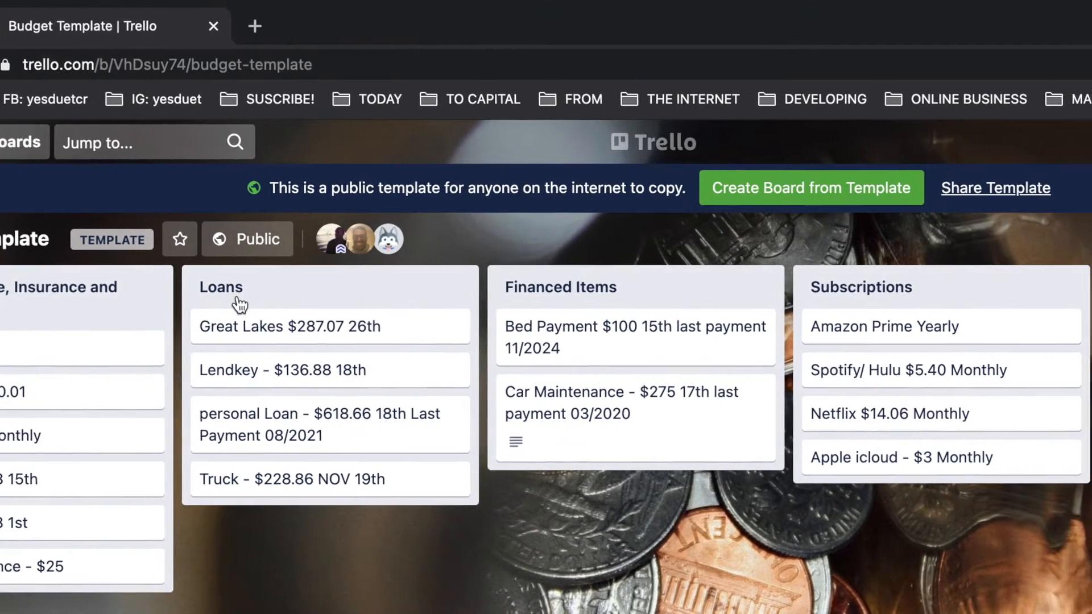
scroll("right", 3)
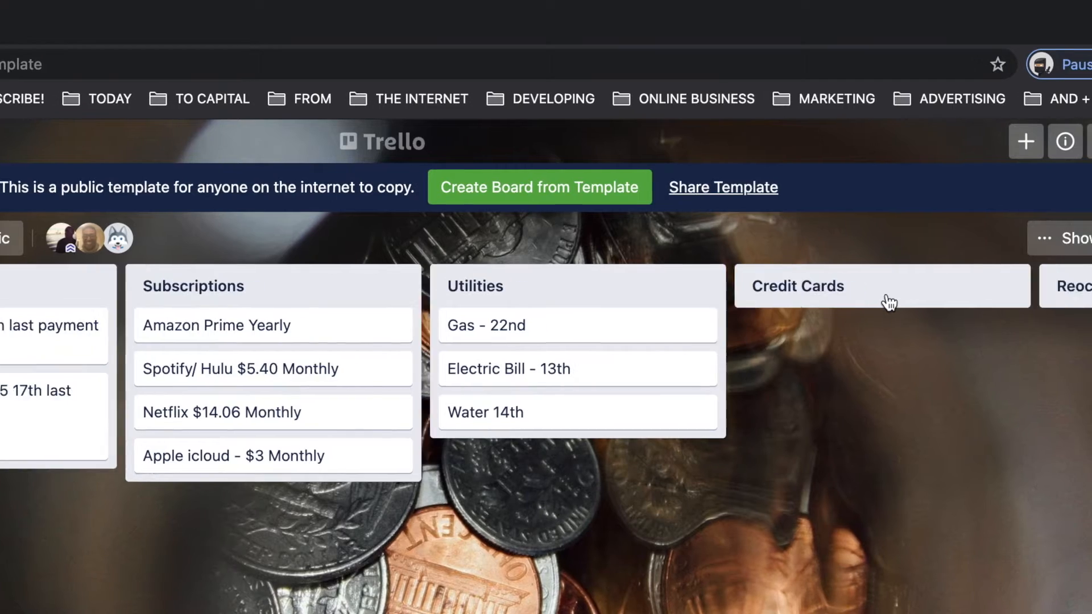
scroll("left", 3)
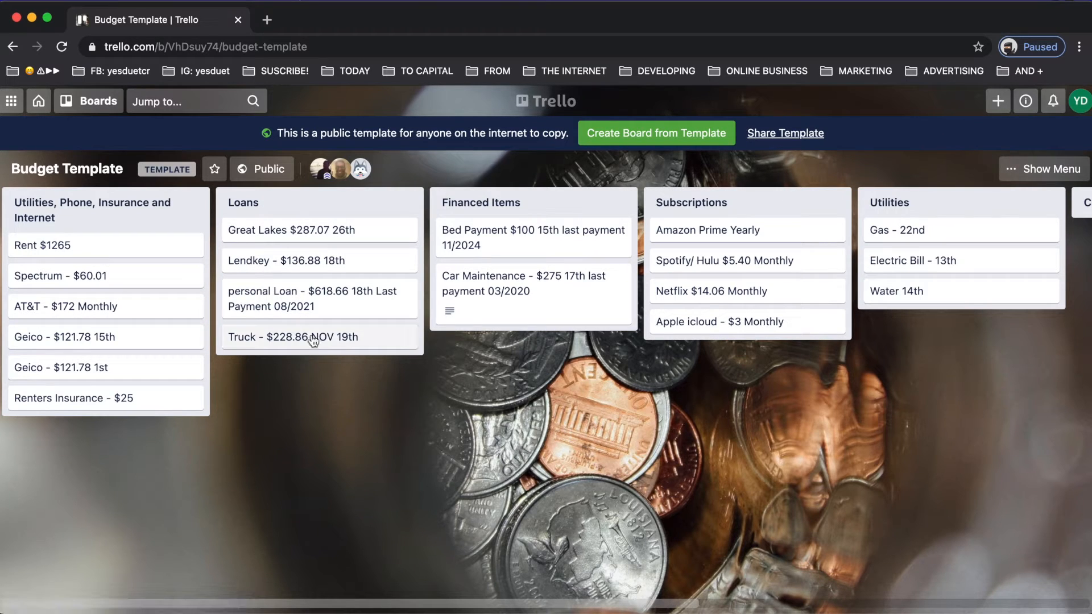
mouse_move(263, 370)
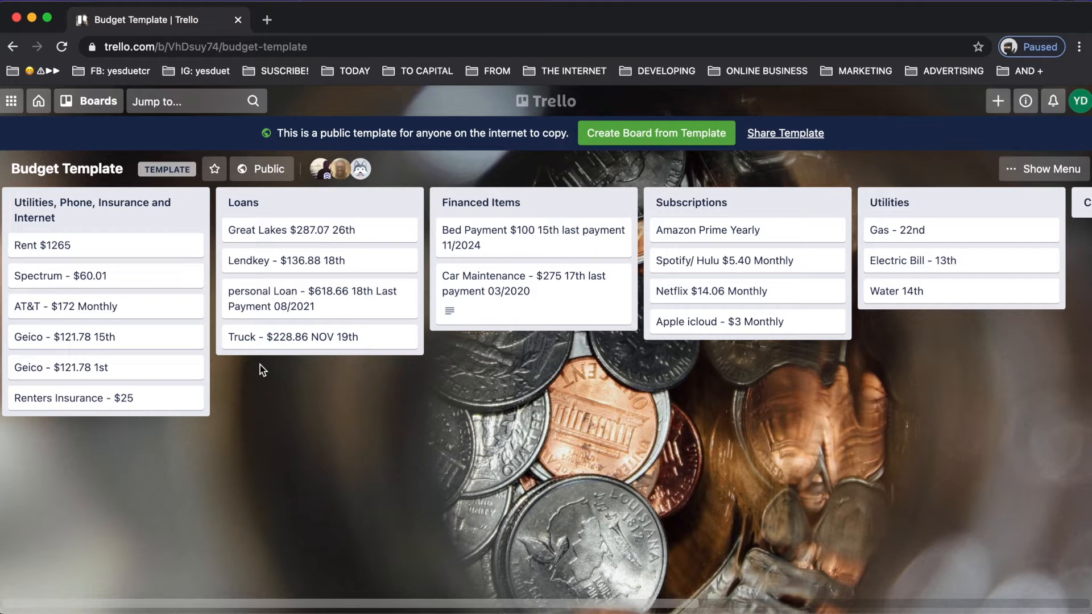
mouse_move(458, 265)
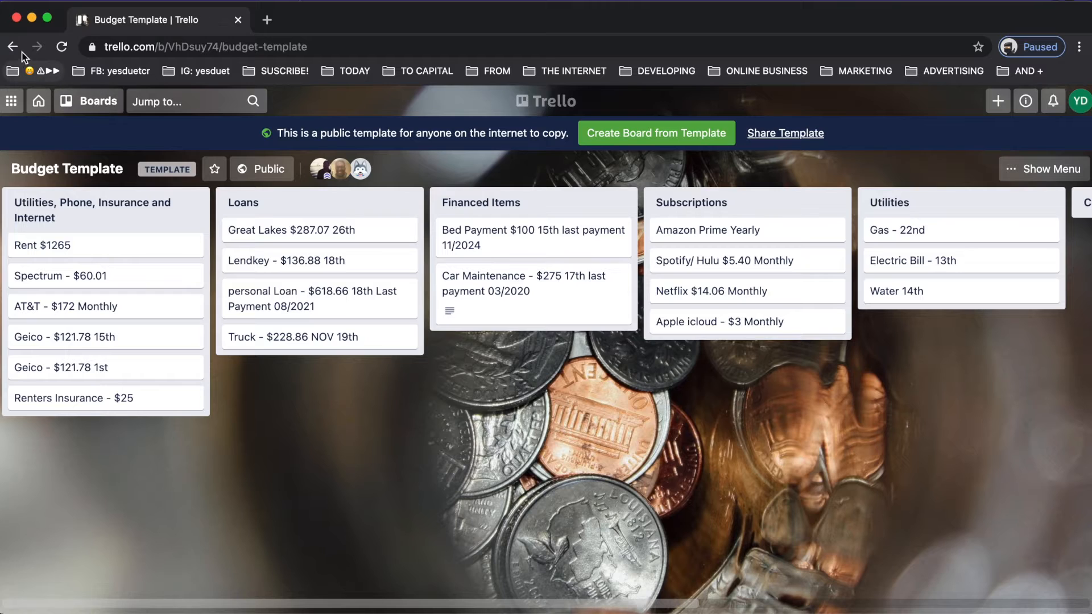
Step: Go back twice to the Personal gallery and scroll down to Groceries Template
left_click(13, 47)
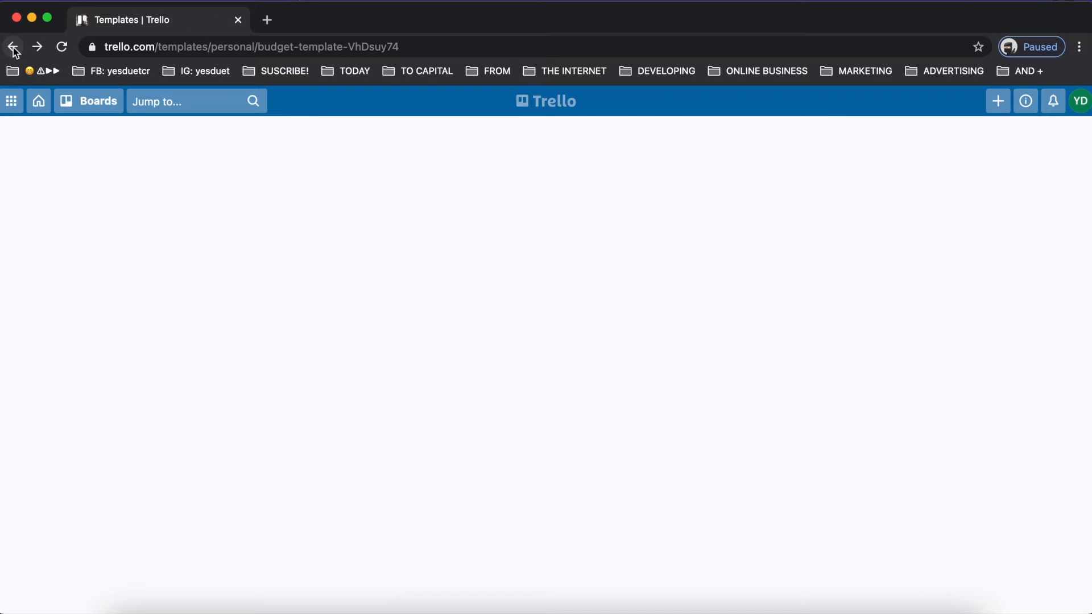
left_click(13, 46)
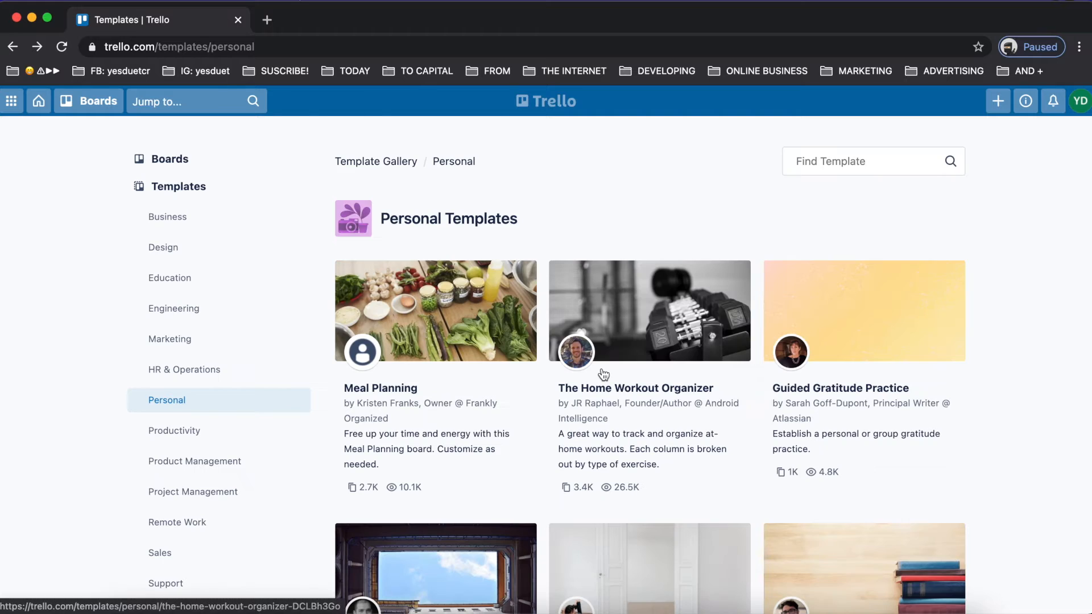
scroll("down", 3)
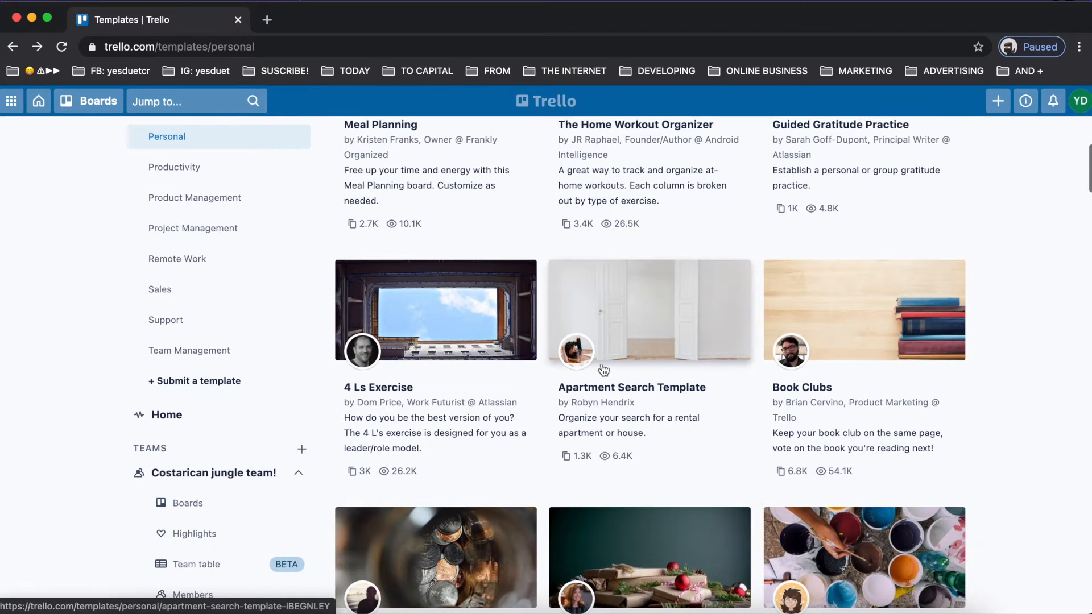
scroll("down", 3)
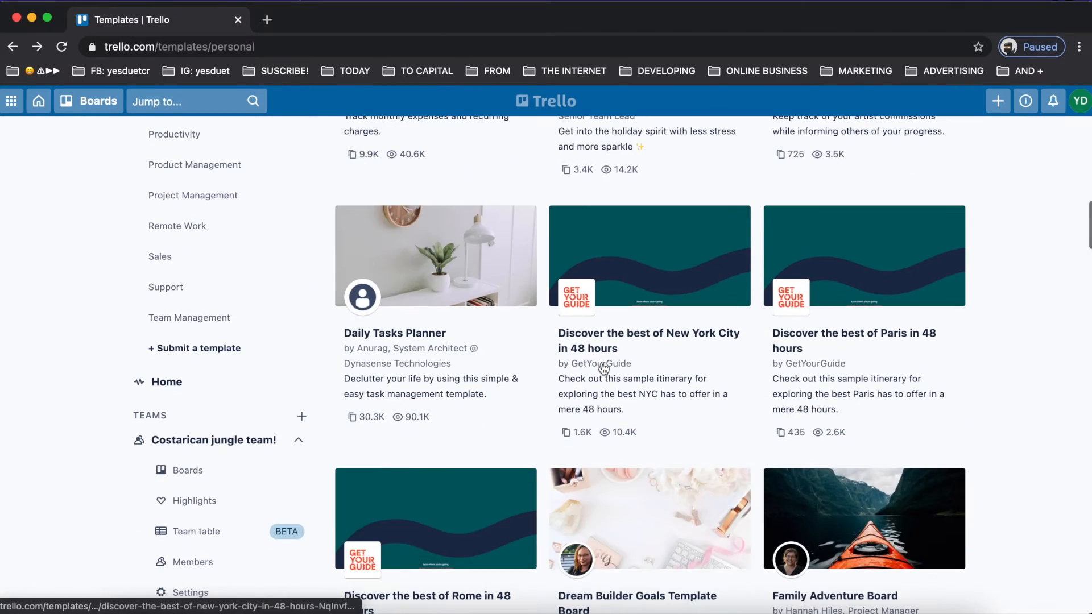
scroll("down", 3)
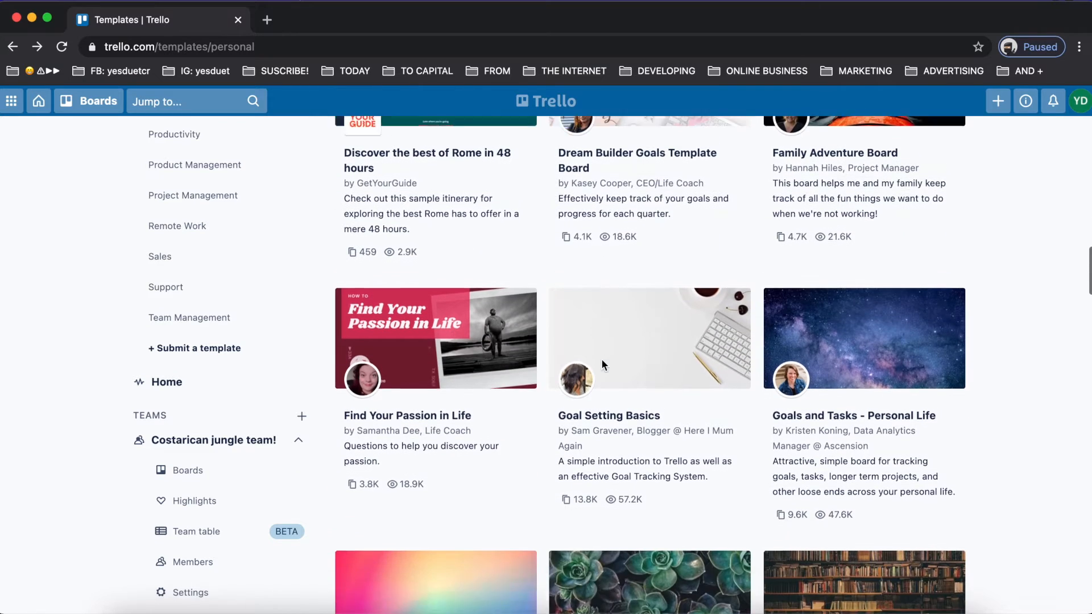
scroll("down", 3)
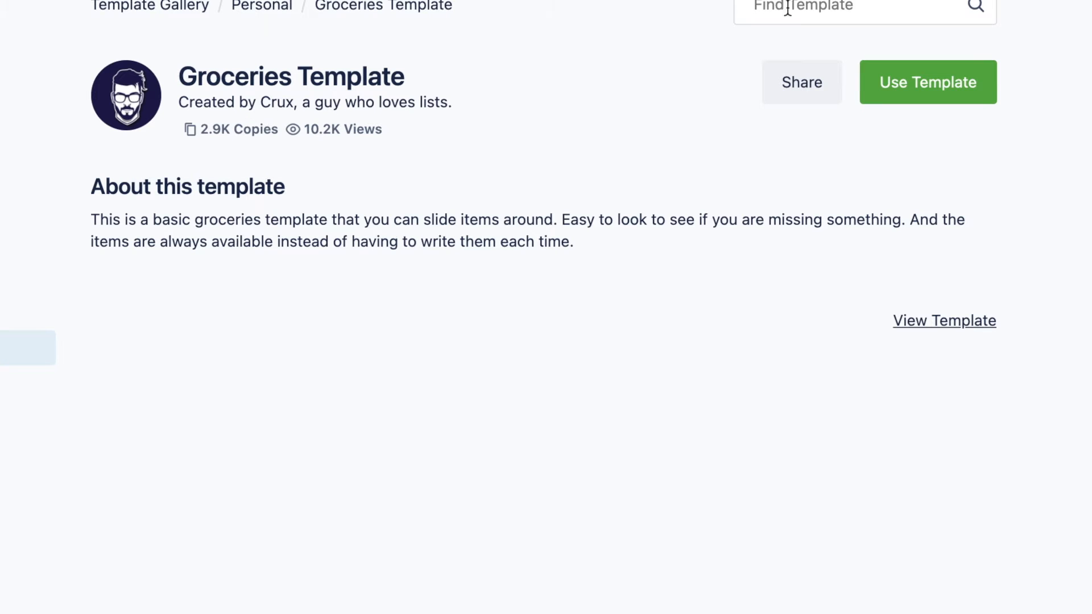
Step: Look over the Groceries Template preview, then search templates for 'trav'
left_click(944, 320)
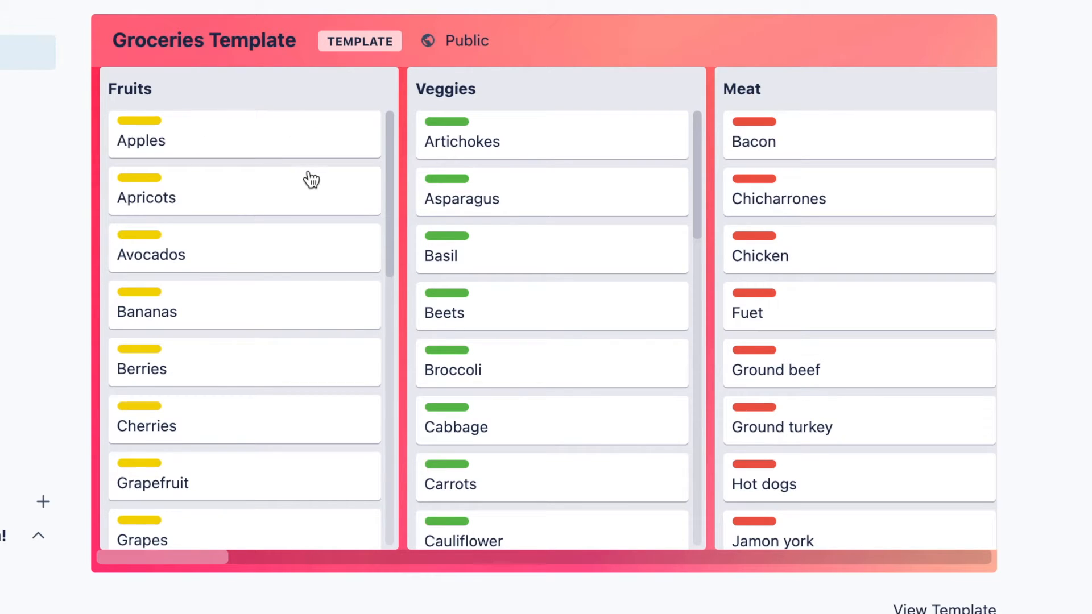
scroll("down", 3)
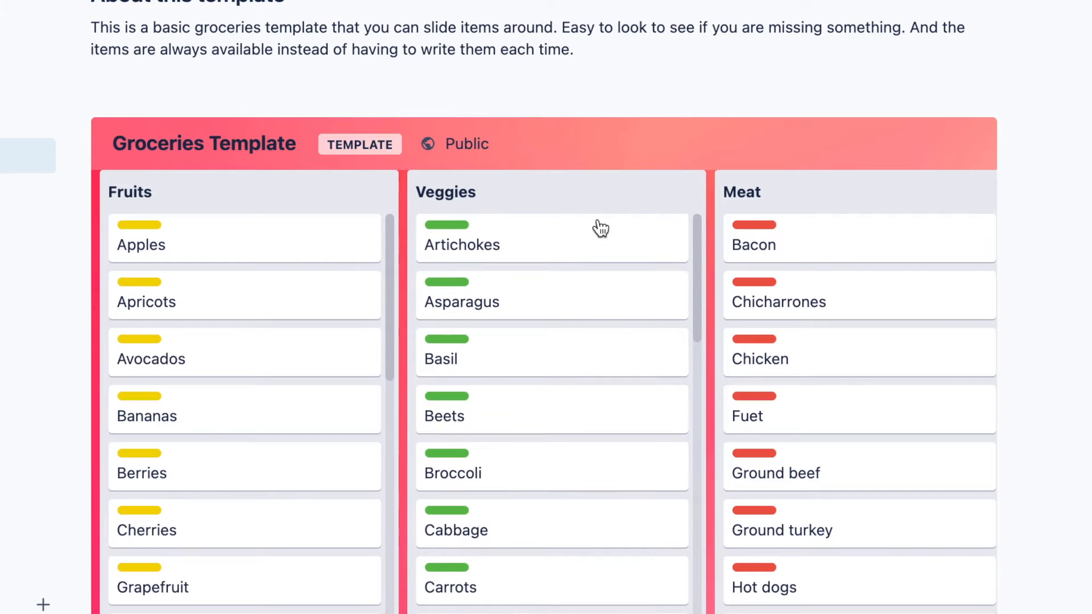
scroll("down", 3)
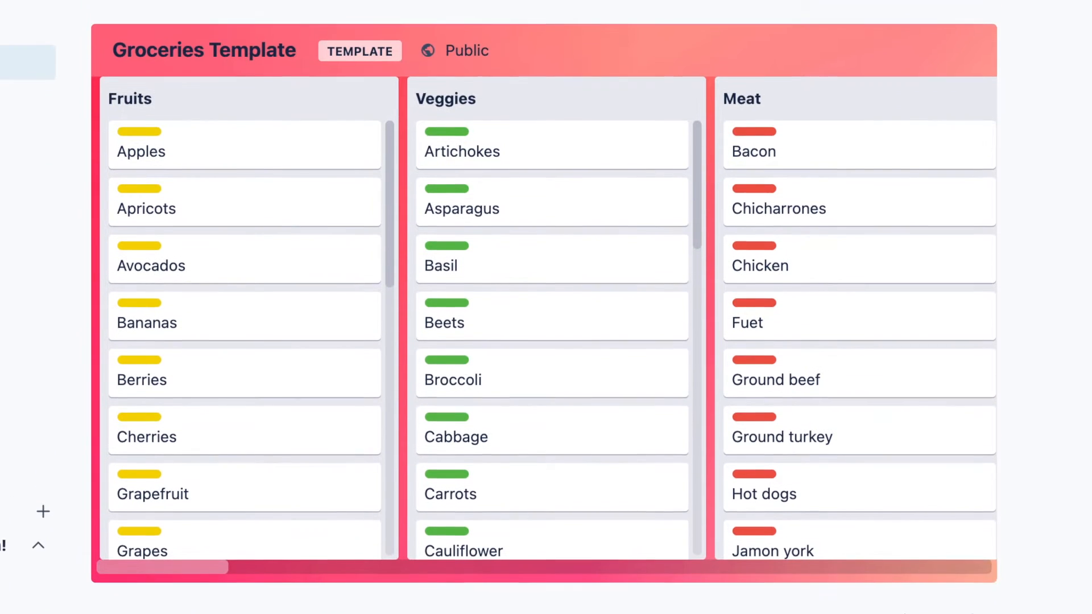
scroll("right", 3)
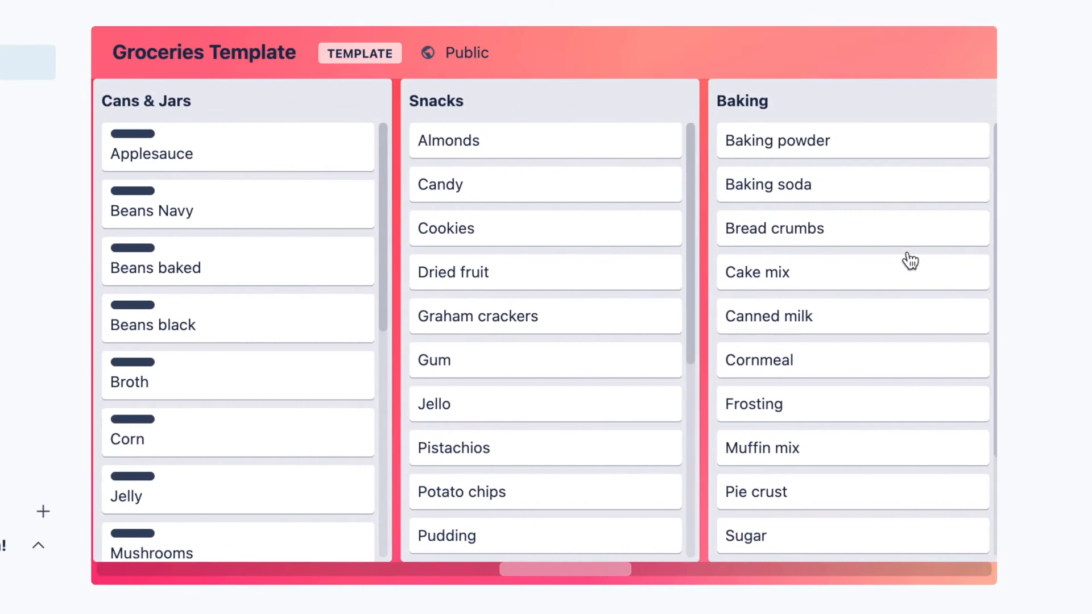
scroll("right", 3)
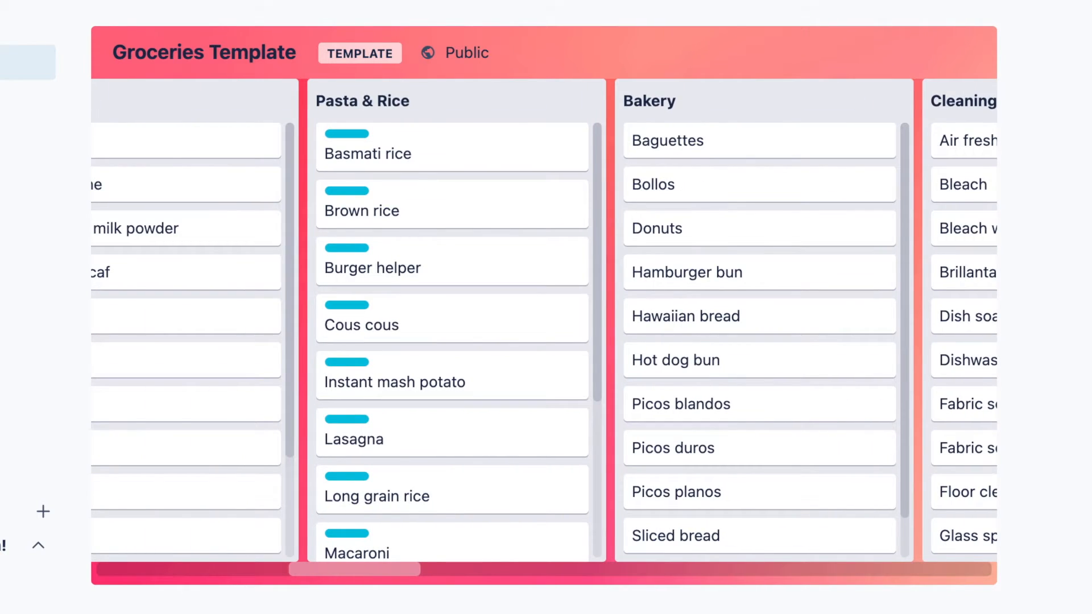
scroll("down", 3)
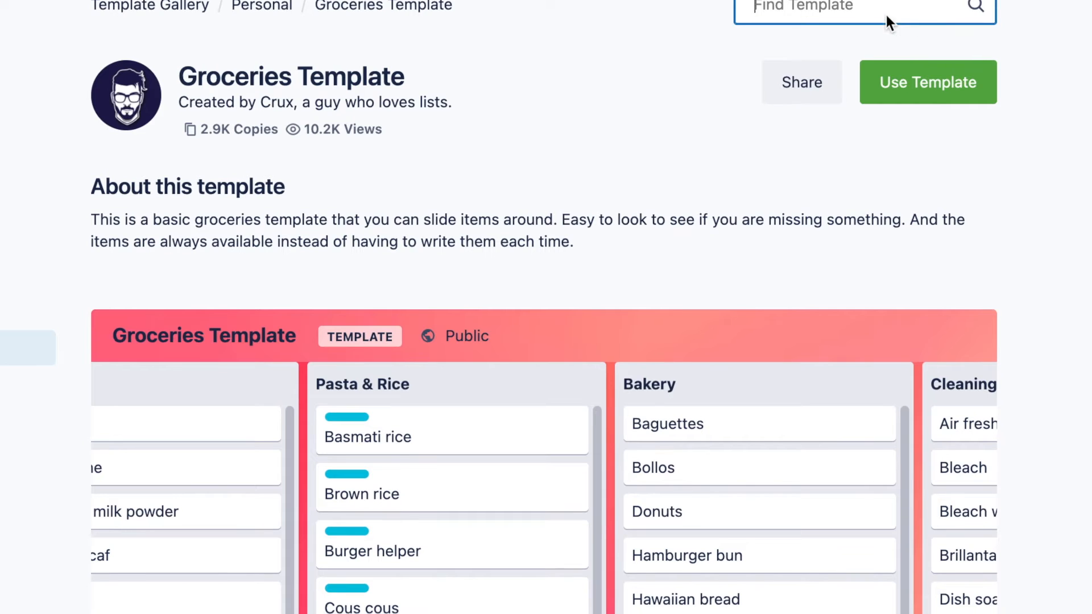
type("trav")
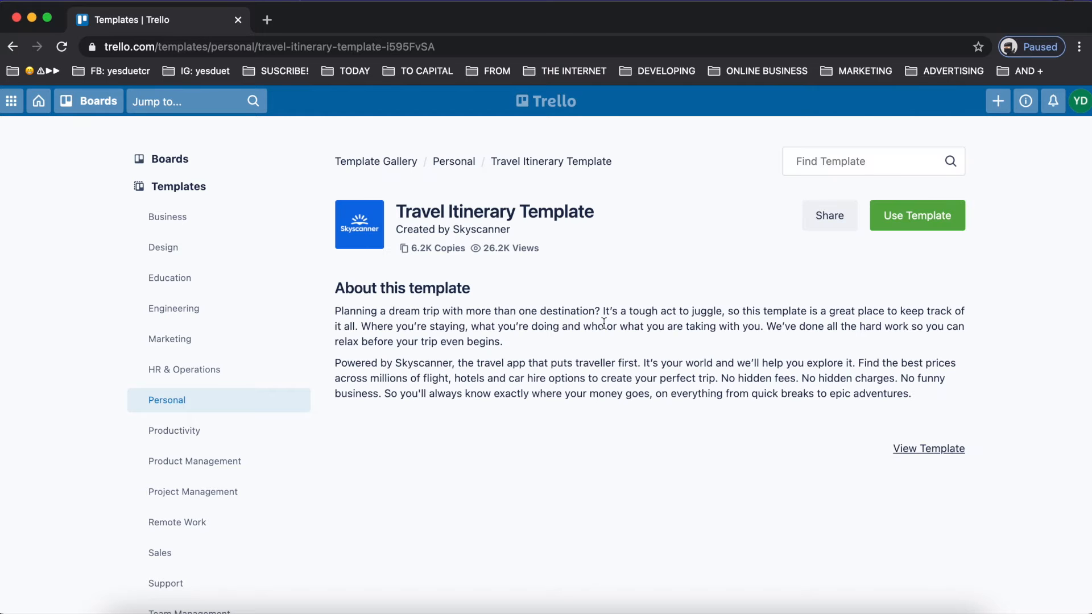
Step: Open the Travel Itinerary Template and view its full board, scrolling across the lists
left_click(928, 449)
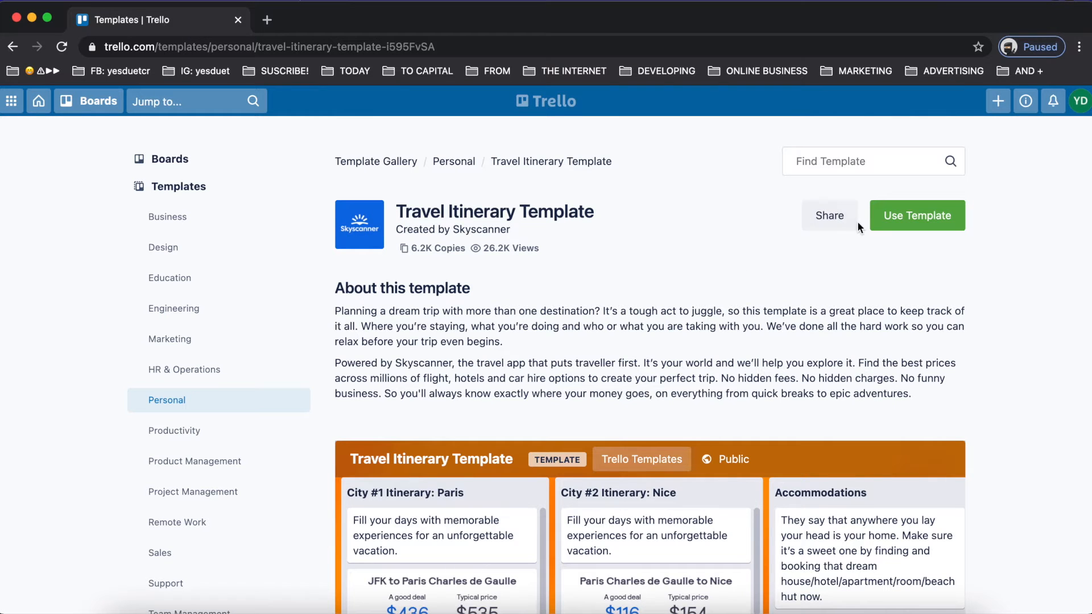
scroll("down", 3)
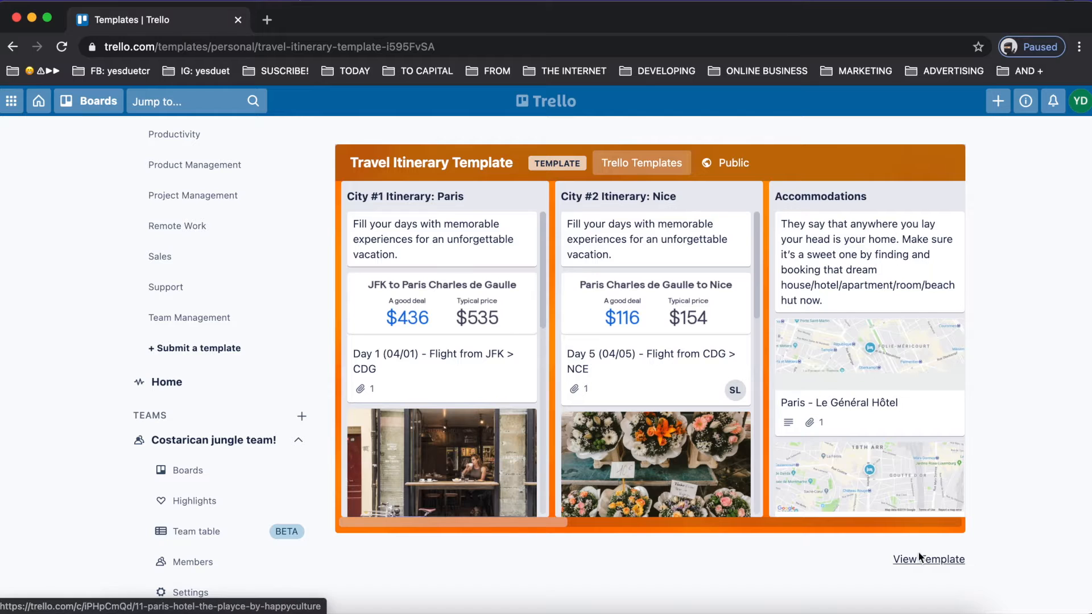
left_click(927, 559)
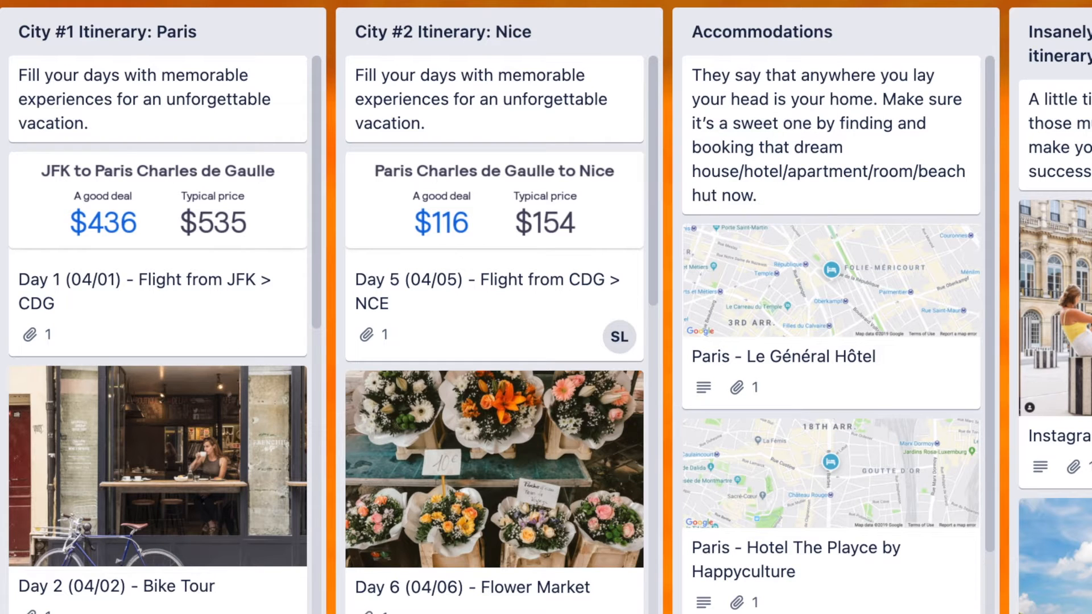
mouse_move(181, 112)
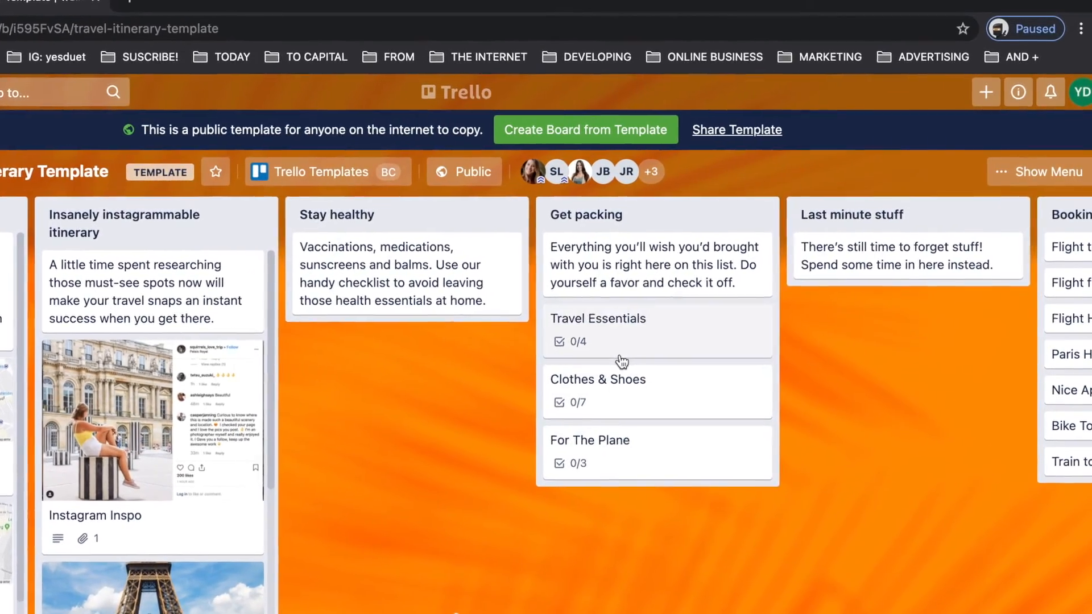
scroll("right", 3)
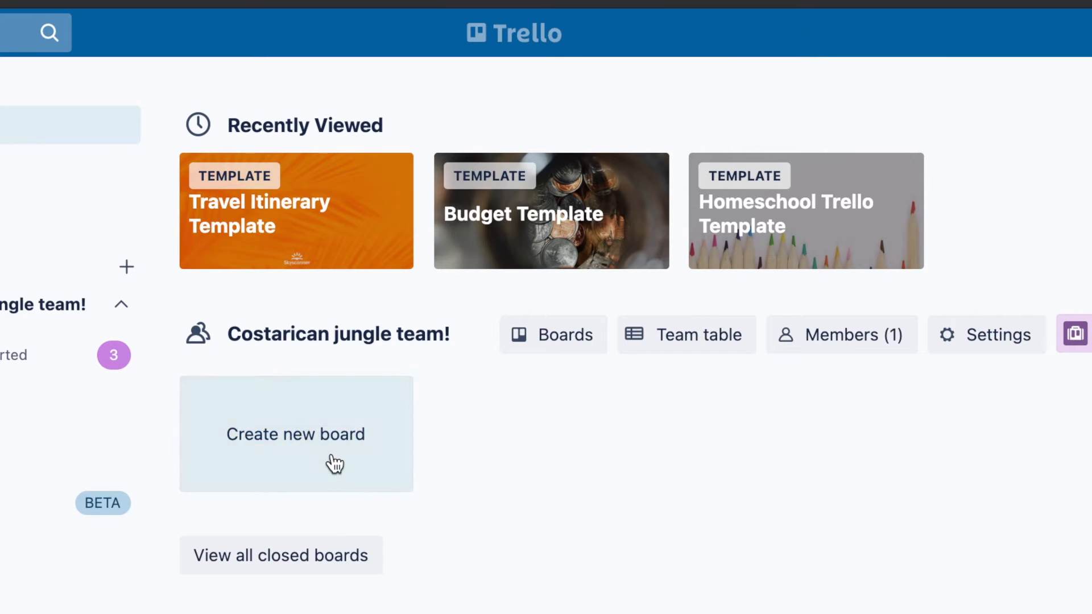
Step: Create a new team board titled 'Value Content'
left_click(295, 433)
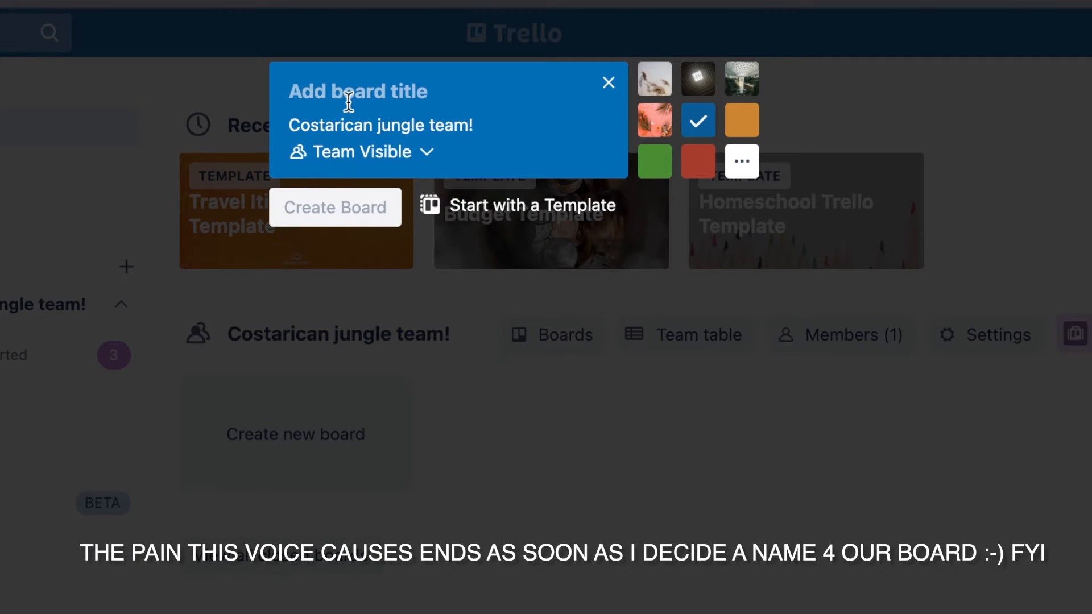
type("Tes")
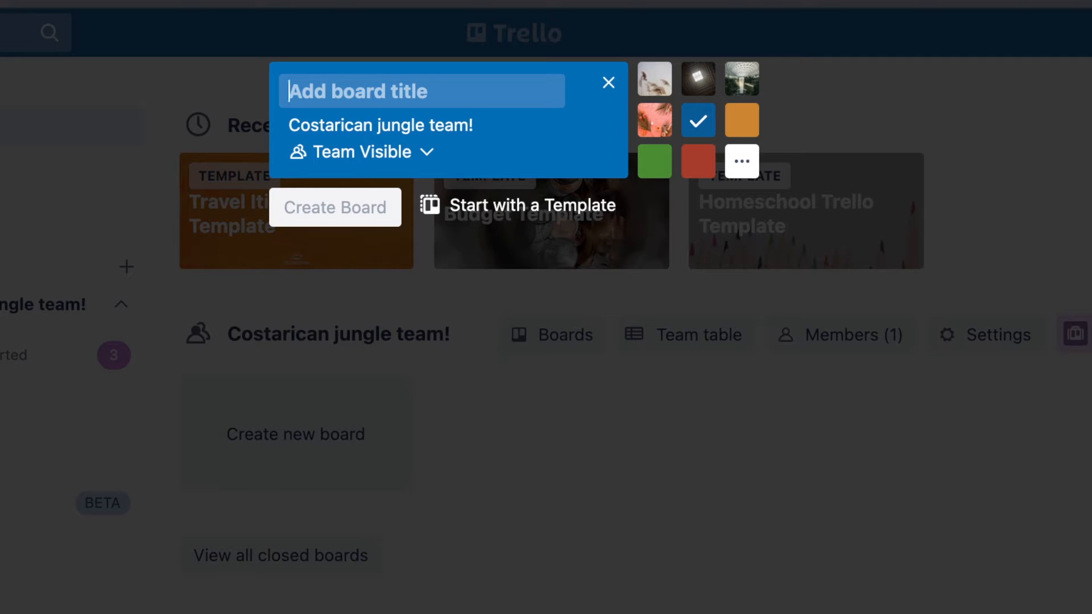
type("Content")
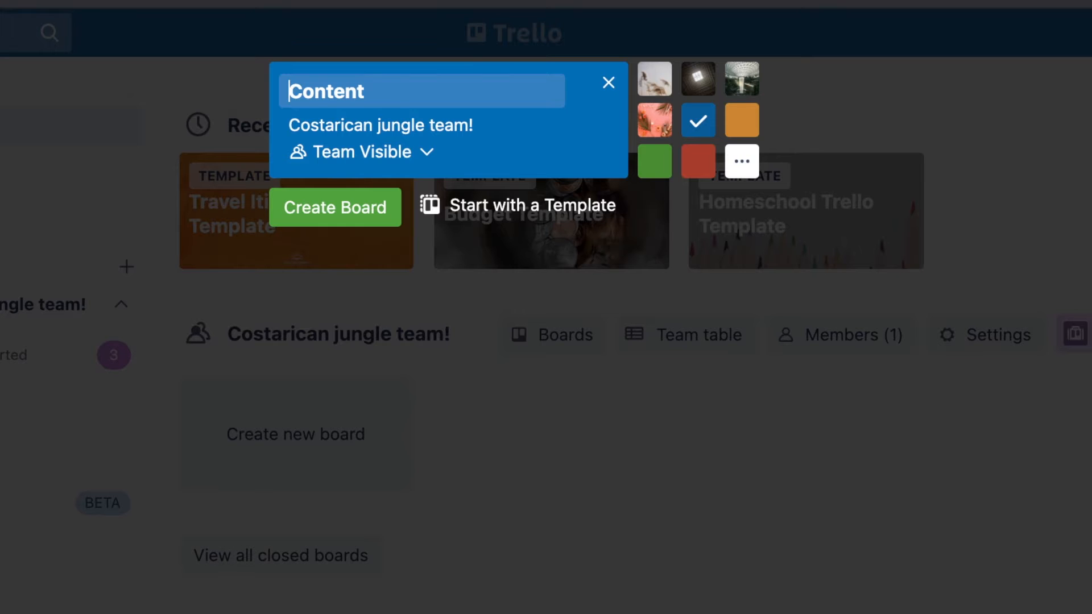
left_click(335, 208)
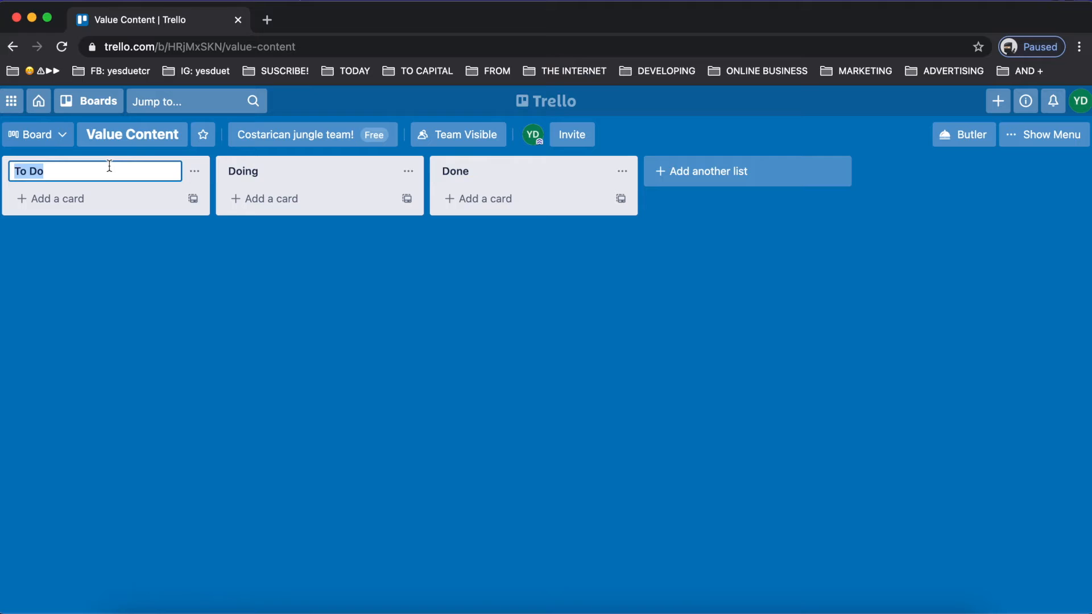
Step: Retitle the first list 'Day #1' and add another list after Day #3
type("D")
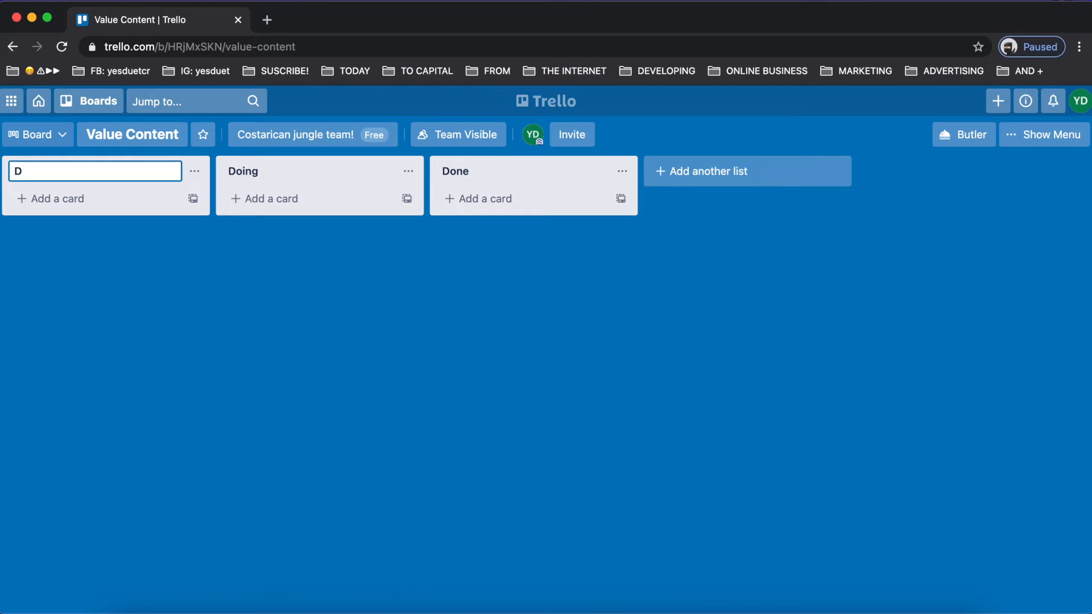
type("ay #")
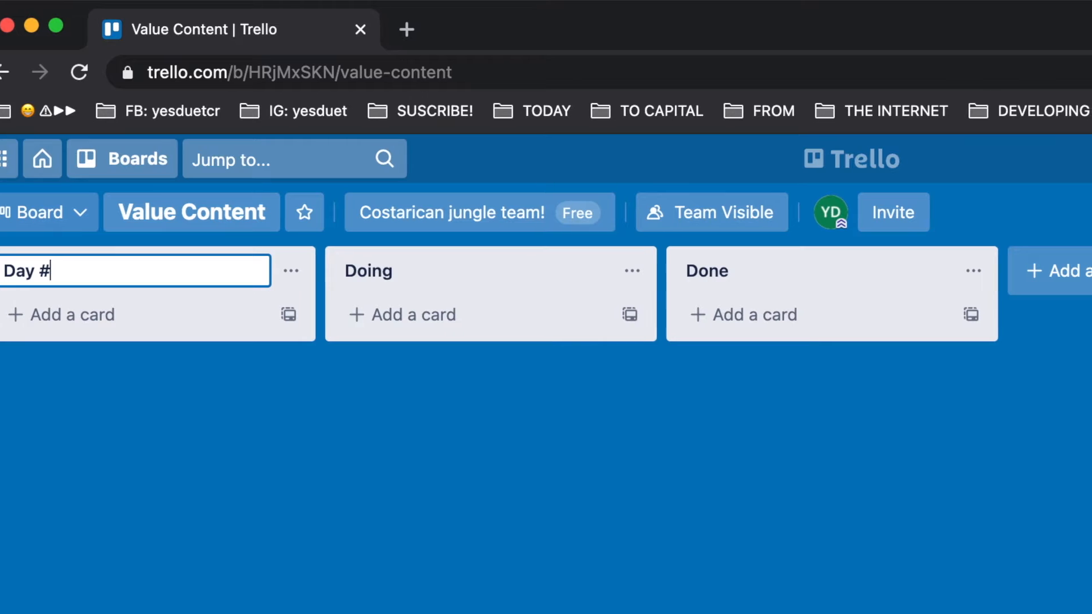
type("1")
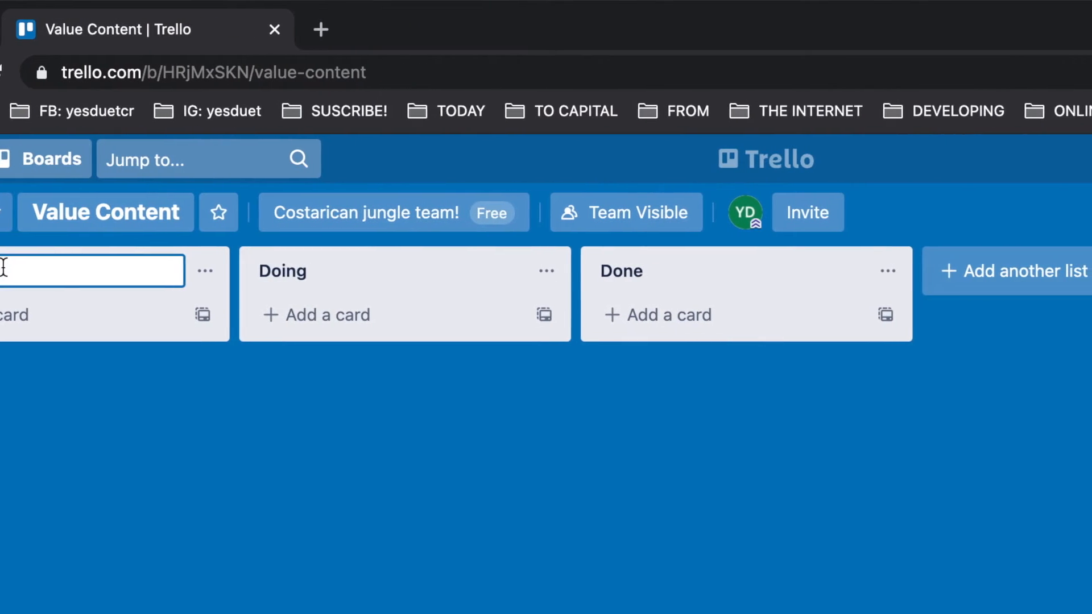
type("Day #1")
left_click(389, 271)
type("Day #2")
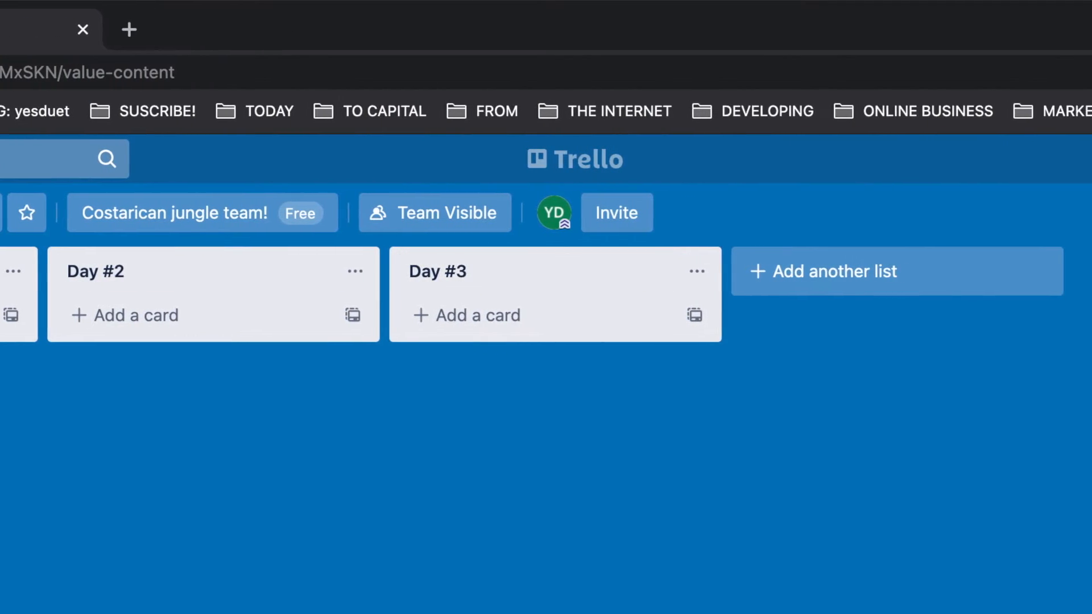
left_click(825, 270)
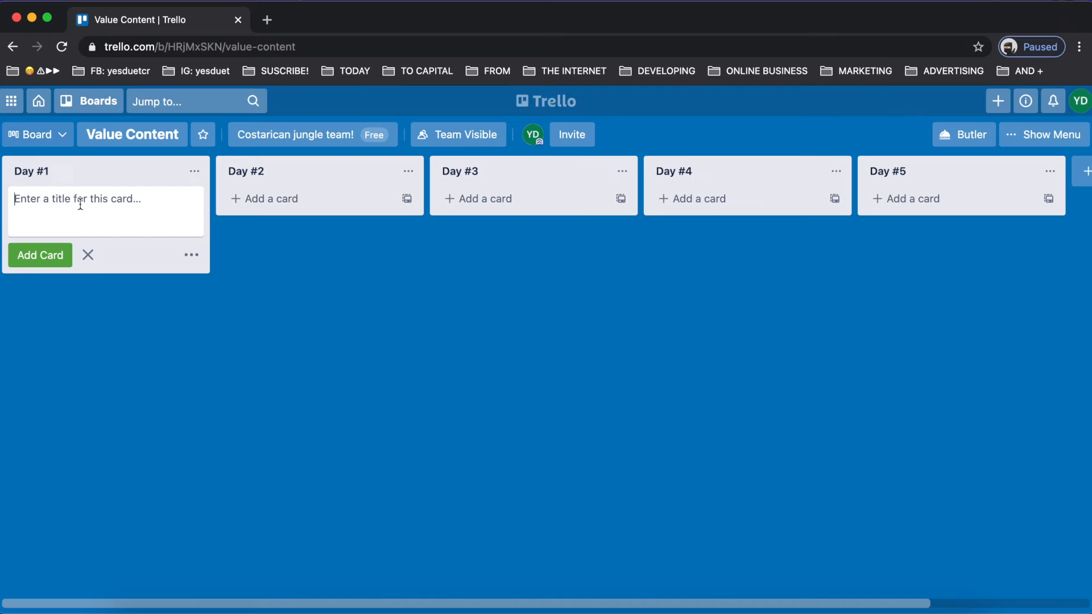
Step: Add cards Tires to Day #1, Engines to Day #2, and Places 2 visit to Day #3
type("Tires")
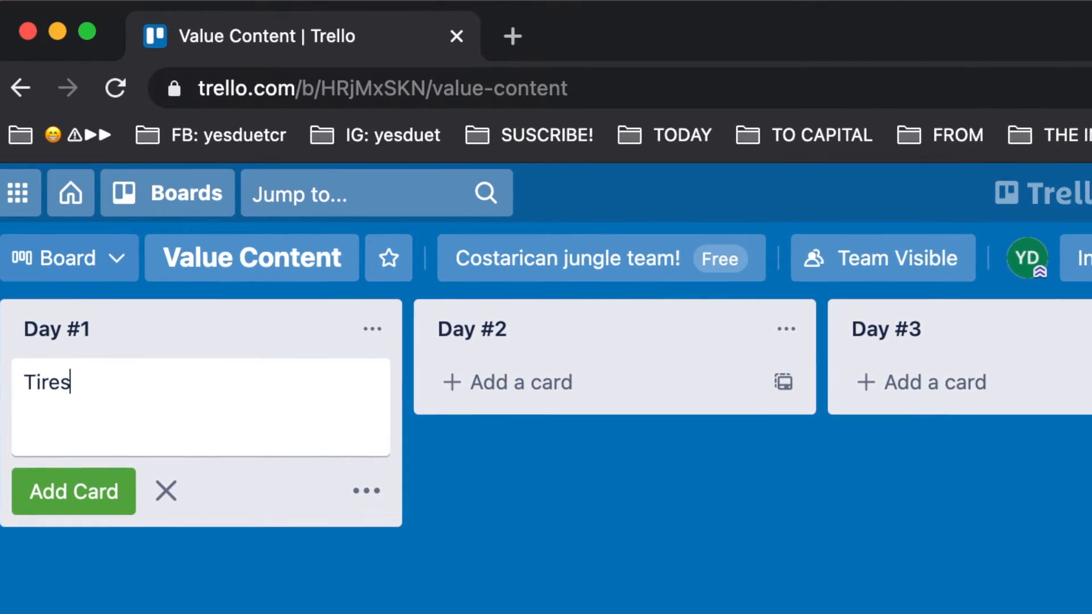
left_click(518, 382)
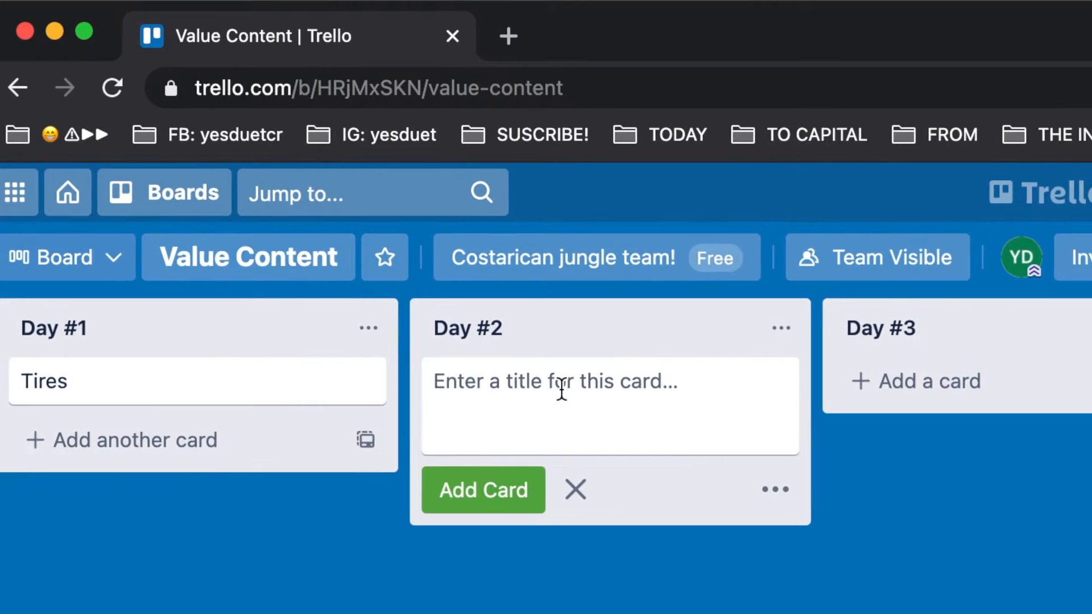
type("Engines")
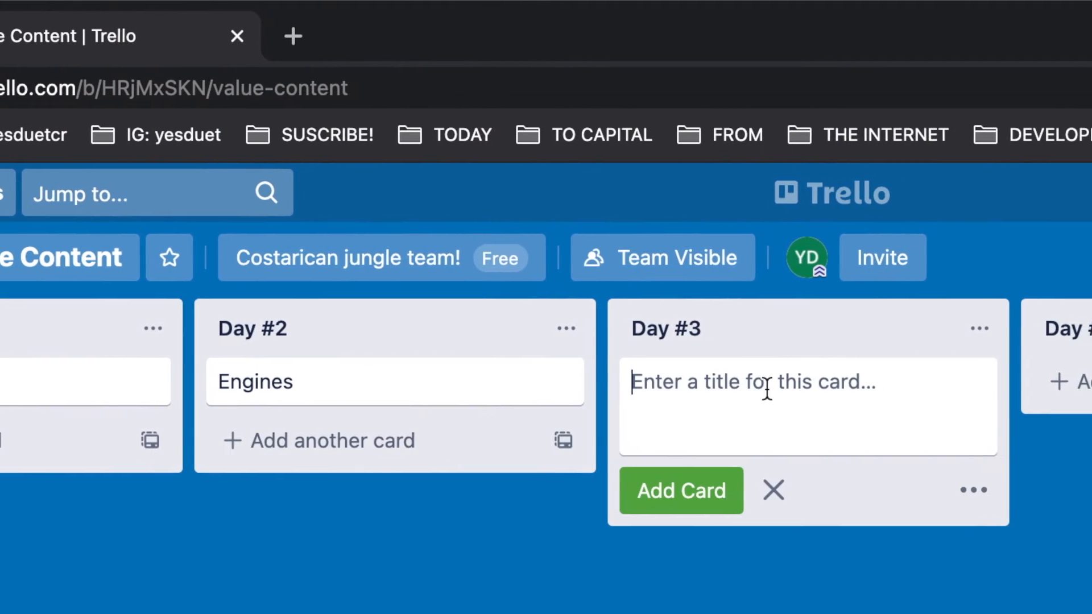
scroll("right", 3)
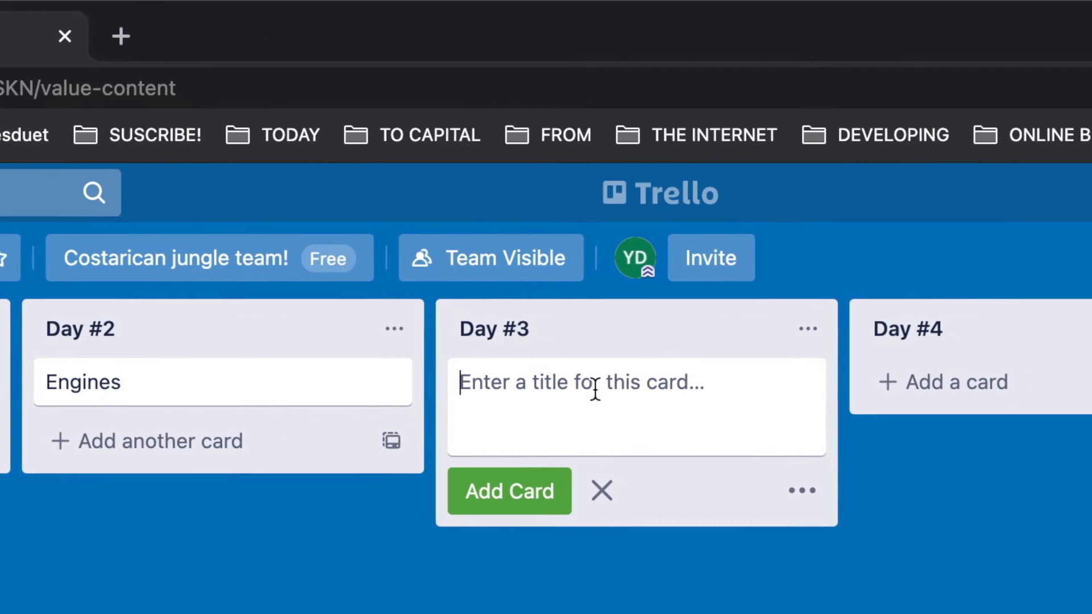
type("Placres")
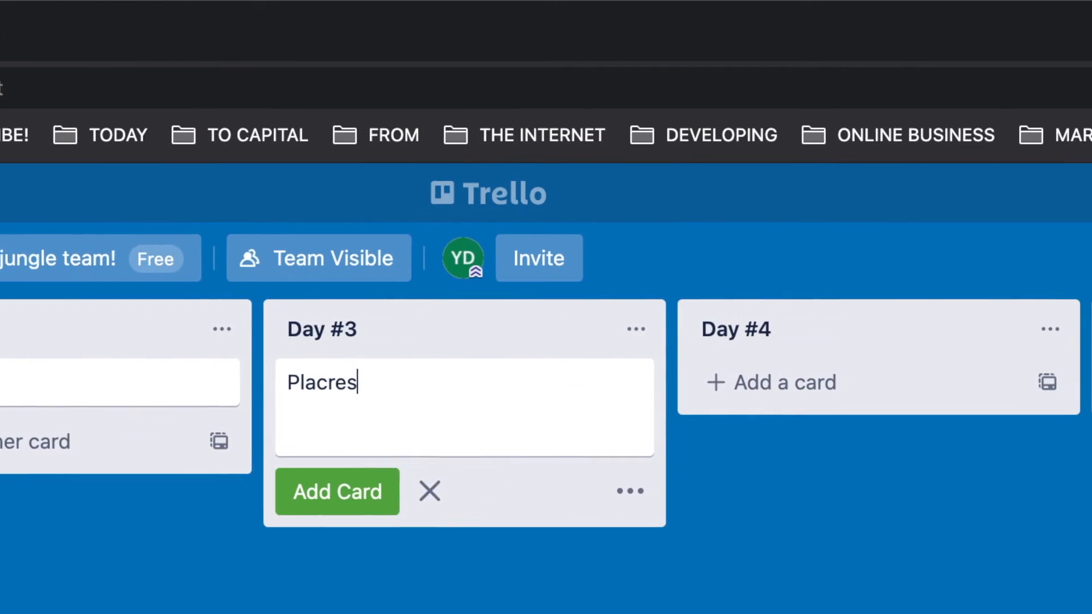
type("Places 2 visit")
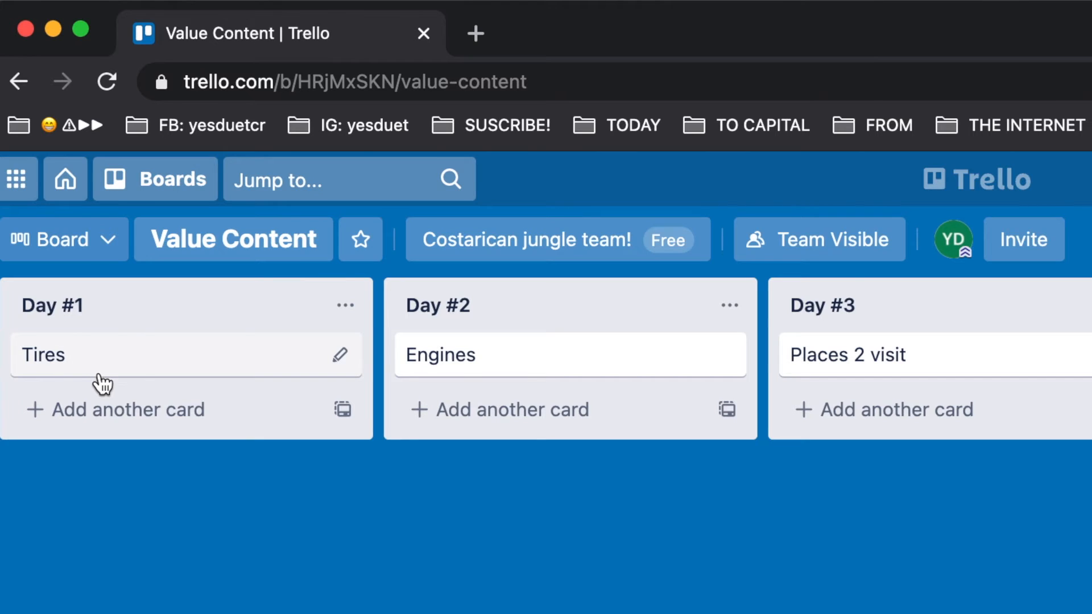
Step: Open the Tires card and add a checklist with its default title
left_click(44, 355)
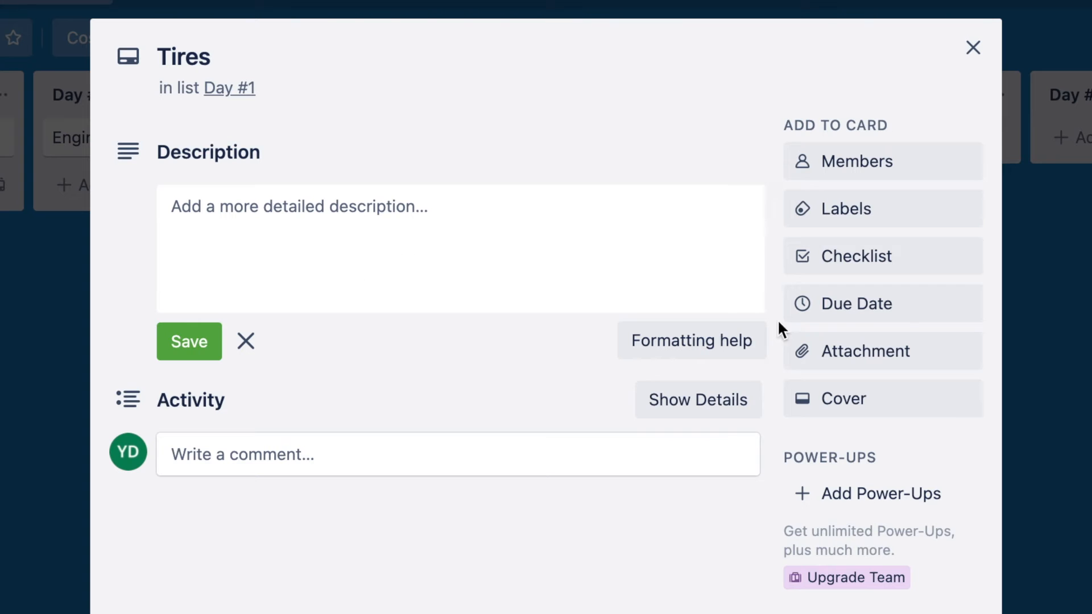
left_click(857, 256)
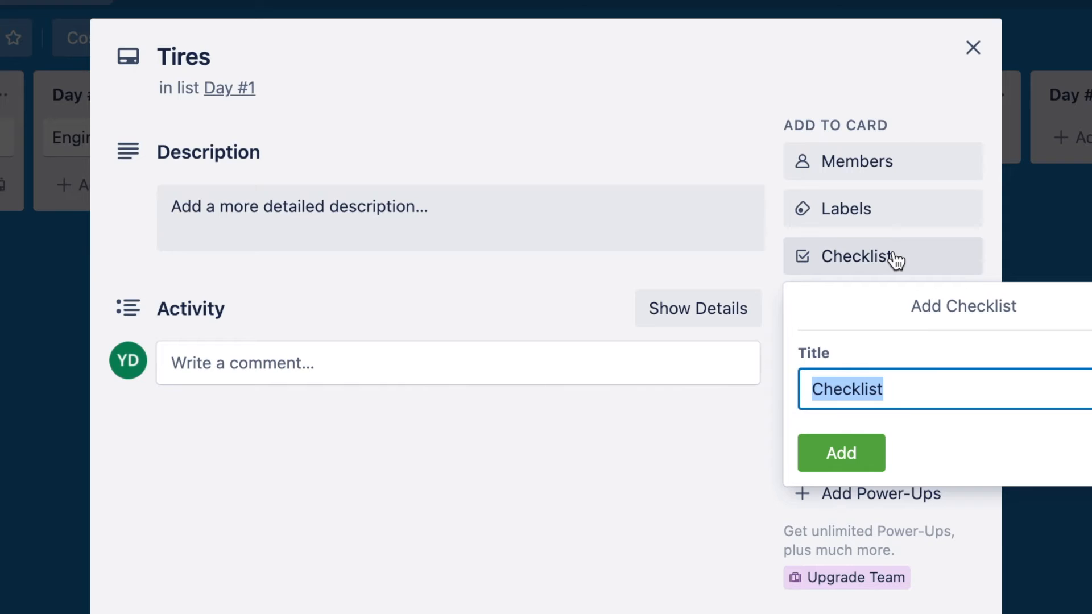
left_click(841, 453)
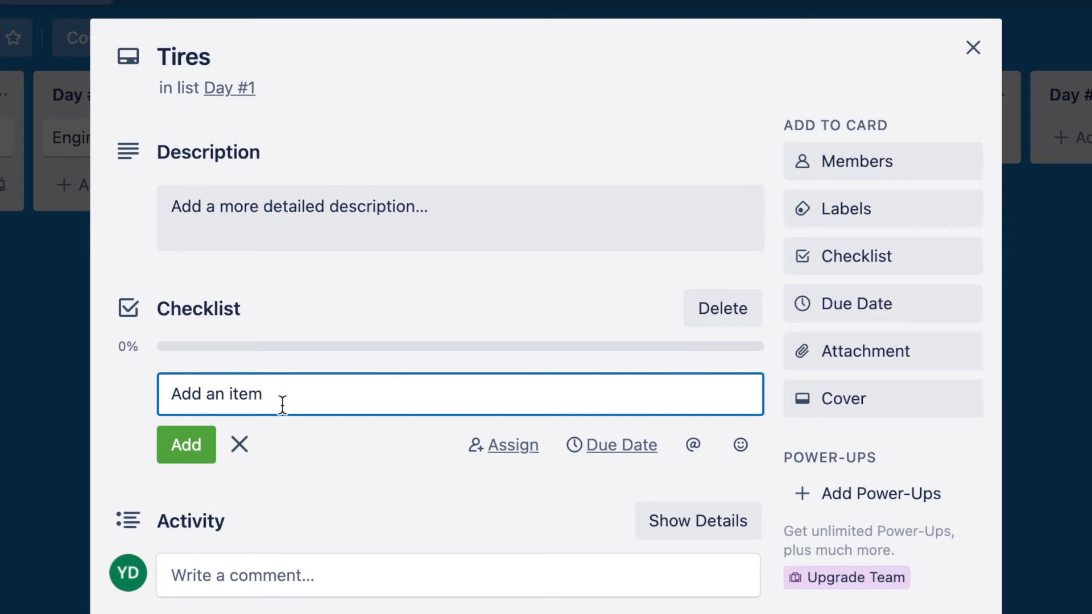
mouse_move(217, 435)
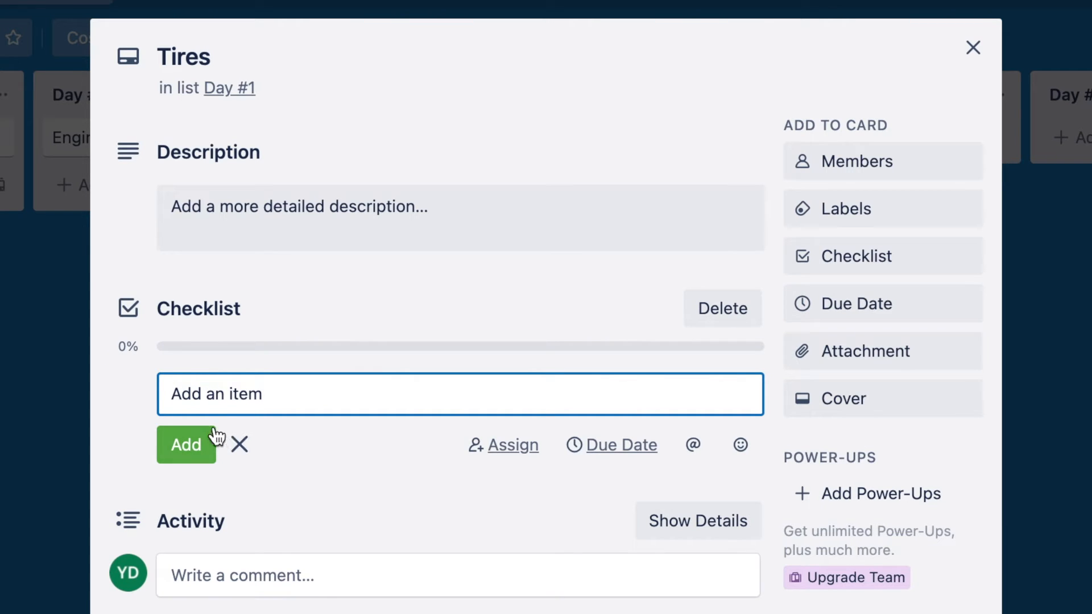
Step: Add the checklist items Types and Brands
type("T")
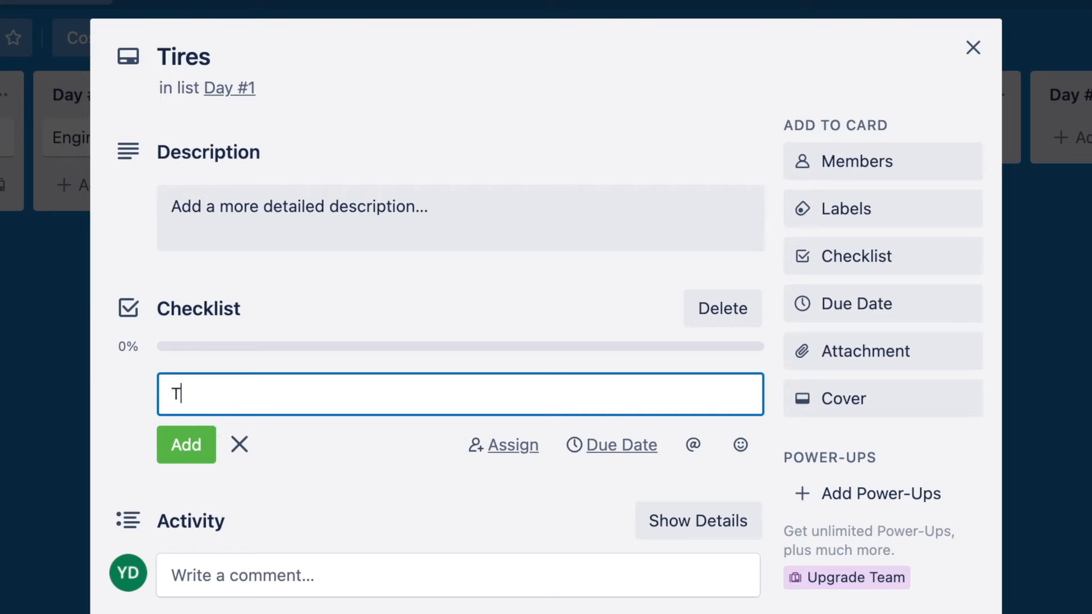
left_click(186, 444)
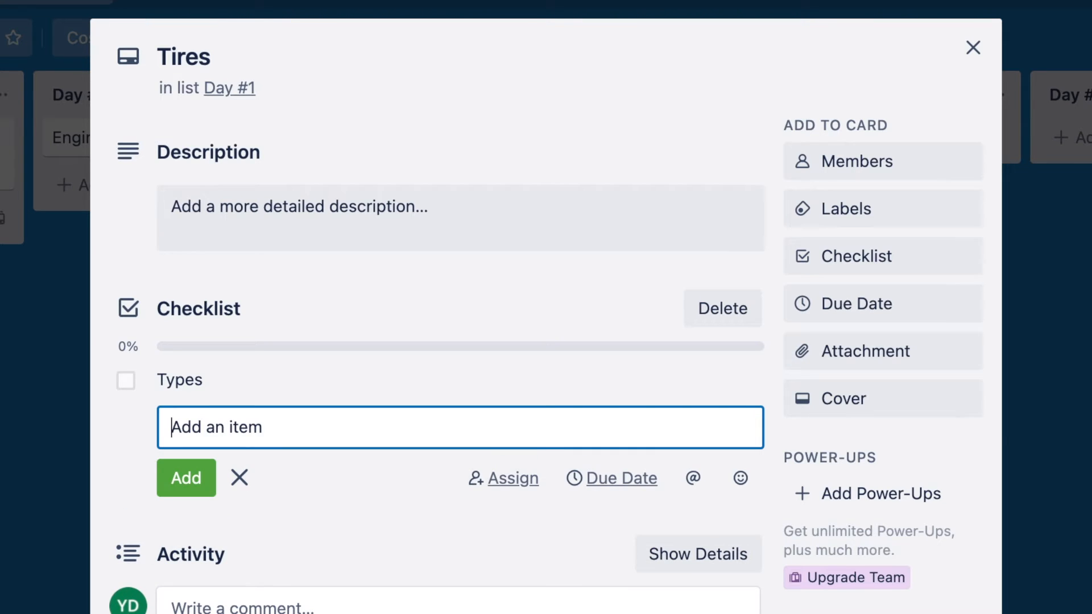
type("B")
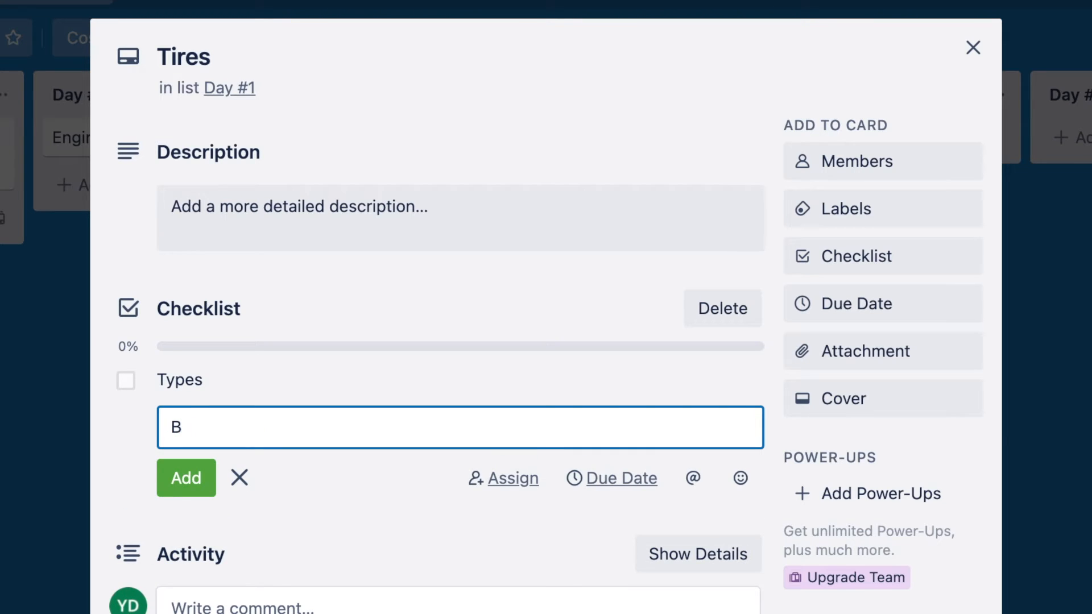
type("rand")
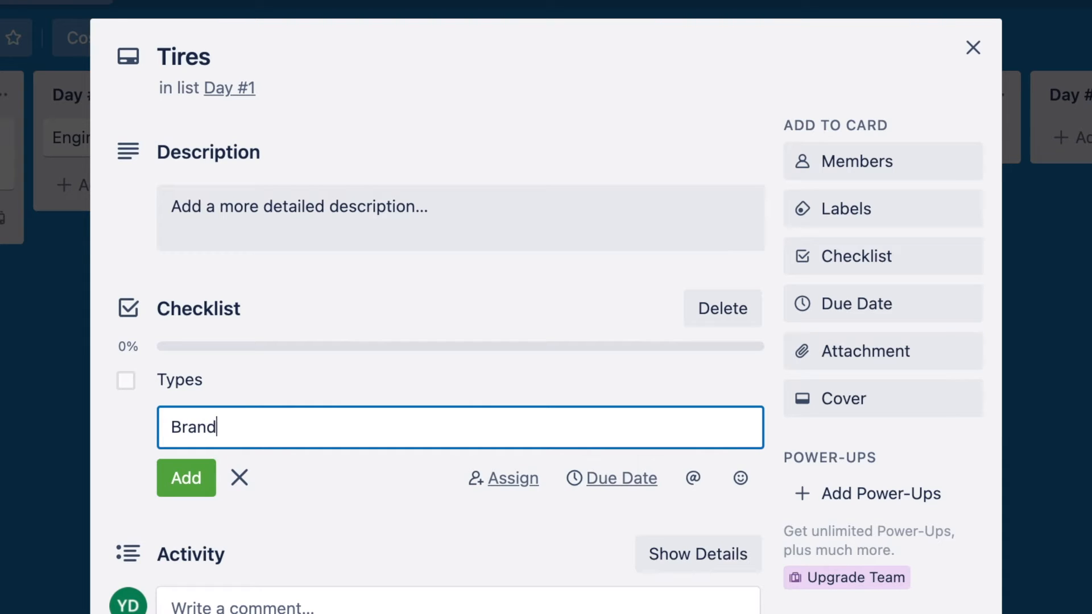
left_click(186, 477)
type("Prices")
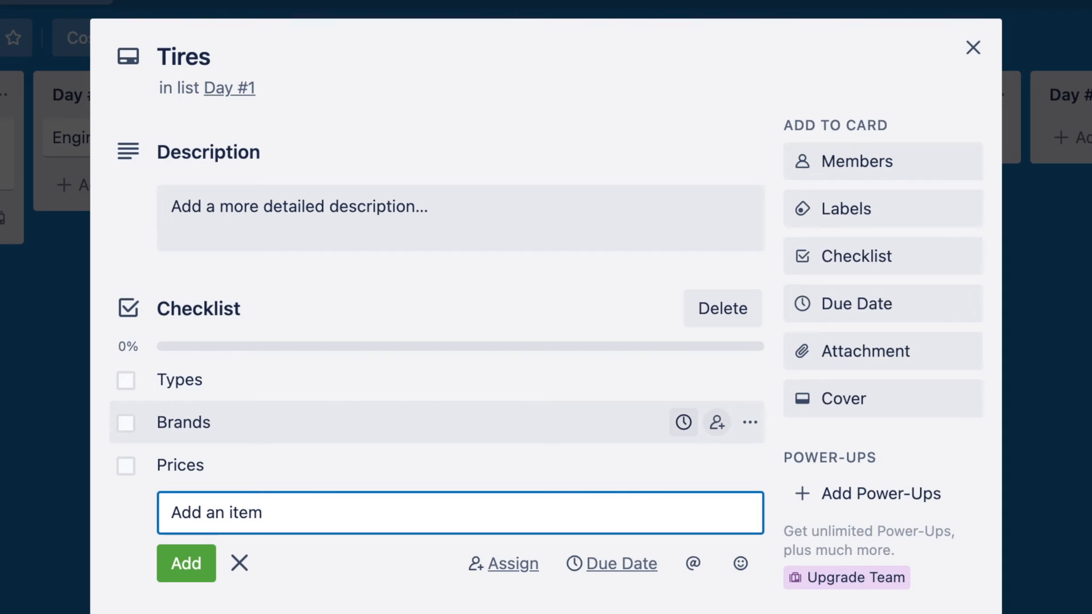
mouse_move(35, 387)
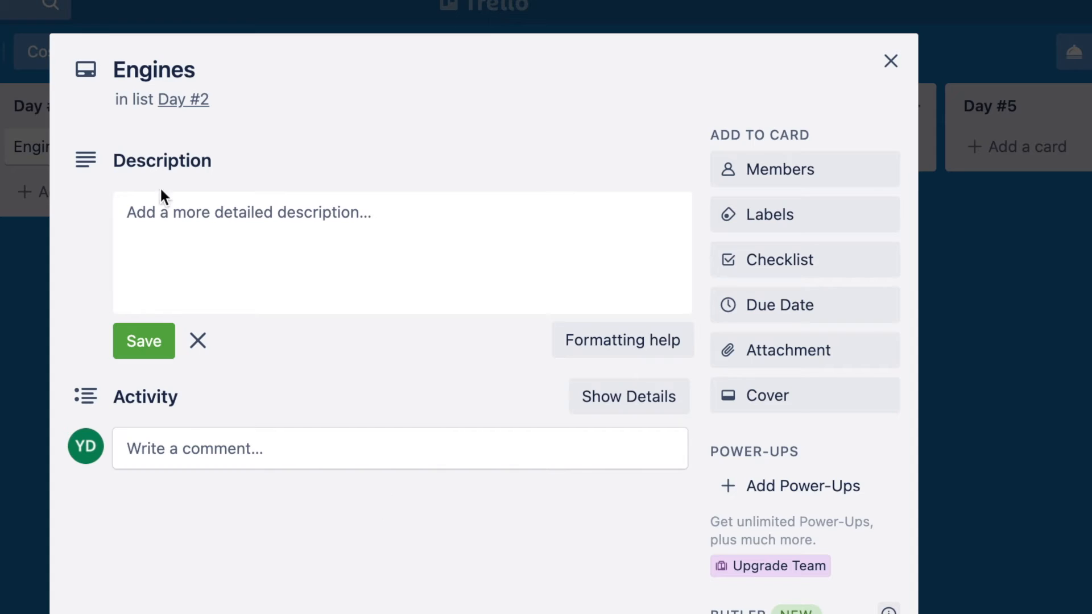
mouse_move(782, 260)
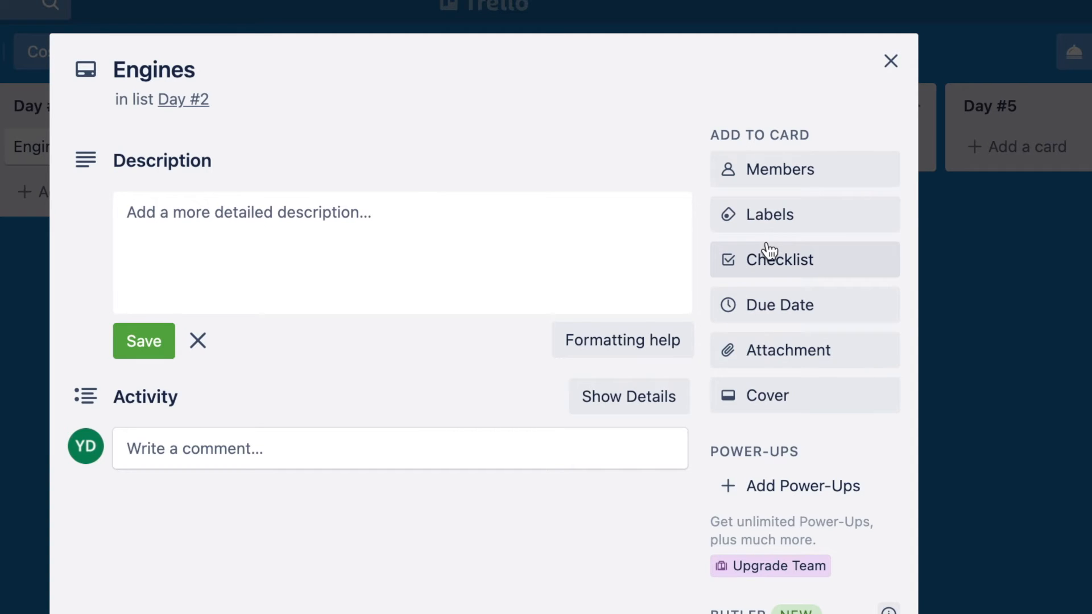
Step: Give the Engines card a red TOYOTA label, then open the Places 2 visit card
left_click(769, 214)
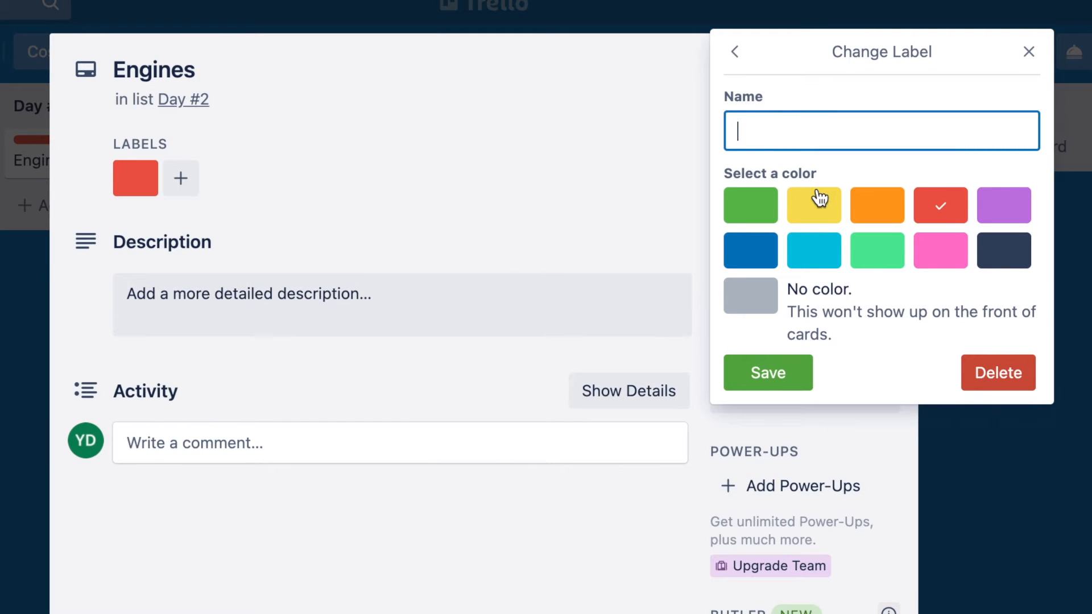
type("TOYOT")
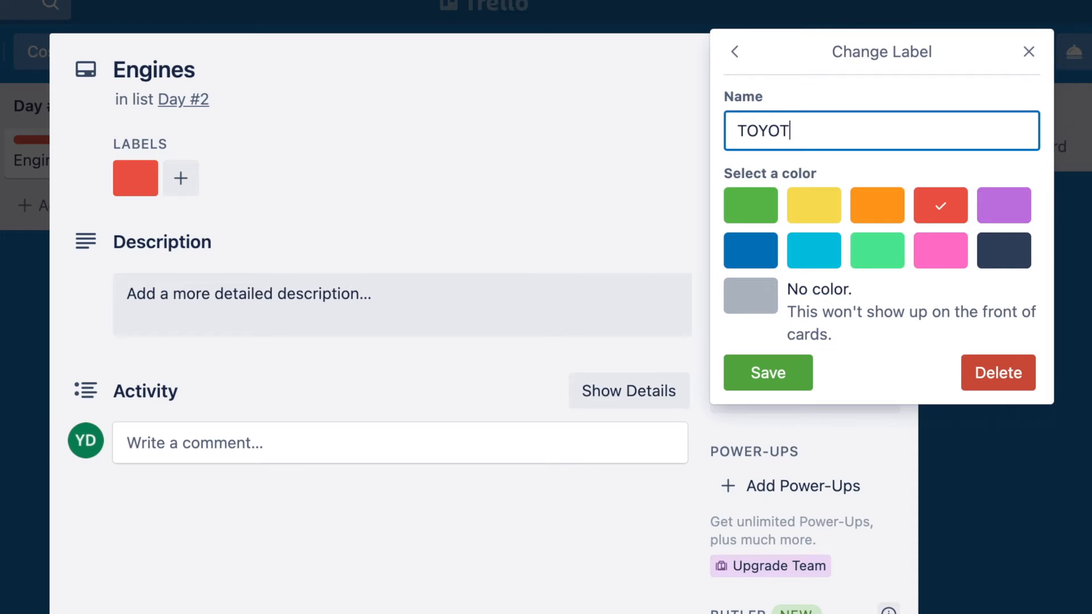
type("A")
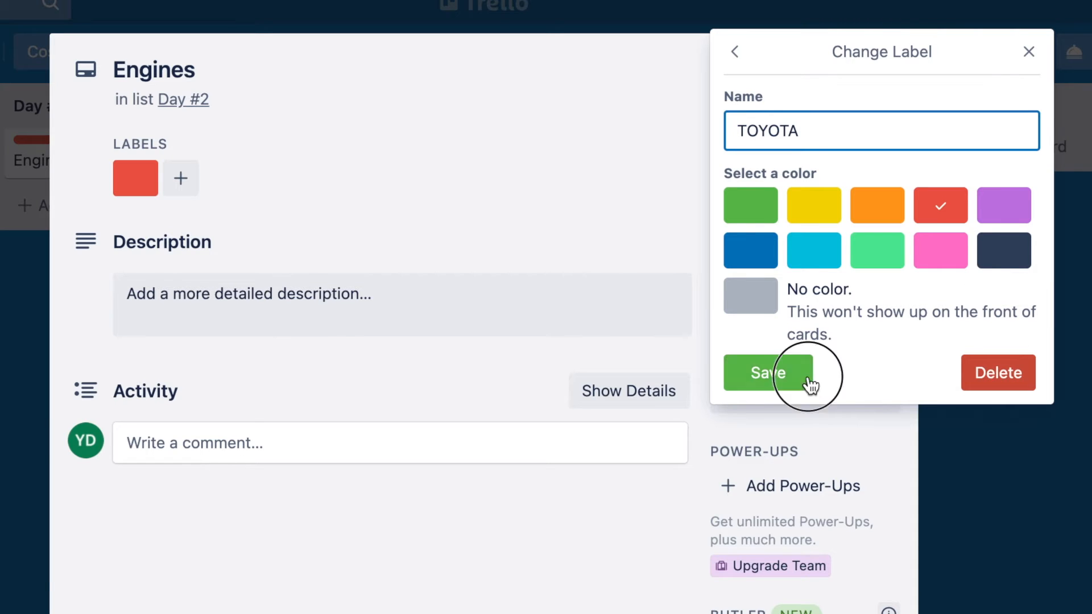
left_click(766, 372)
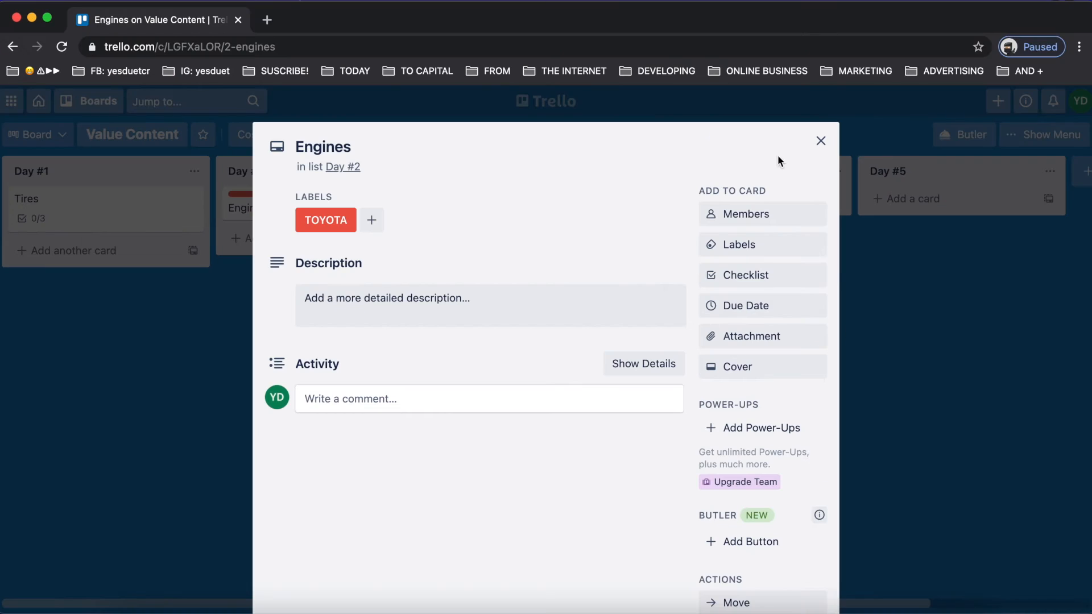
left_click(820, 141)
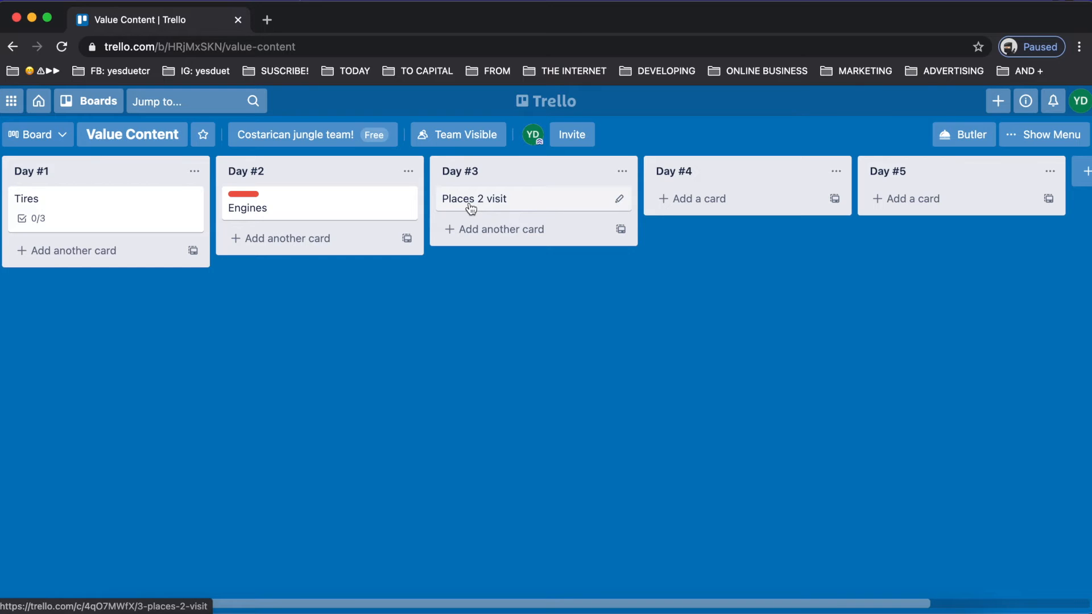
left_click(475, 198)
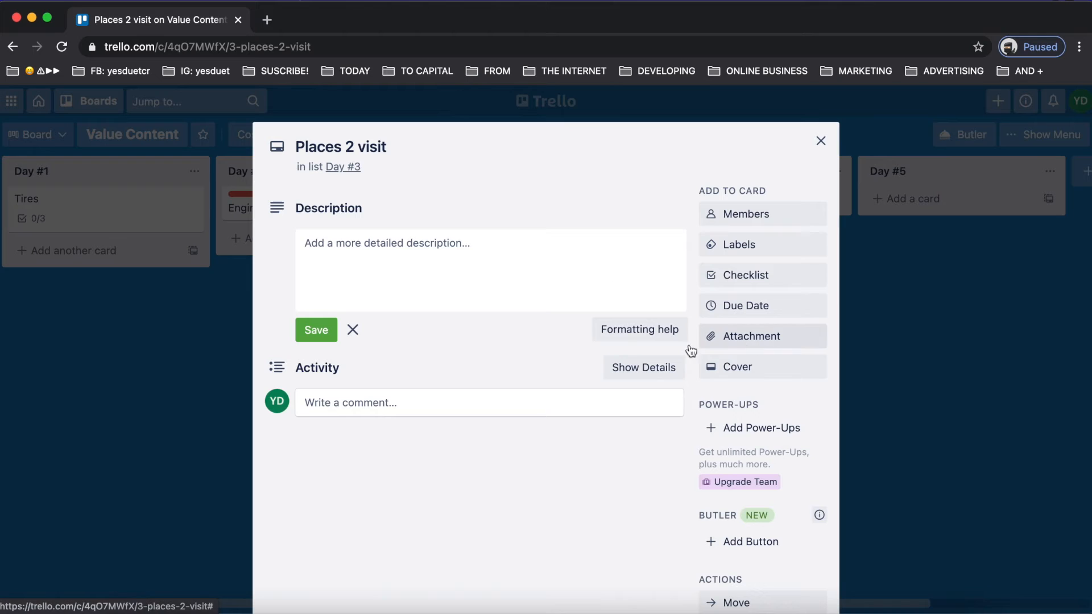
left_click(751, 335)
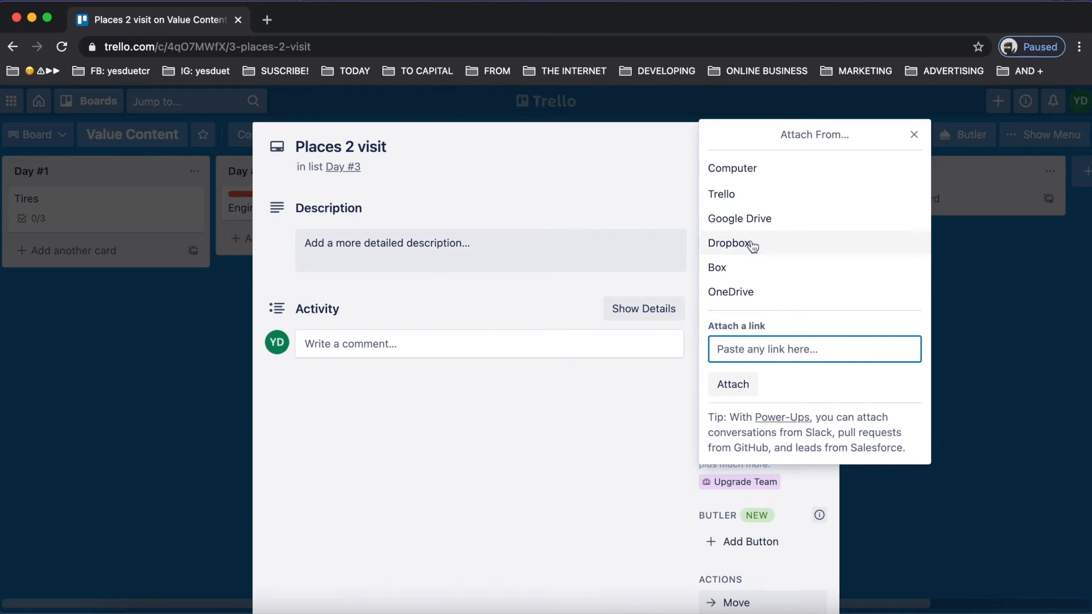
mouse_move(752, 251)
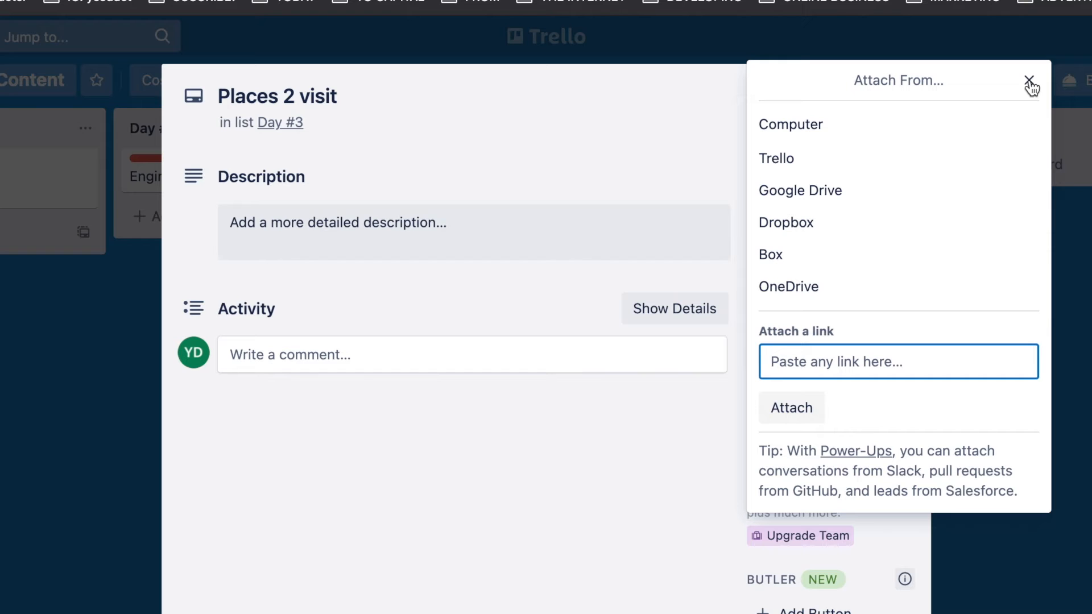
left_click(1031, 81)
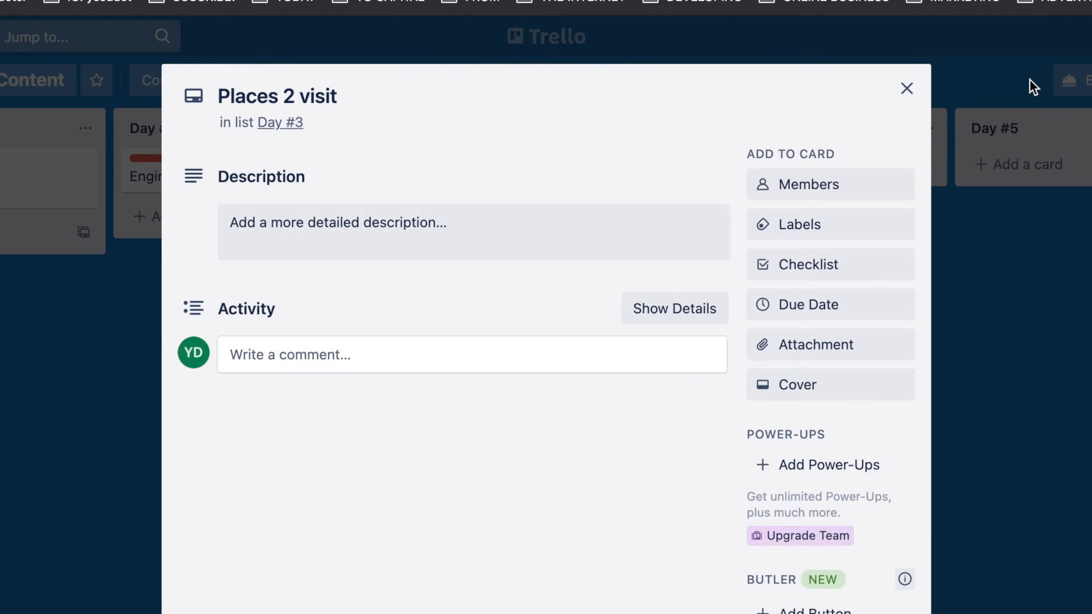
left_click(906, 89)
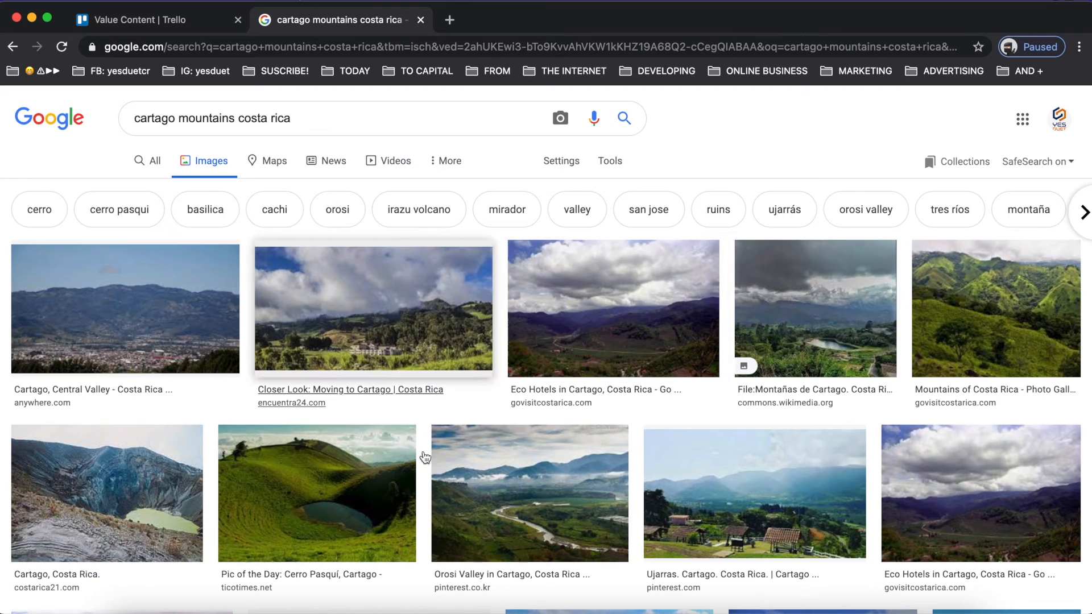
Step: Copy the Cerro Pasquí crater-lake photo's link address and image address
left_click(316, 493)
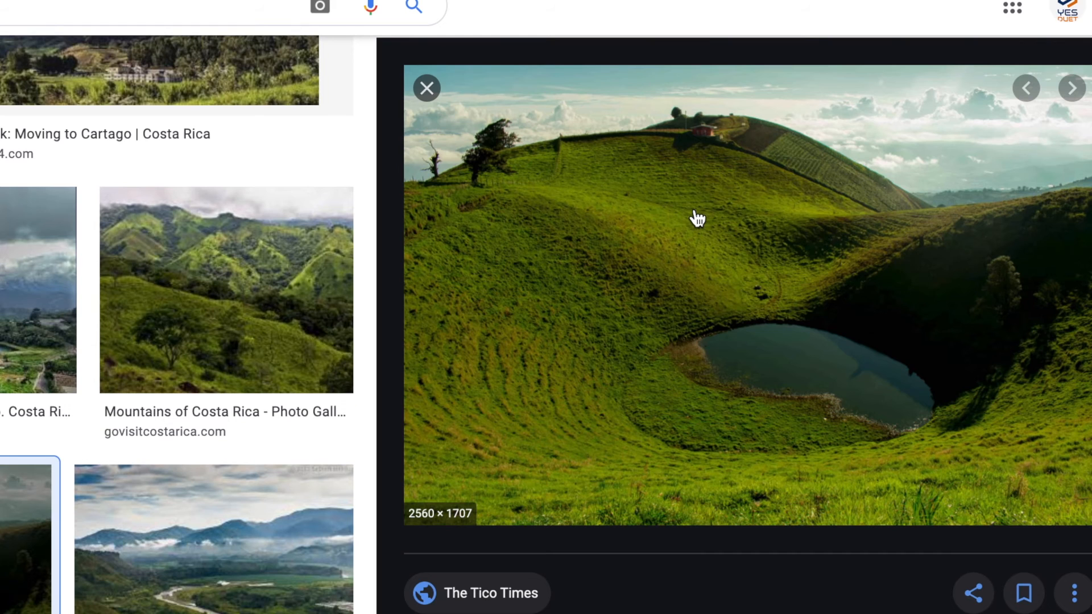
right_click(697, 217)
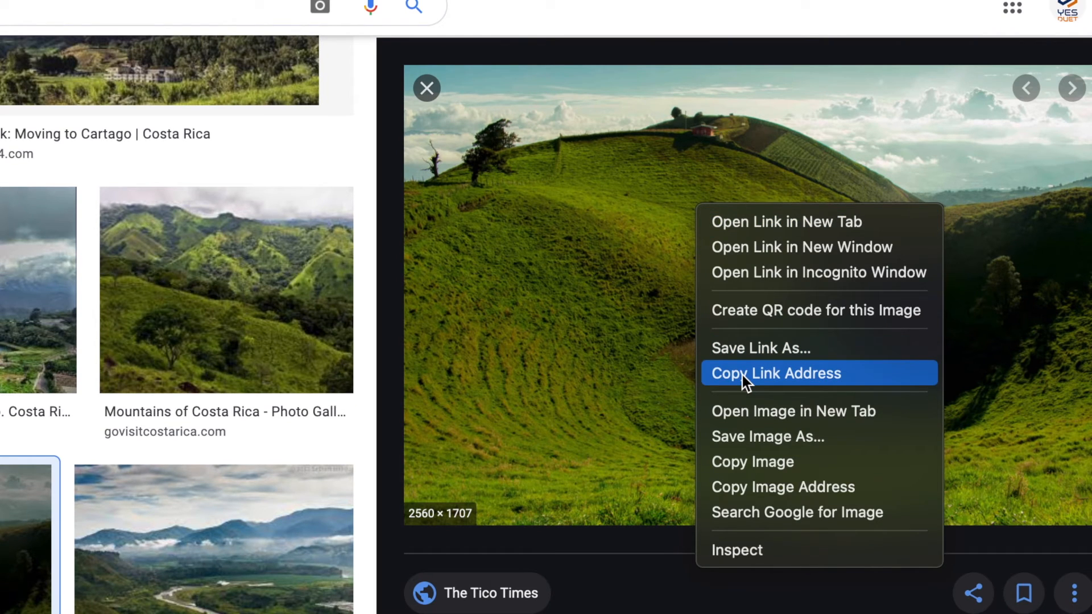
left_click(745, 384)
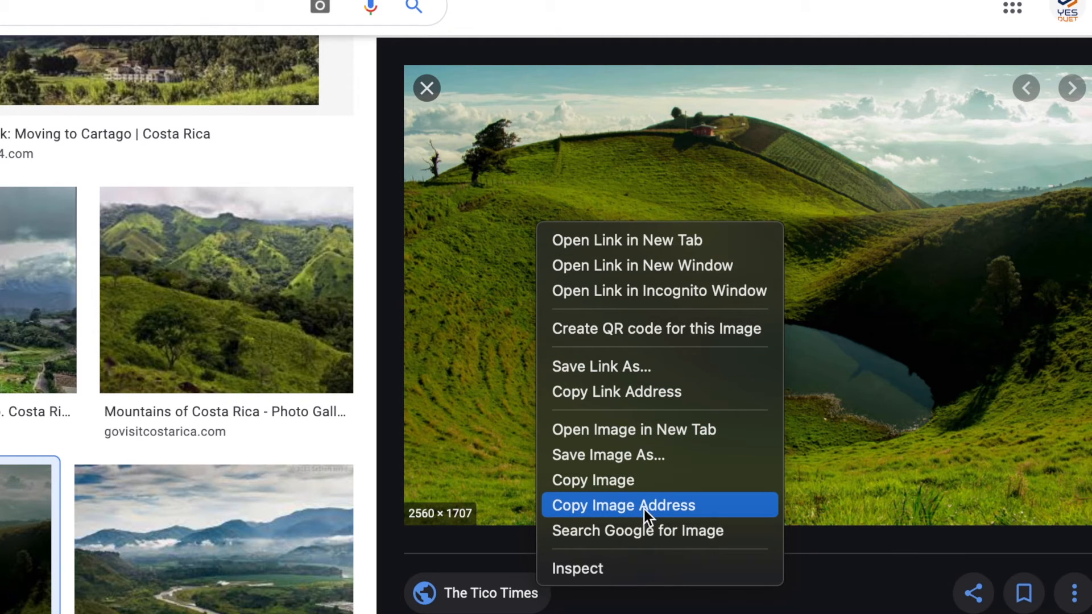
left_click(621, 505)
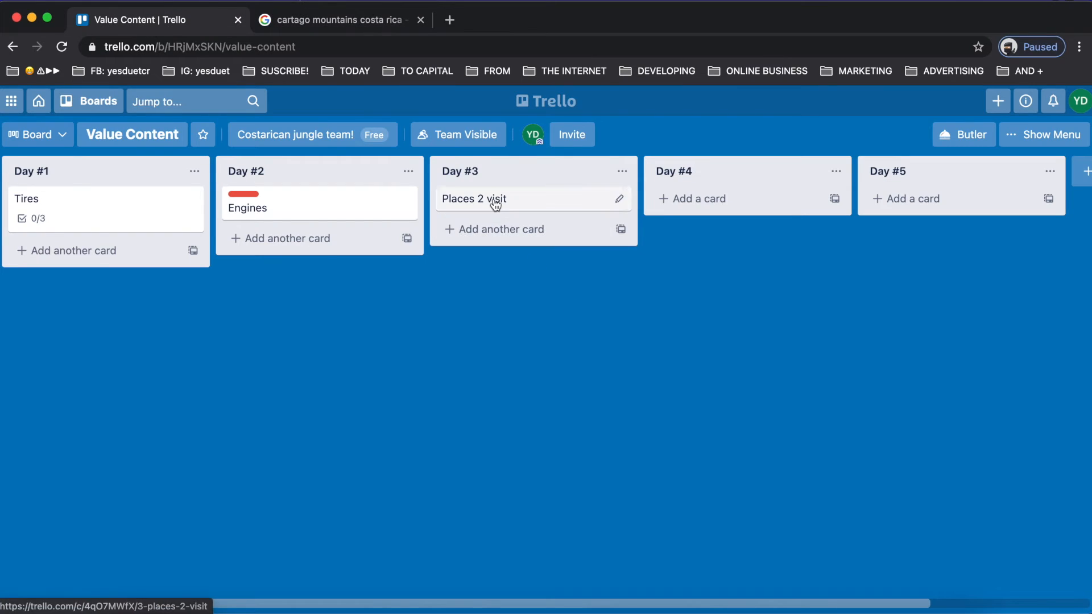
Step: Attach the Cerro Pasquí photo link to Places 2 visit without using it as cover
left_click(474, 198)
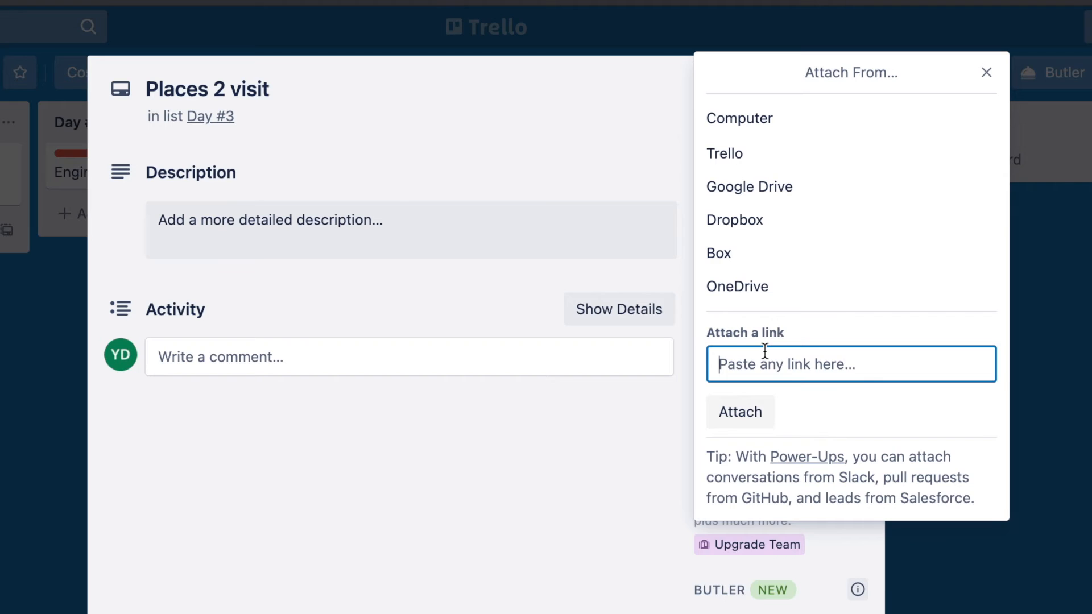
type("-Day-Cerro-Pasqui%CC%81-scaled.jpg")
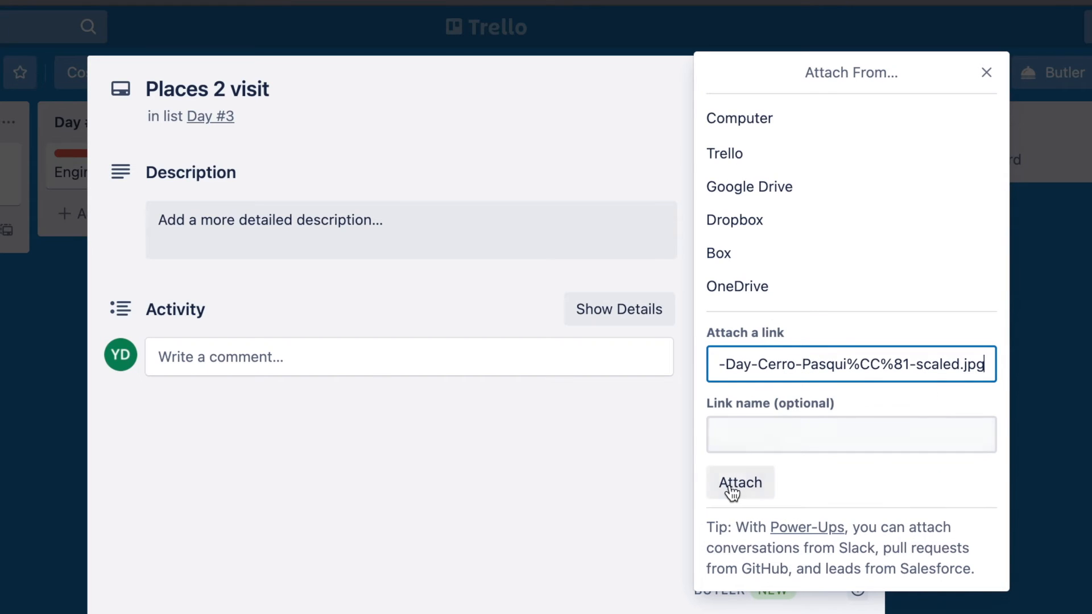
left_click(740, 481)
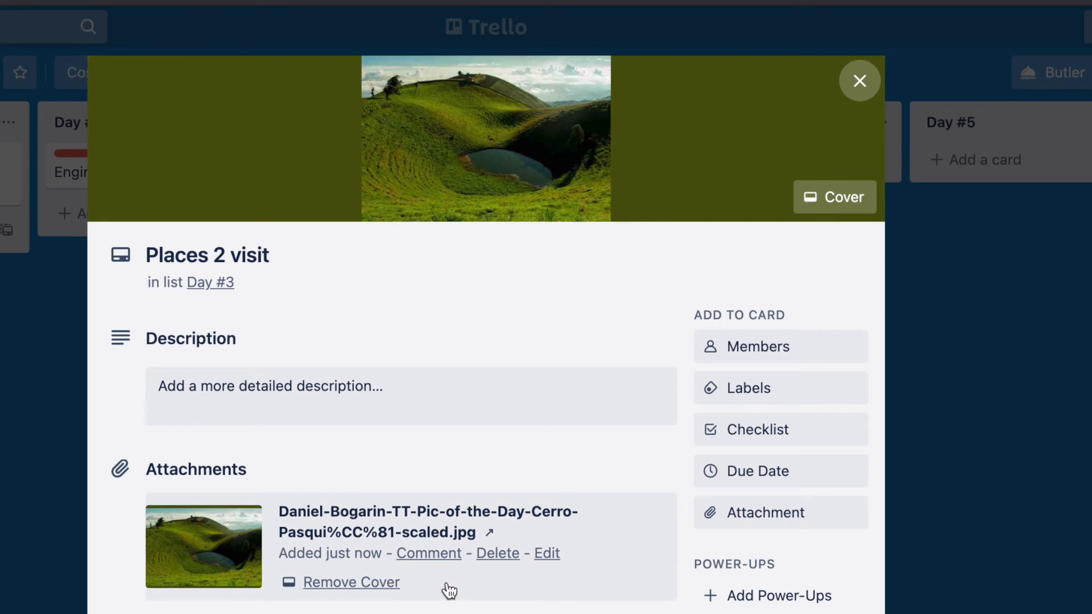
left_click(351, 582)
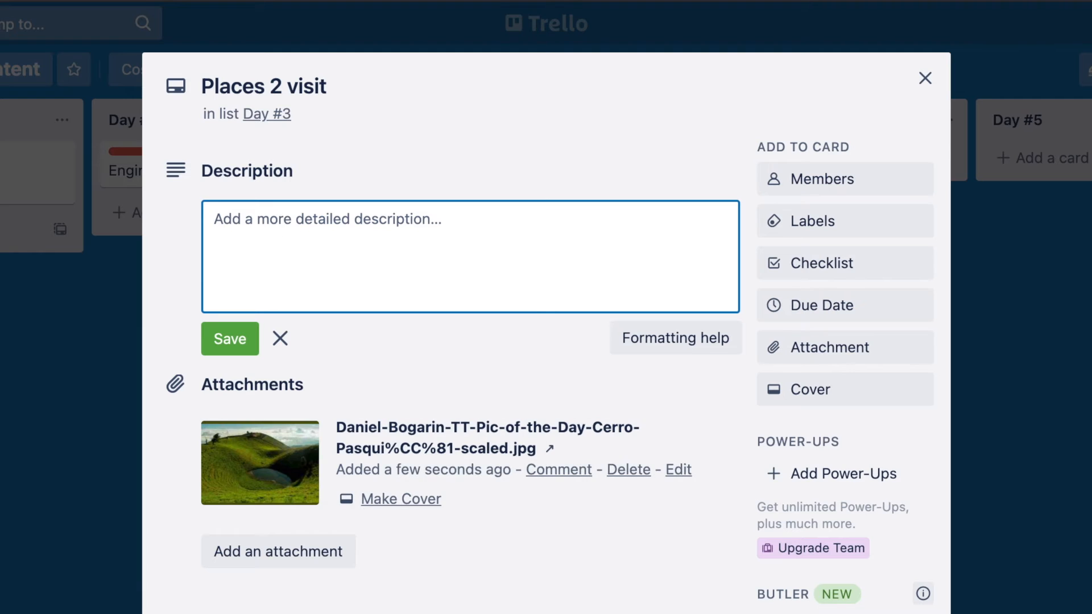
Step: Start a comment on the Places 2 visit card and scroll down
left_click(279, 339)
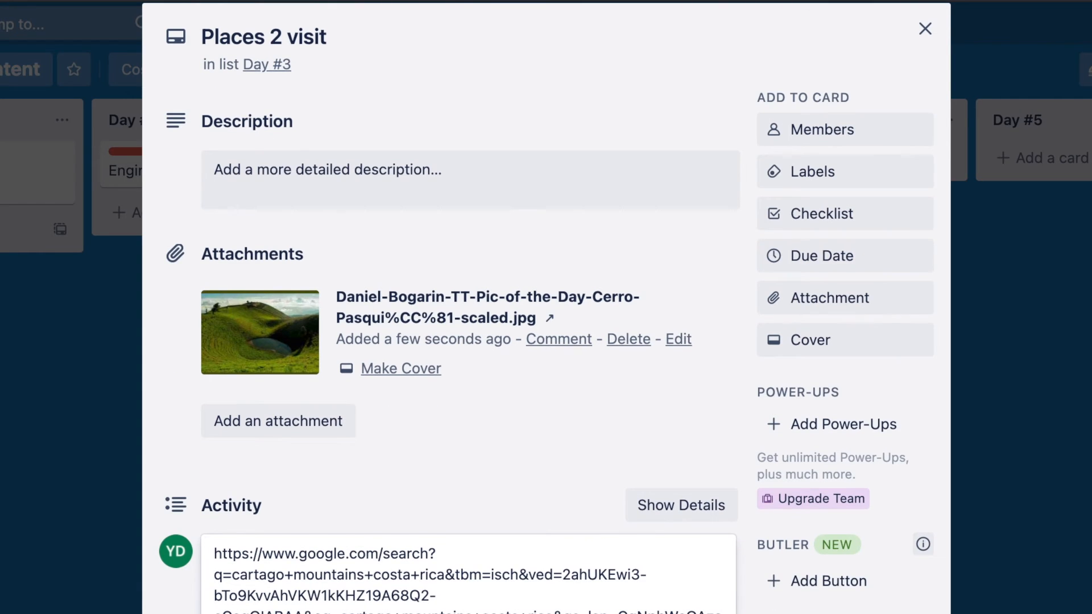
scroll("down", 3)
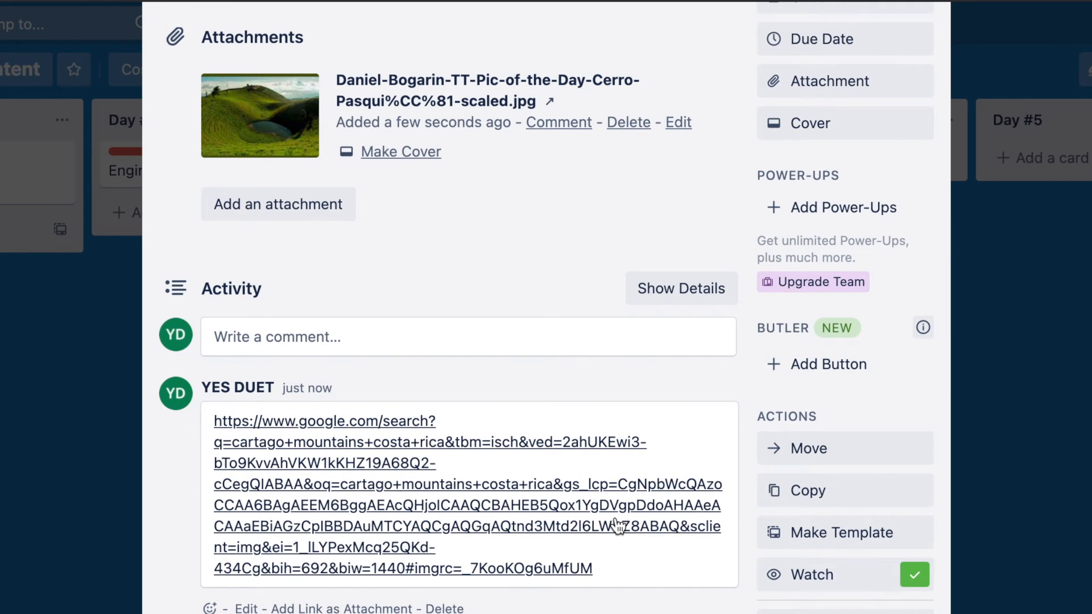
mouse_move(971, 18)
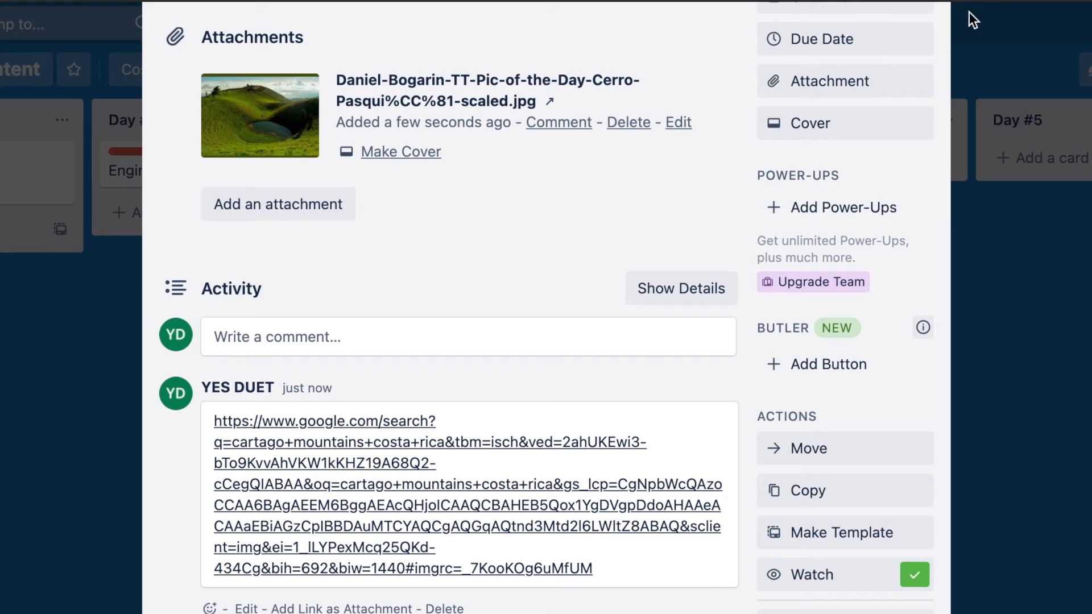
mouse_move(183, 419)
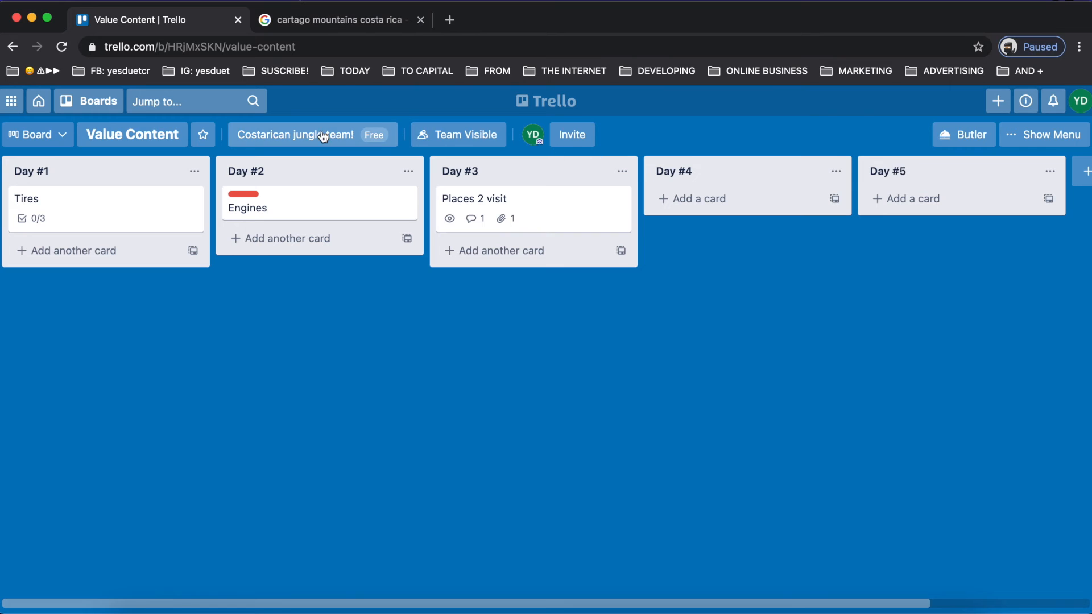
Step: Visit the team boards overview, return to Value Content, then reach the full Boards page
left_click(38, 100)
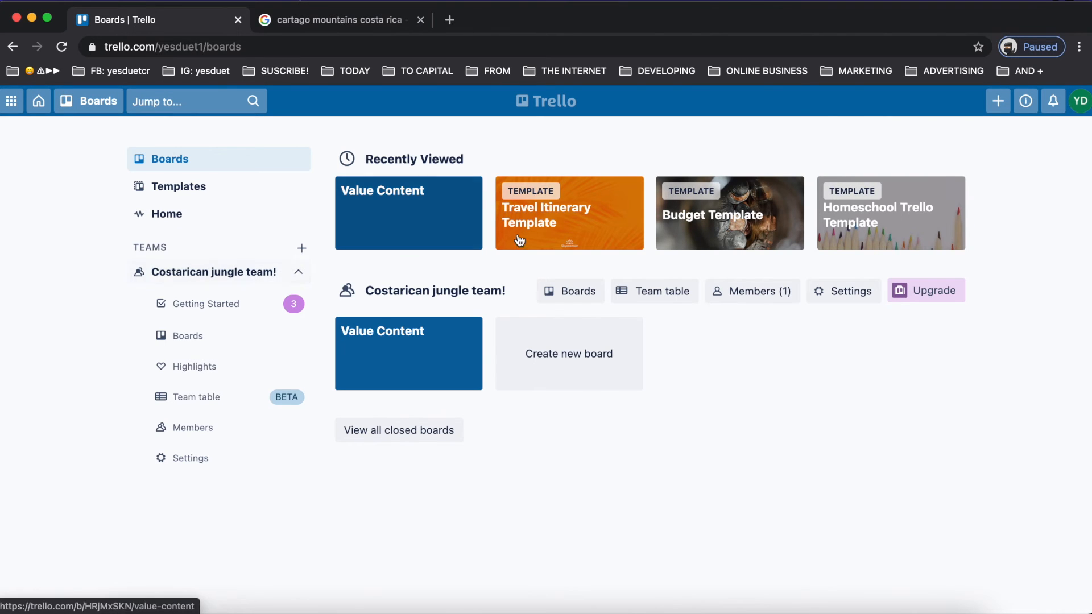
left_click(408, 214)
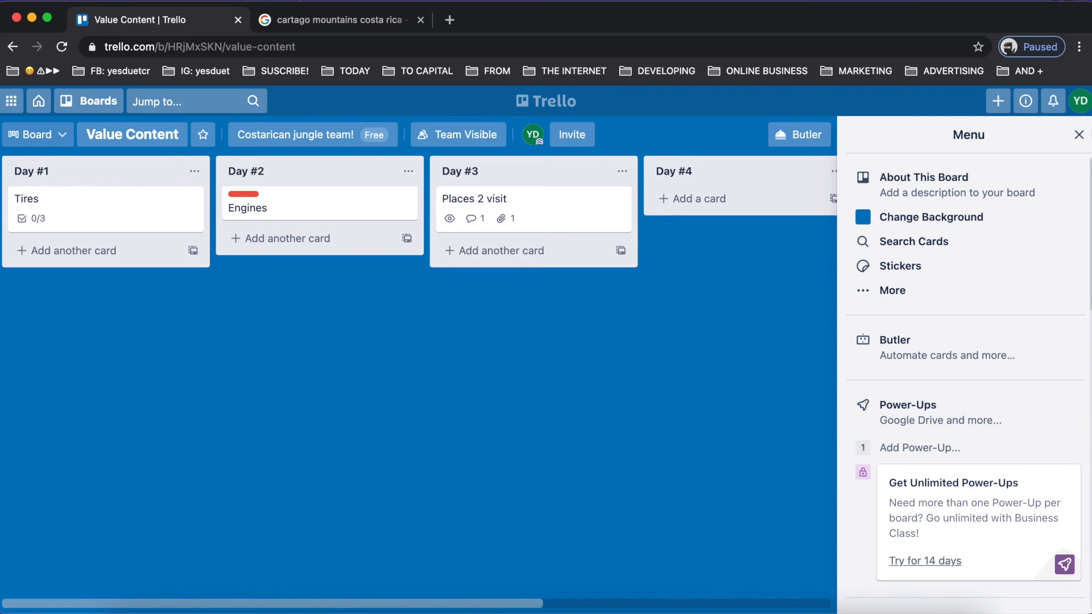
left_click(1079, 135)
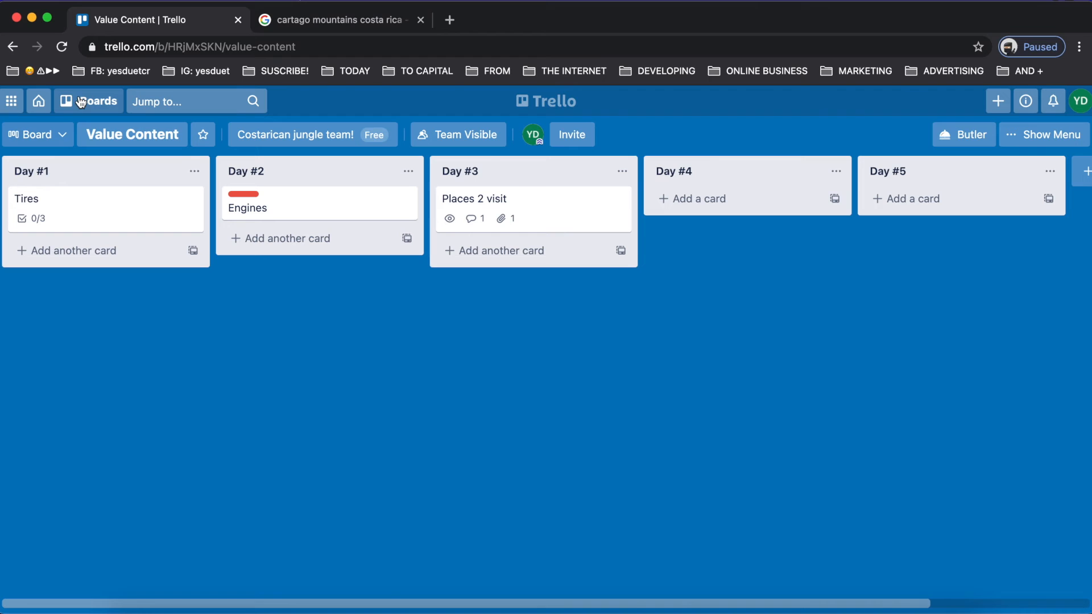
mouse_move(195, 171)
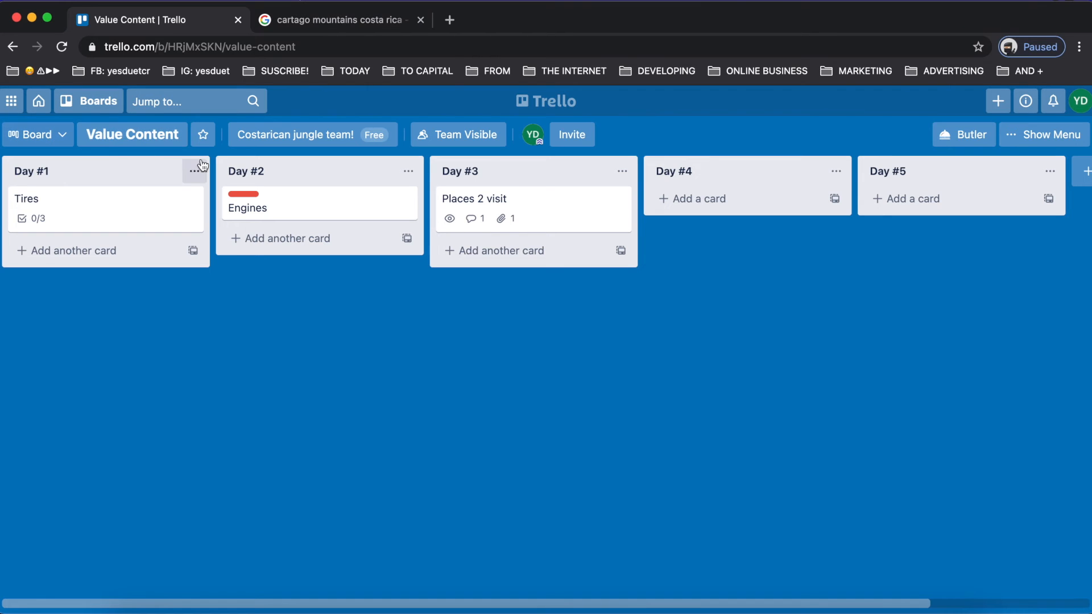
mouse_move(122, 241)
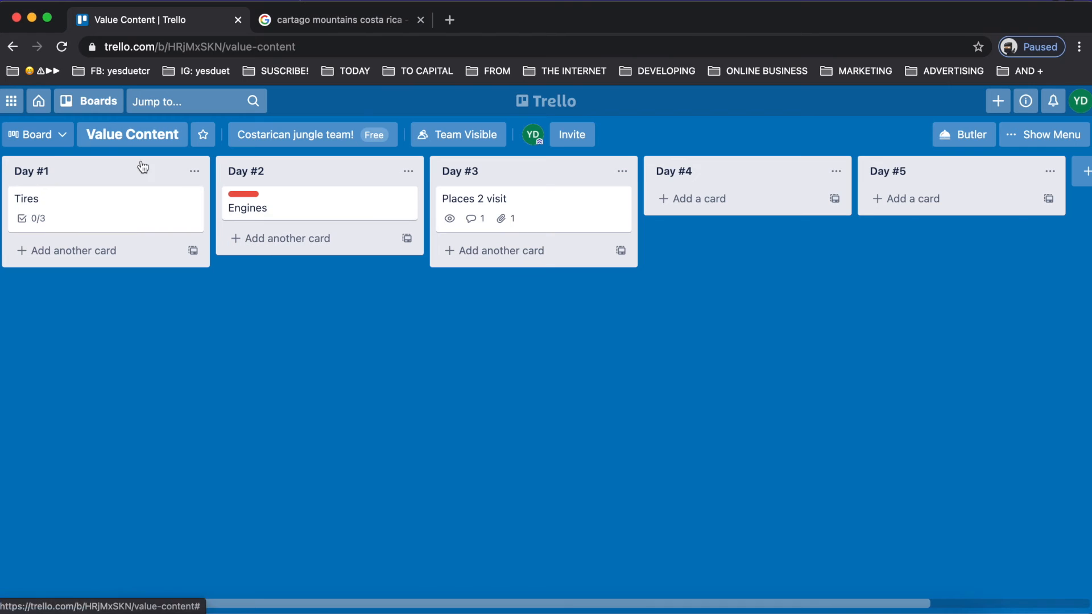
left_click(88, 101)
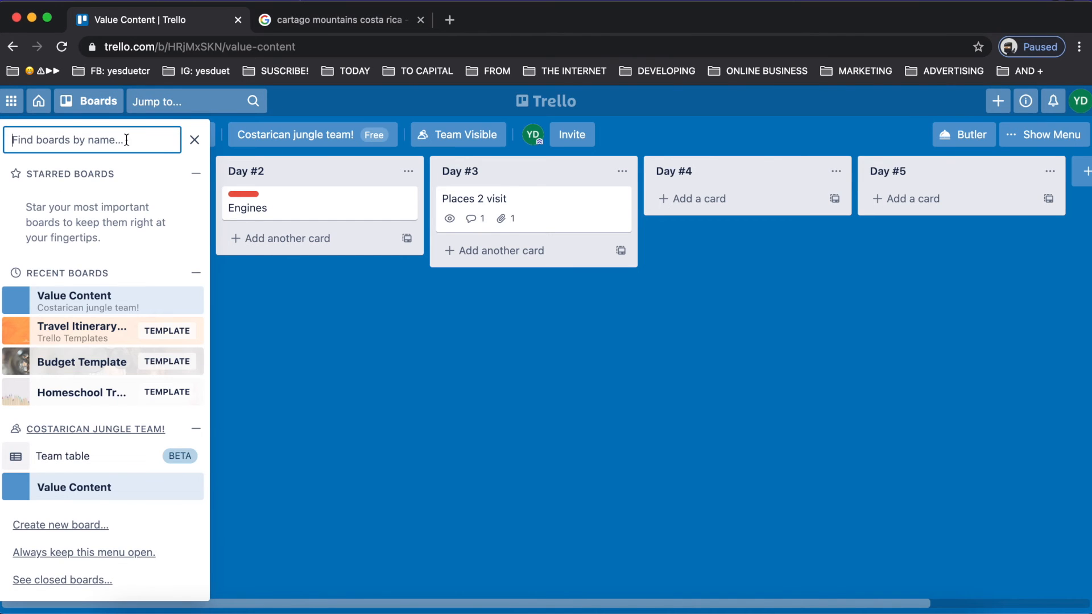
left_click(88, 101)
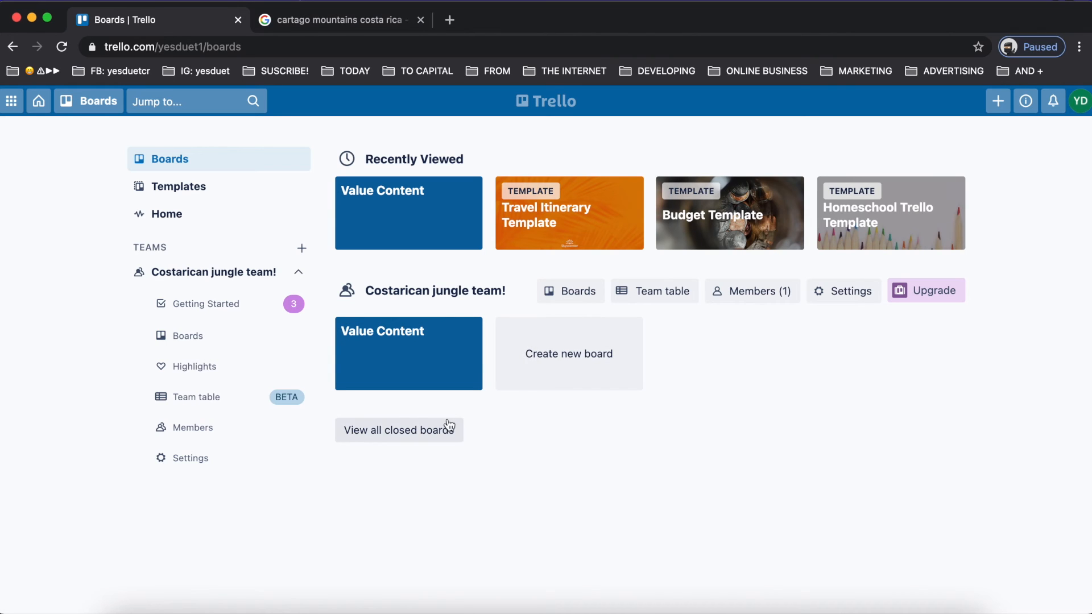
mouse_move(660, 355)
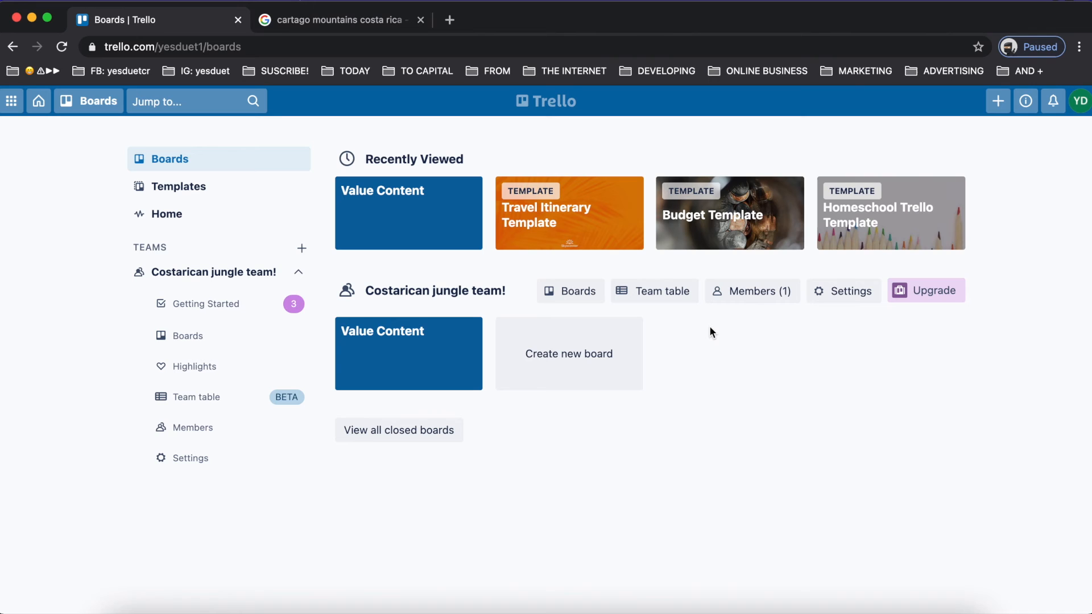
mouse_move(426, 353)
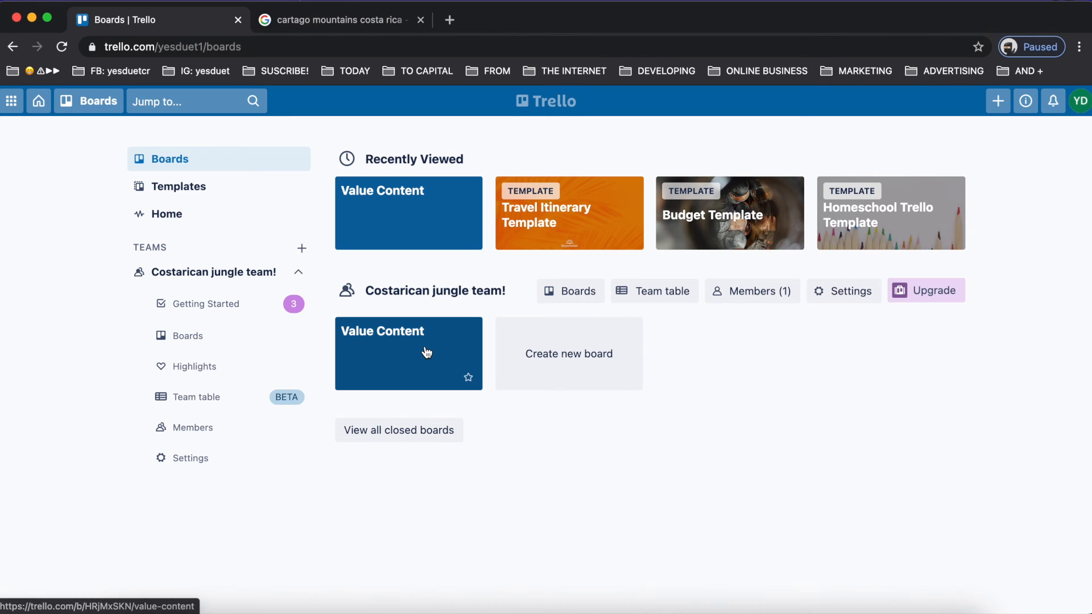
left_click(409, 354)
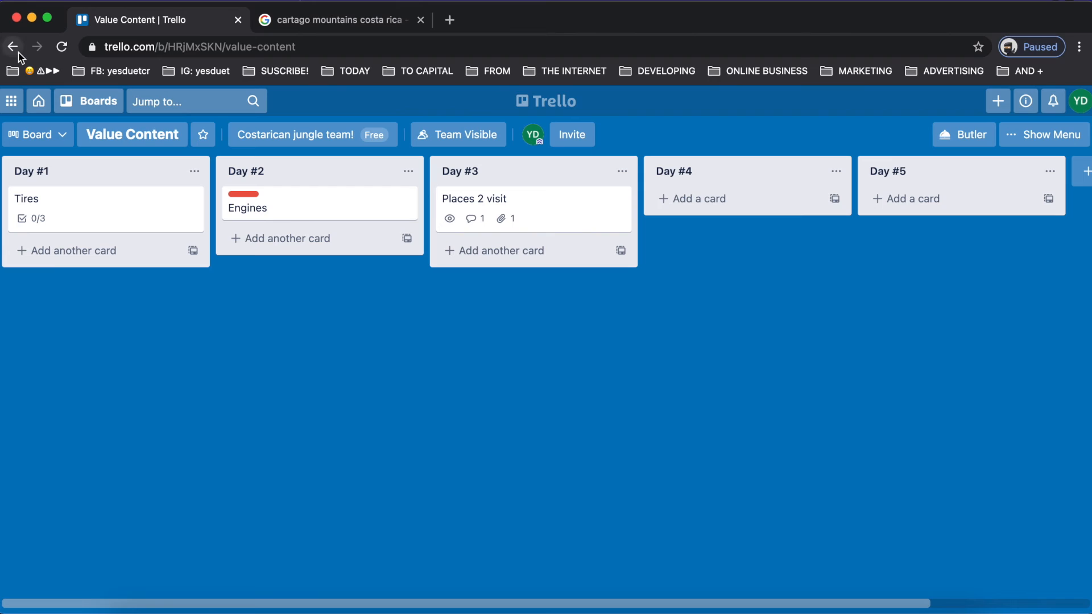
mouse_move(12, 46)
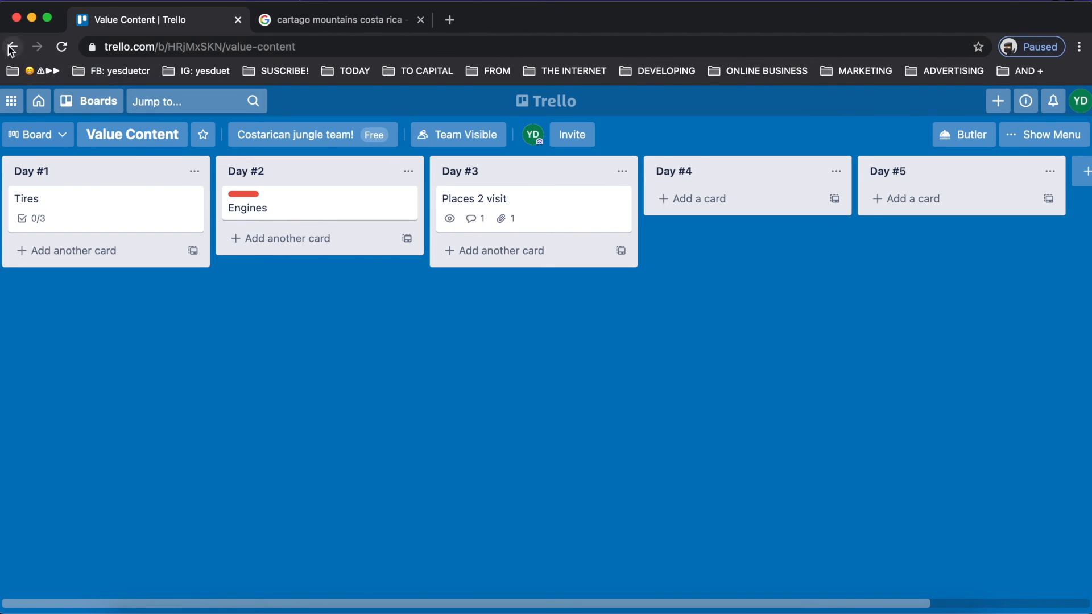
mouse_move(11, 47)
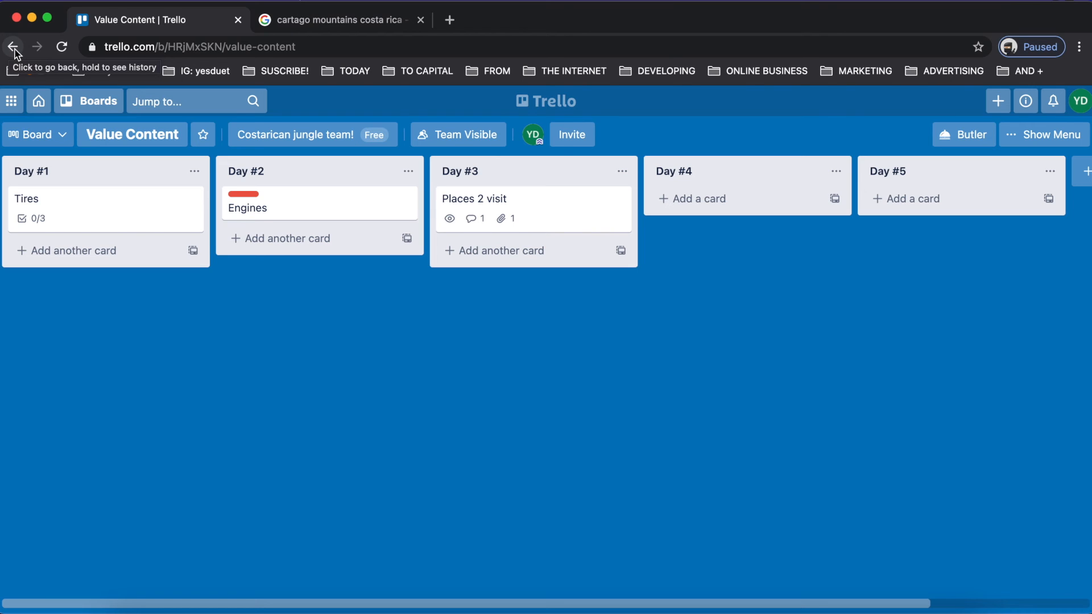
left_click(13, 47)
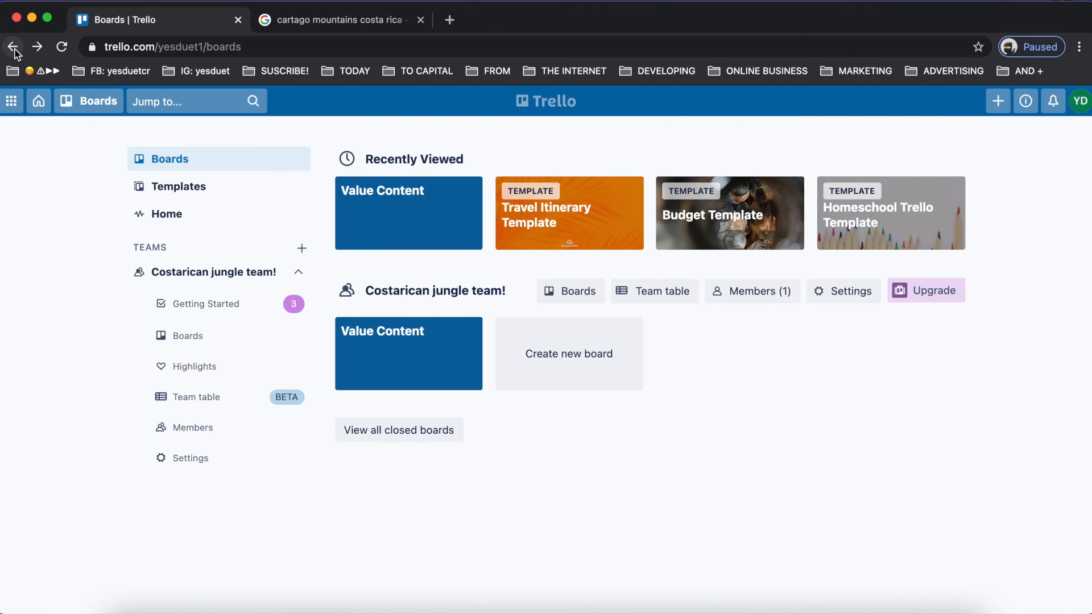
mouse_move(186, 335)
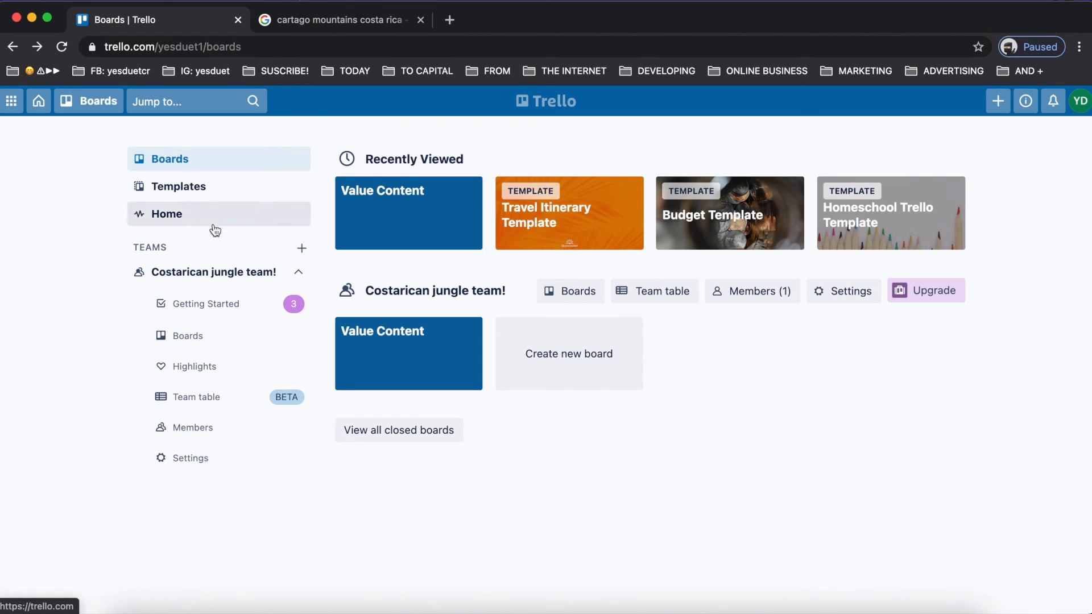
mouse_move(1025, 102)
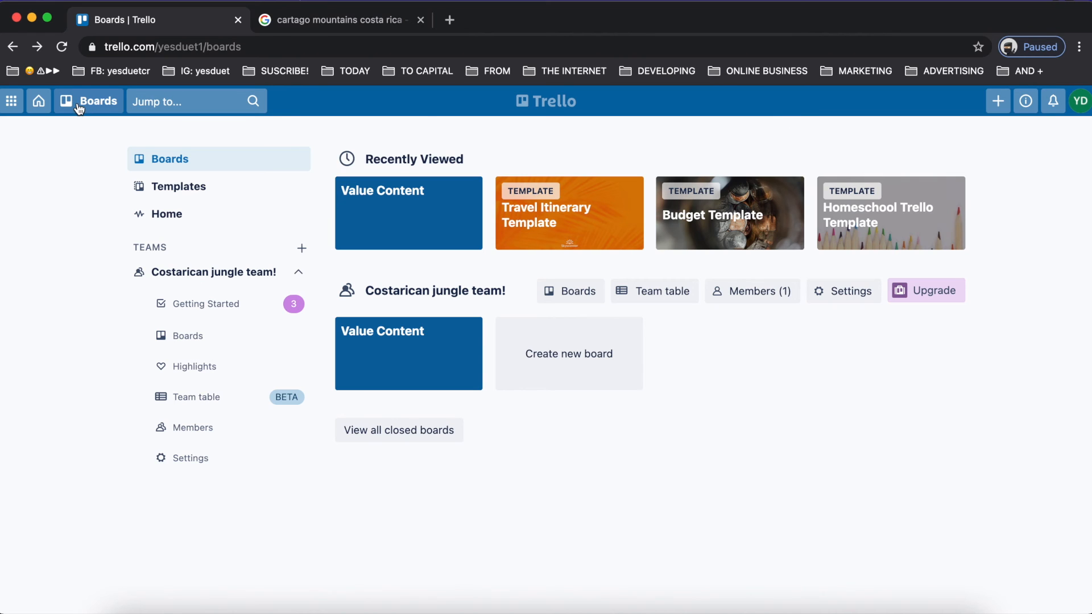
left_click(188, 458)
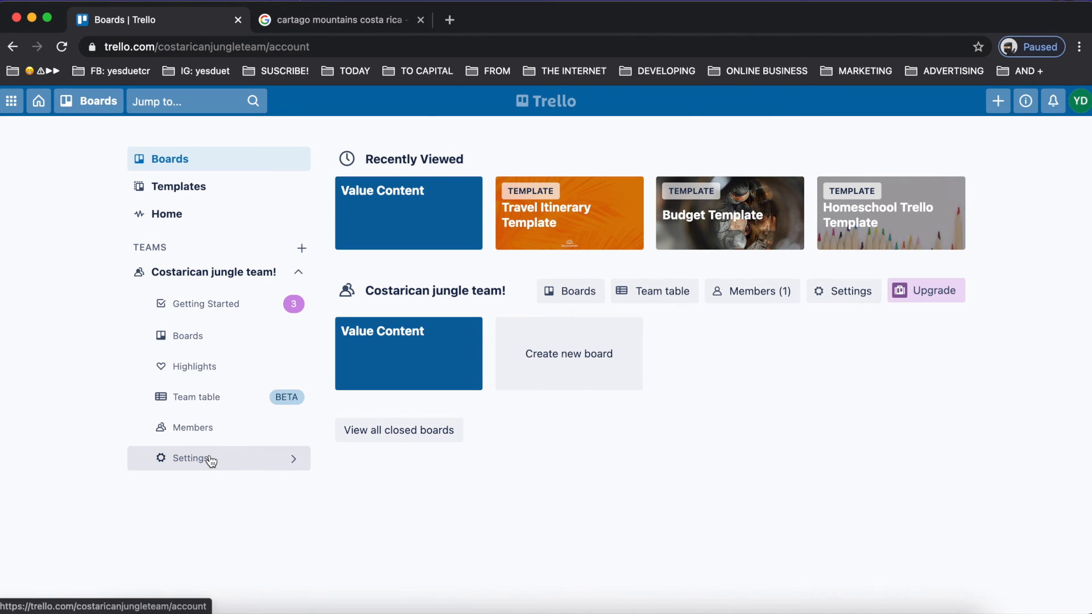
Step: Browse the Costarican jungle team's Members and Upgrade pages, then return to its Boards tab
left_click(188, 458)
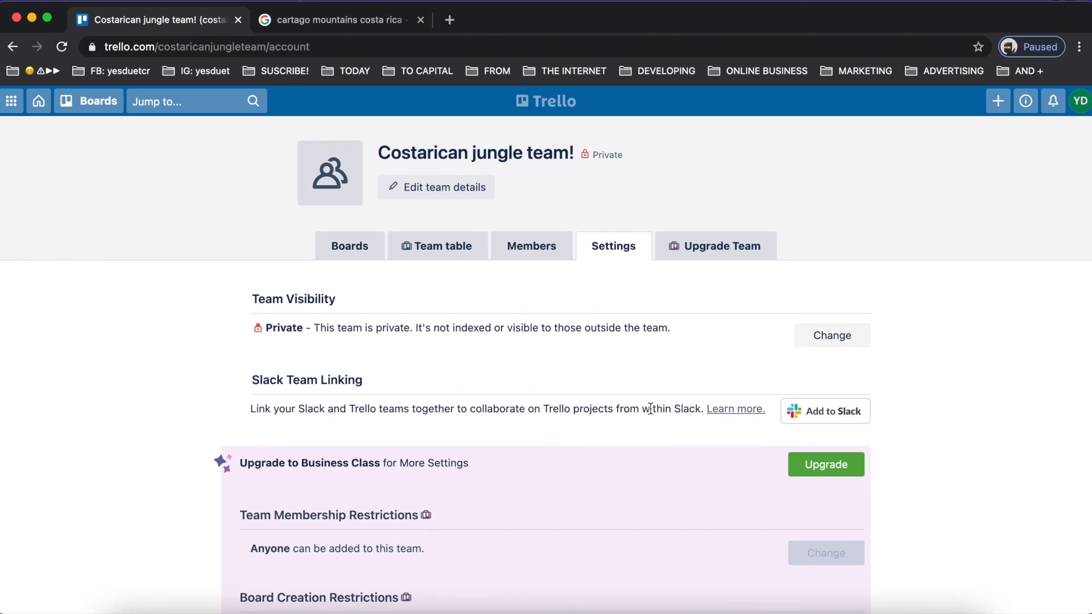
mouse_move(570, 268)
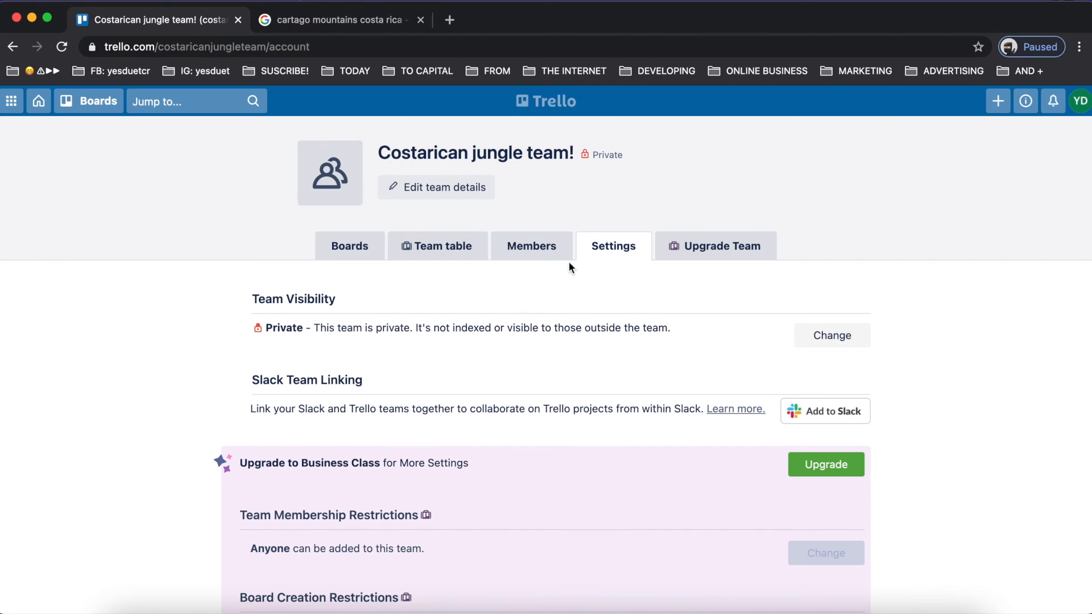
mouse_move(556, 358)
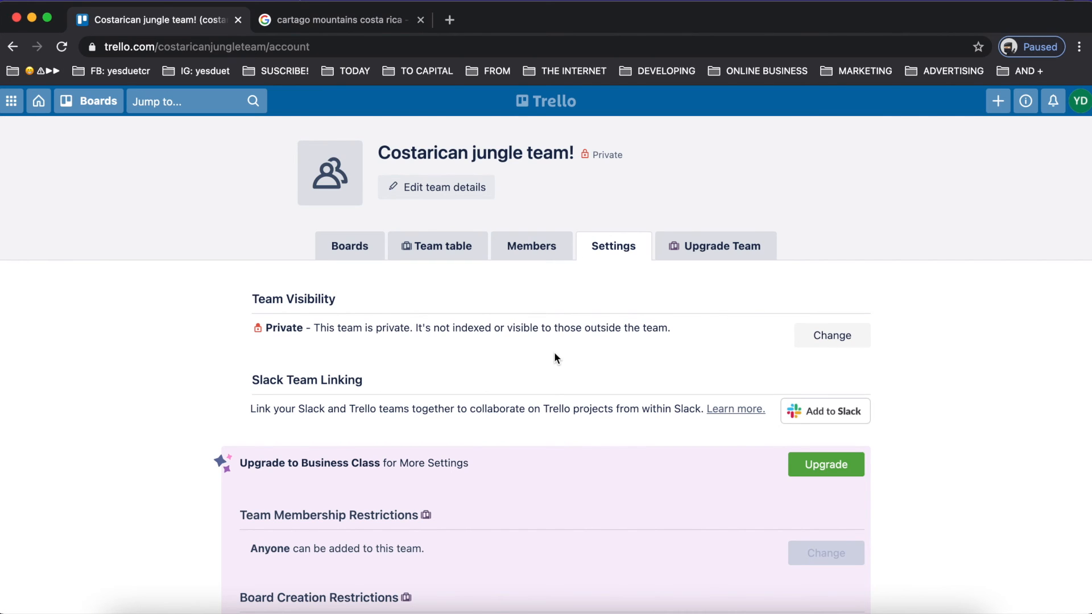
scroll("down", 3)
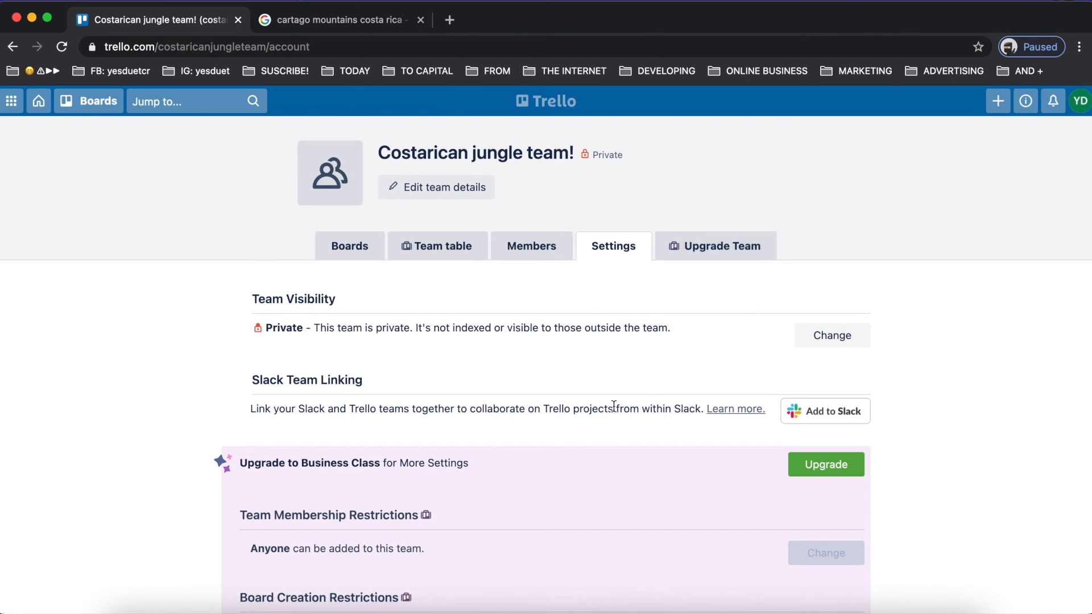
left_click(531, 246)
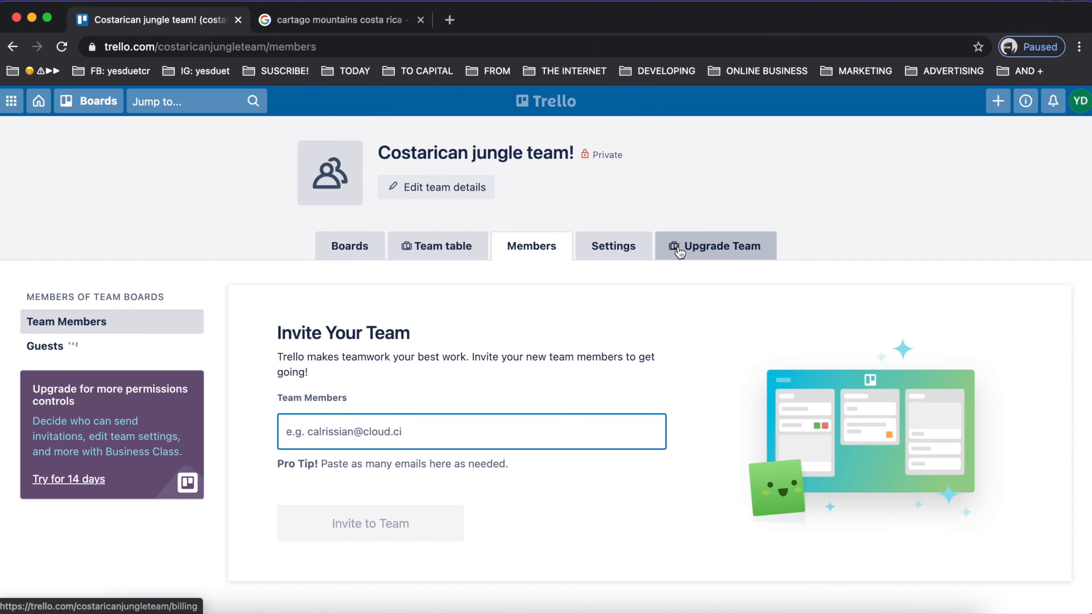
left_click(714, 245)
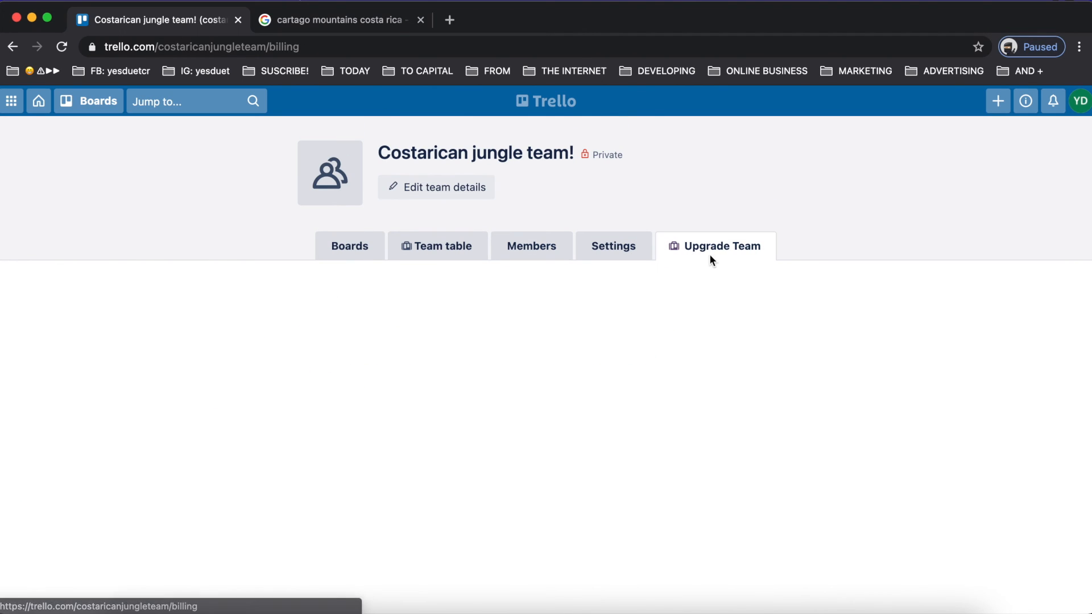
left_click(714, 246)
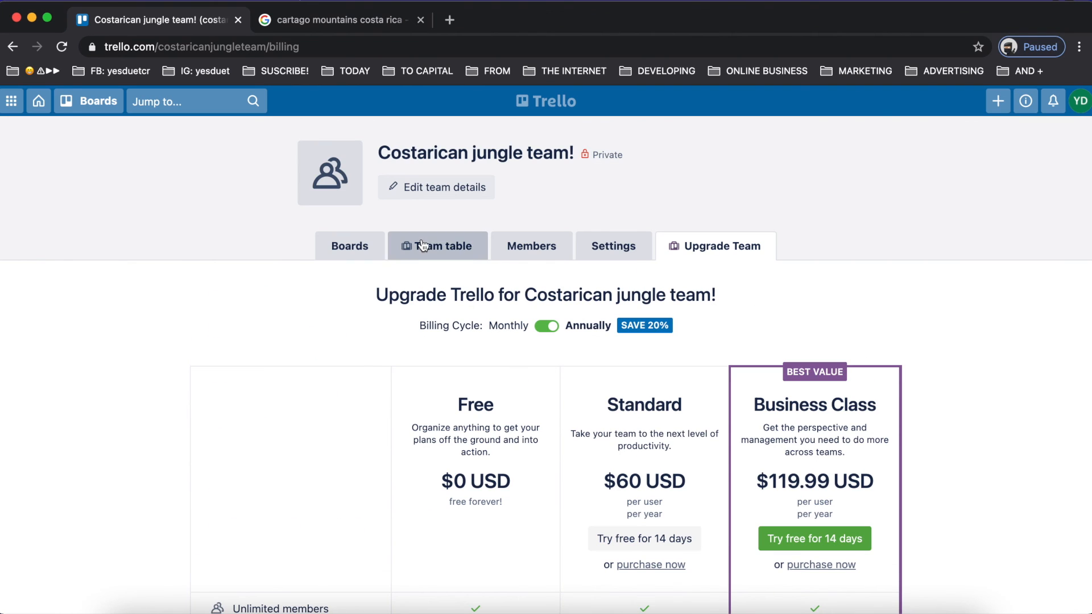
left_click(350, 246)
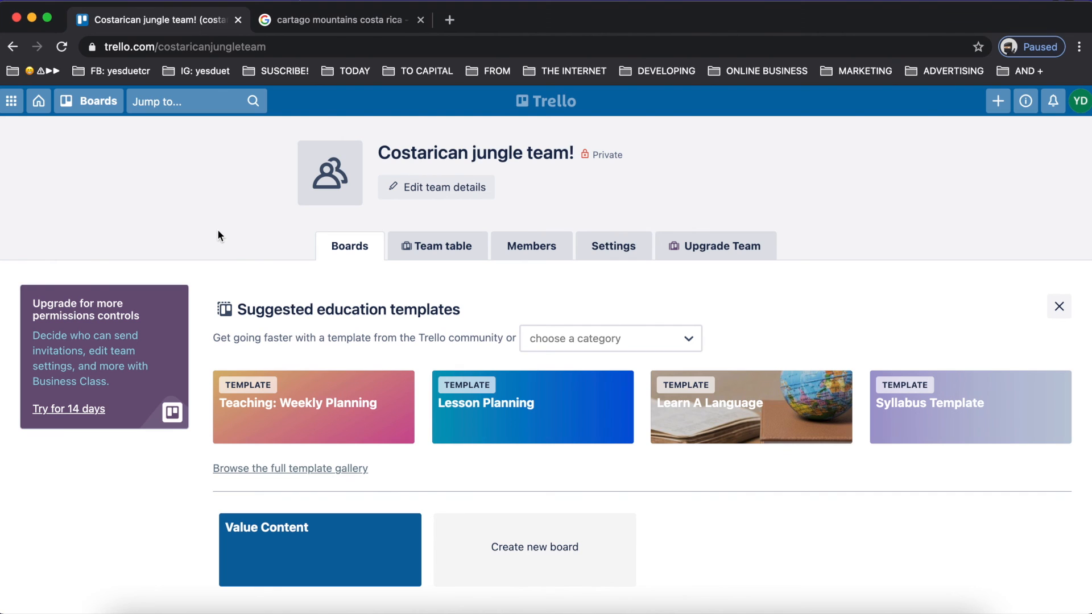
mouse_move(1034, 126)
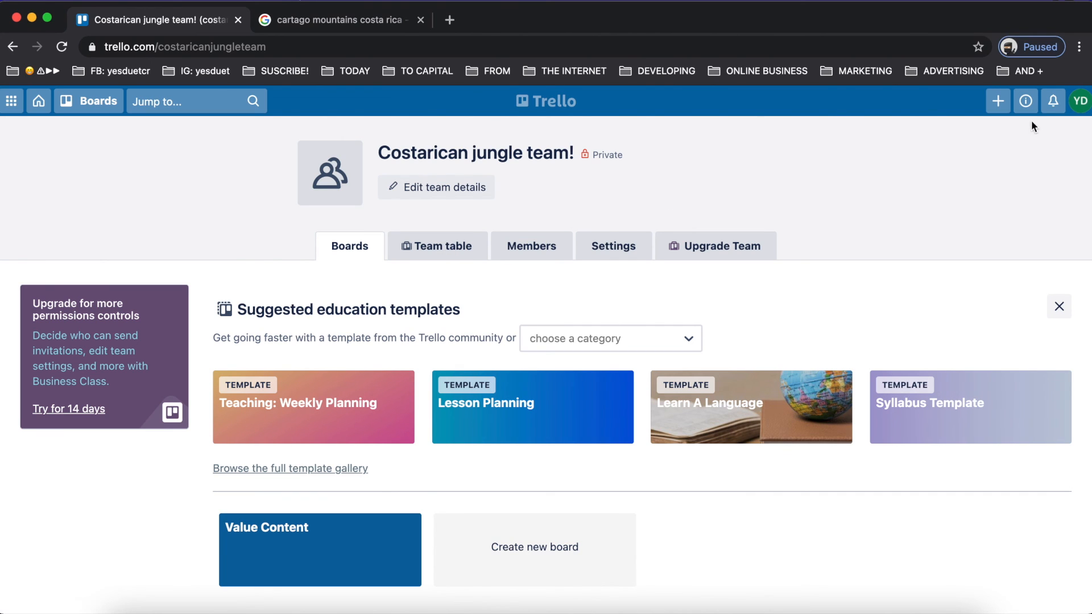
Step: Return to the personal Boards page and reload it
left_click(38, 102)
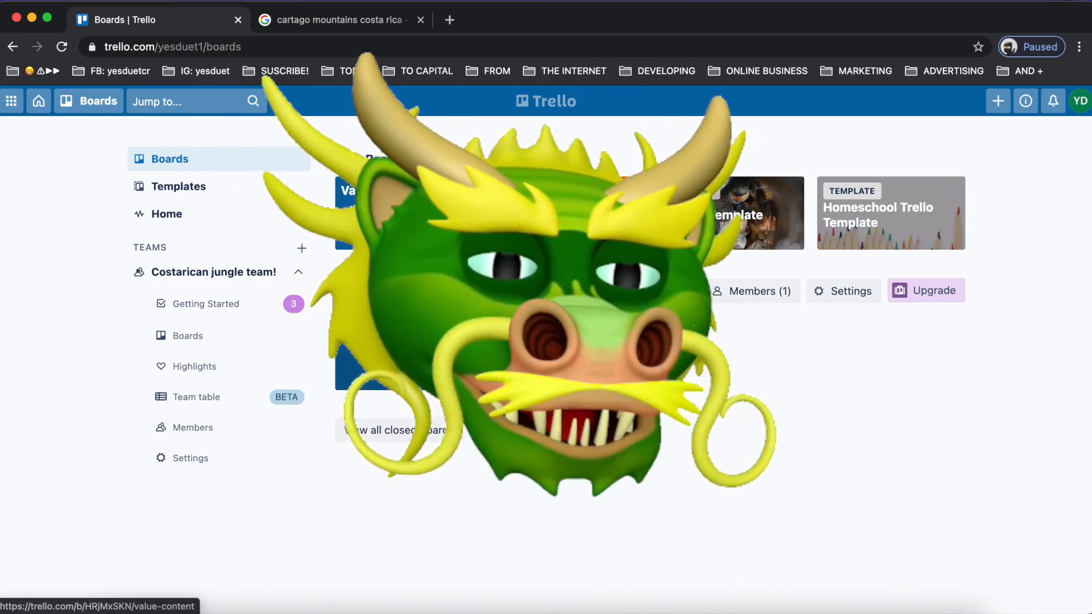
left_click(62, 47)
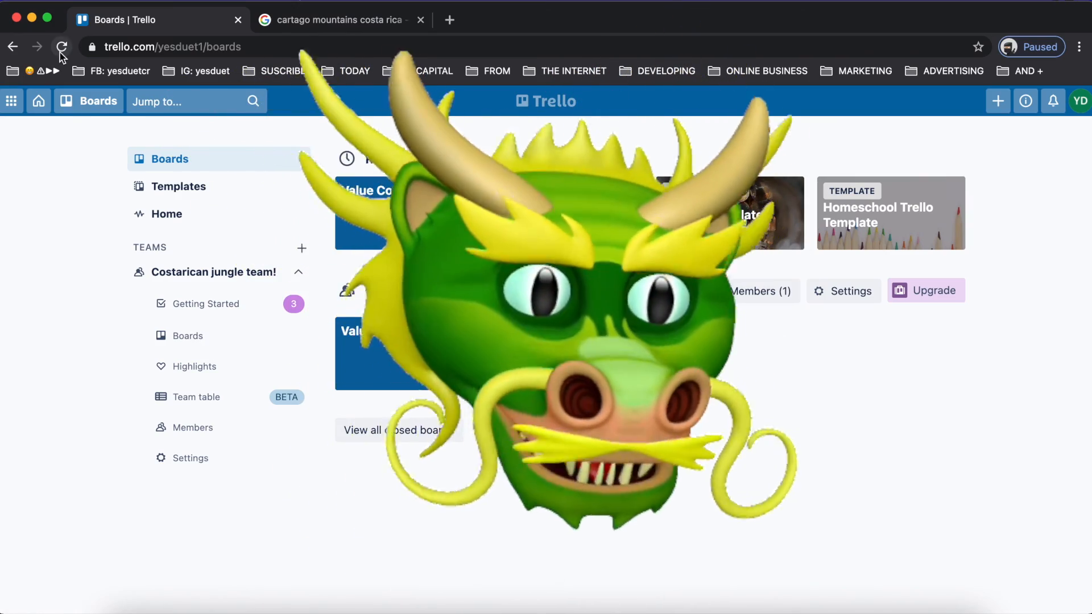